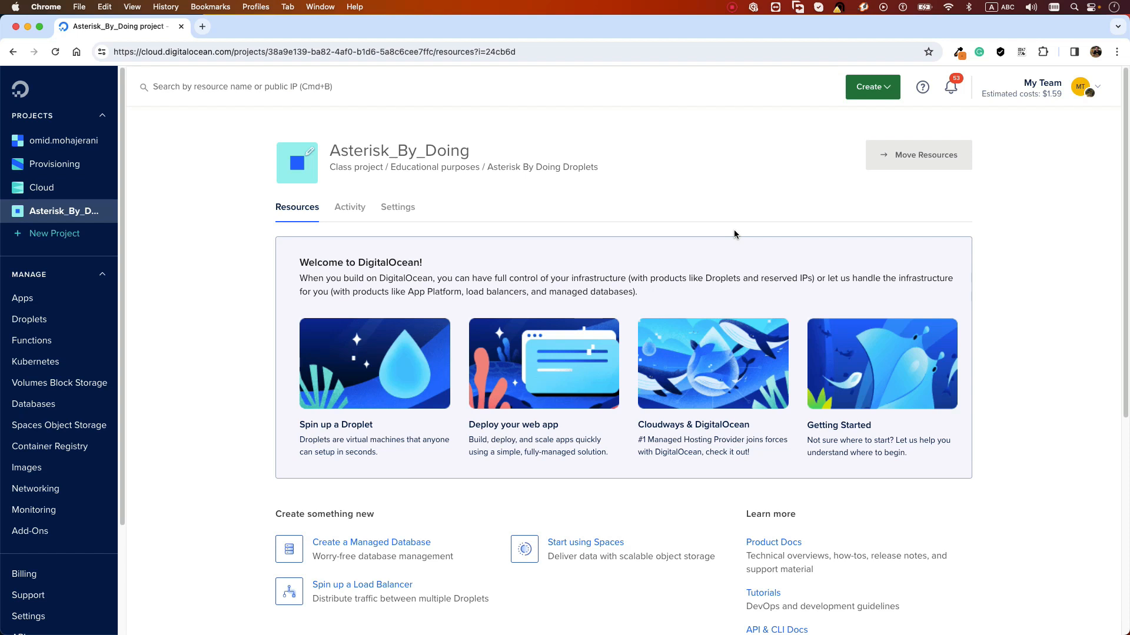
mouse_move(677, 255)
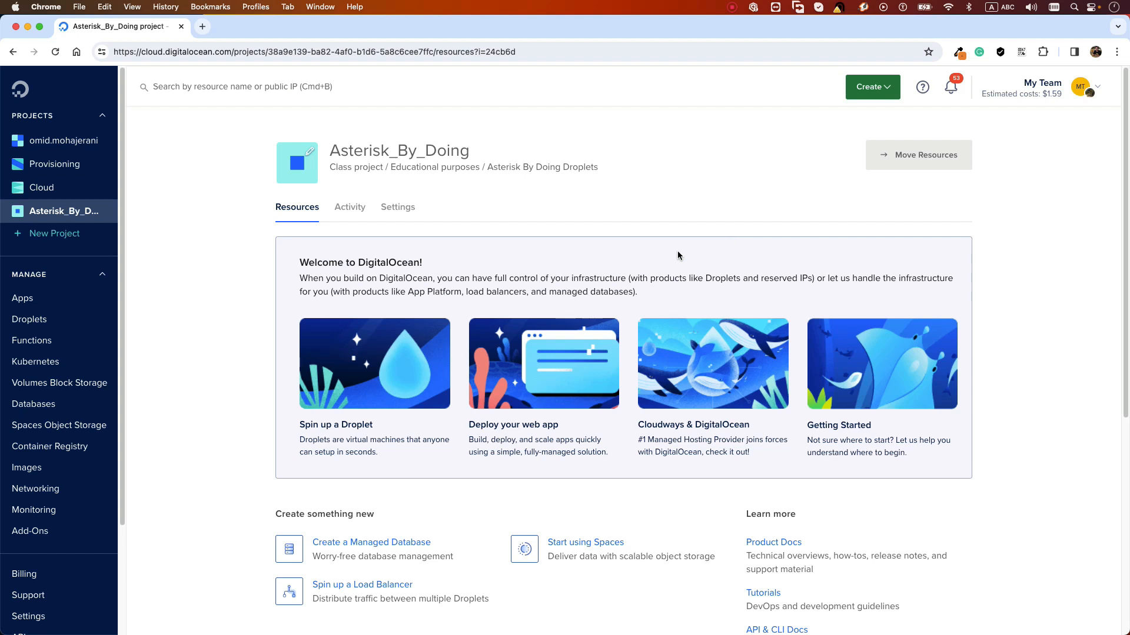
Start a new droplet in the Frankfurt region with the Debian 12 x64 image
left_click(871, 86)
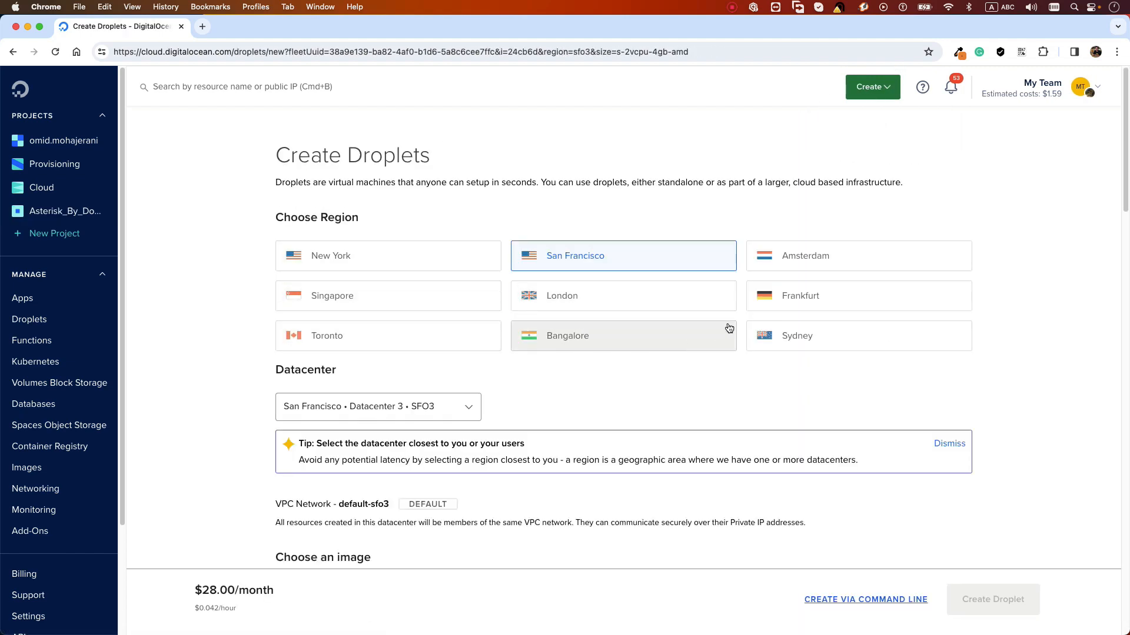
left_click(857, 295)
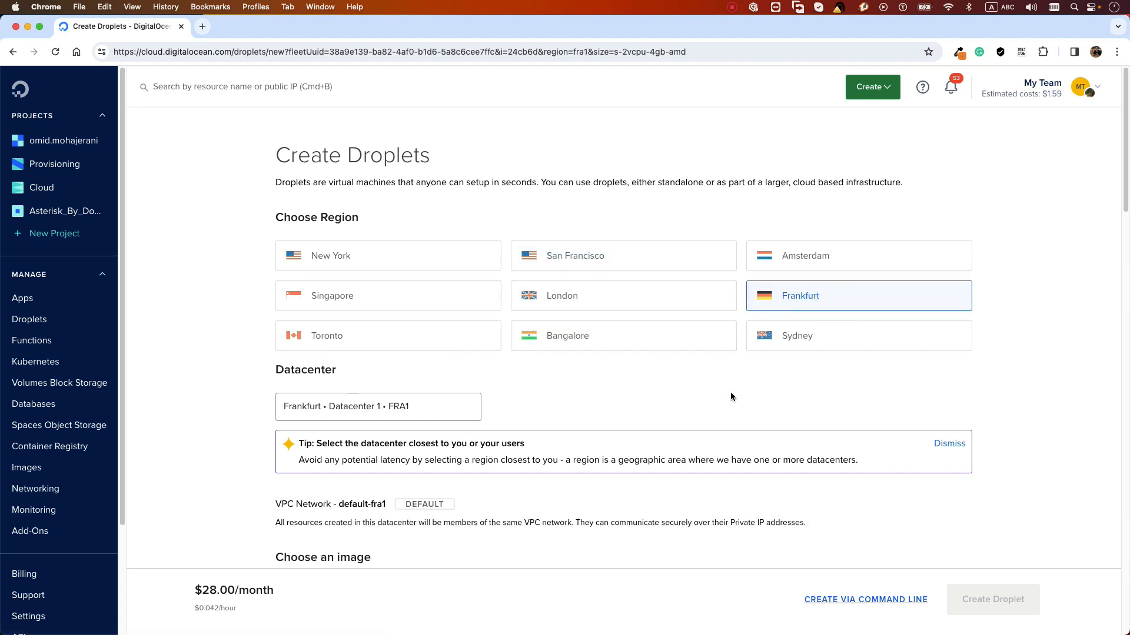
scroll("down", 3)
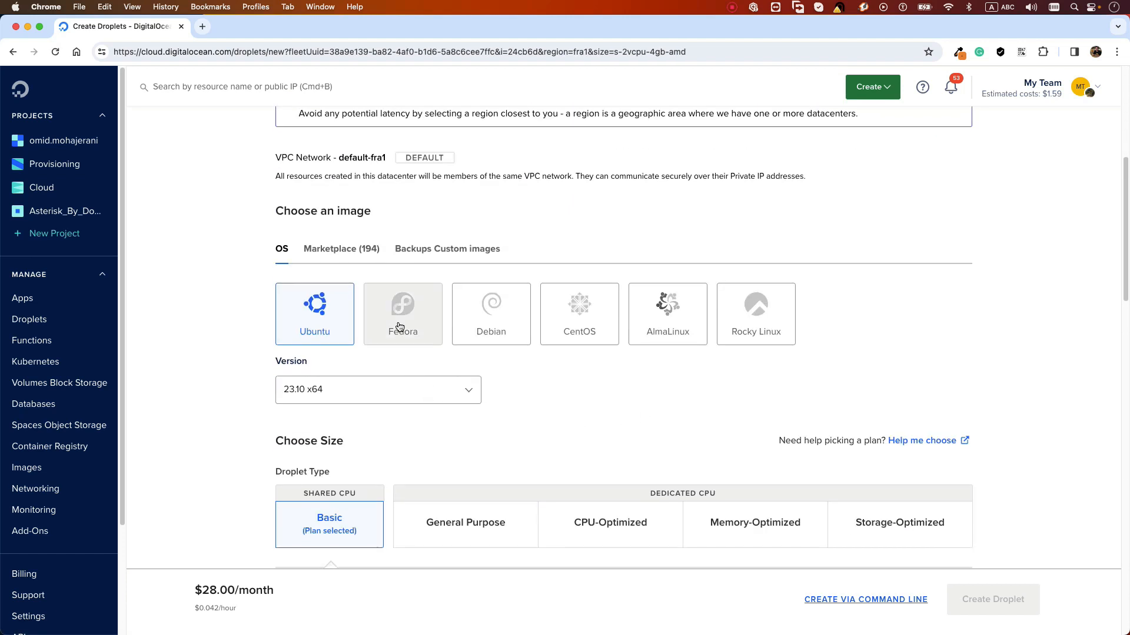
left_click(491, 313)
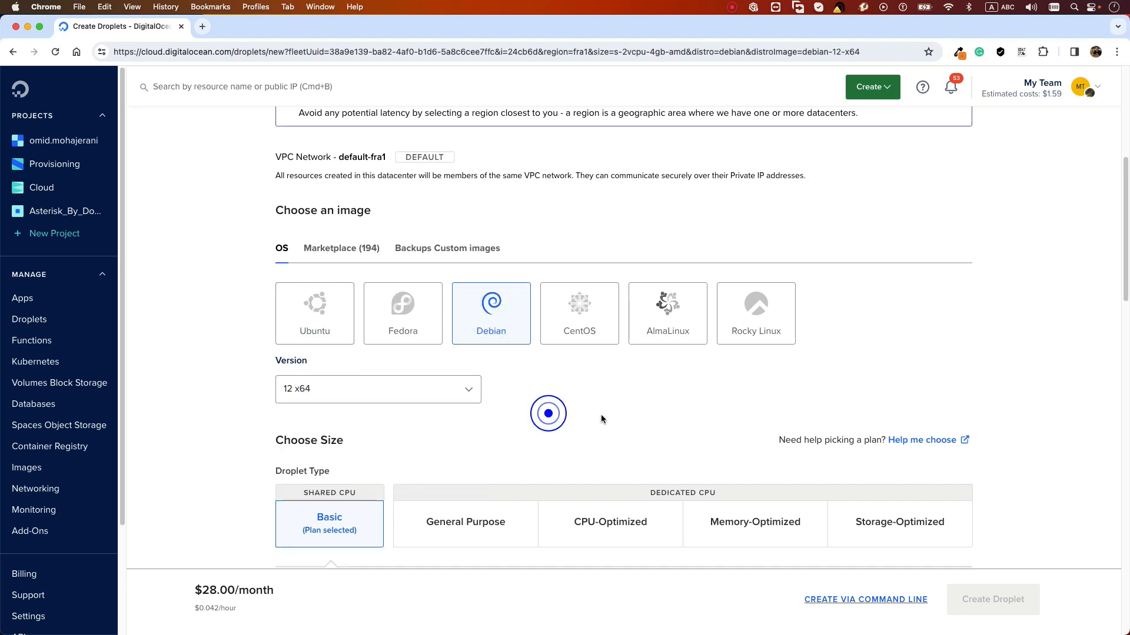
Choose the $7/month Premium AMD Basic plan for the droplet
scroll("down", 3)
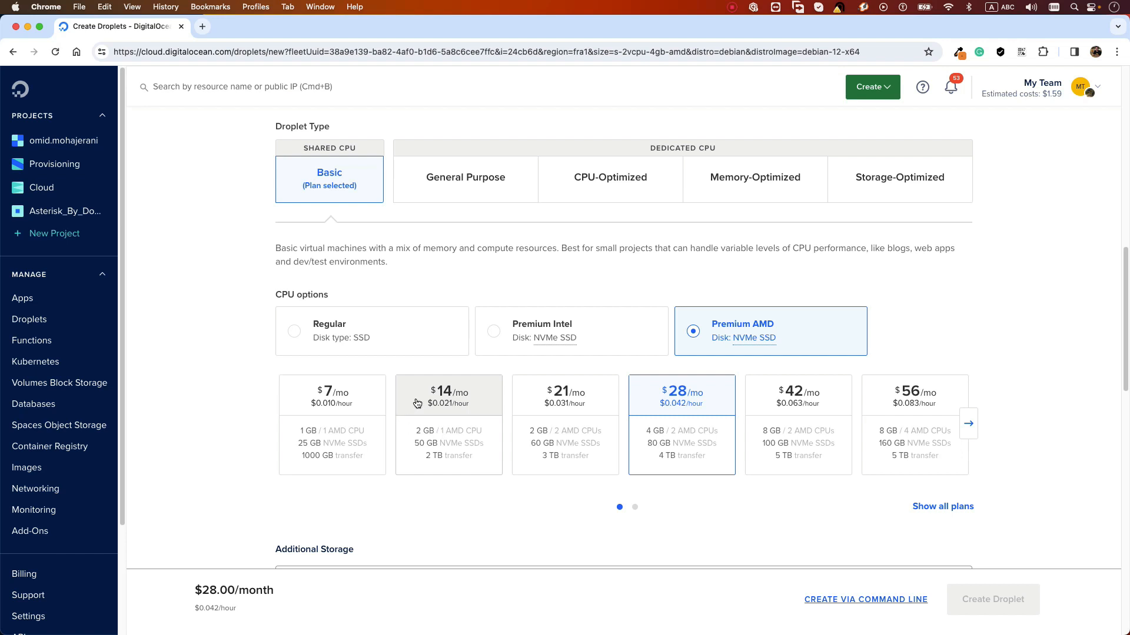
left_click(331, 396)
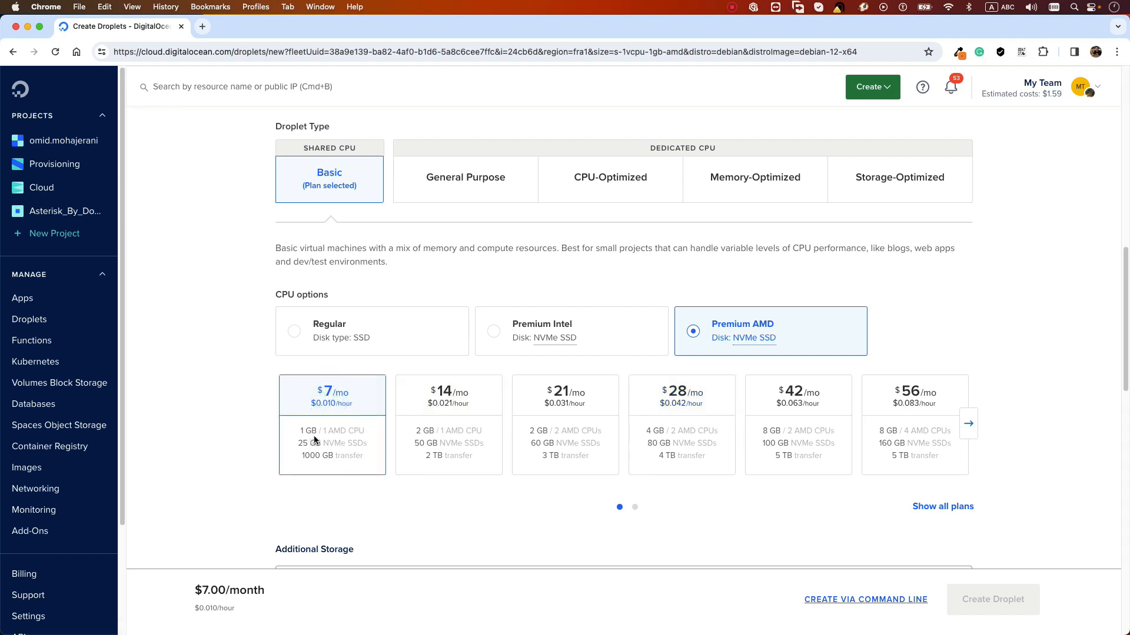
scroll("down", 3)
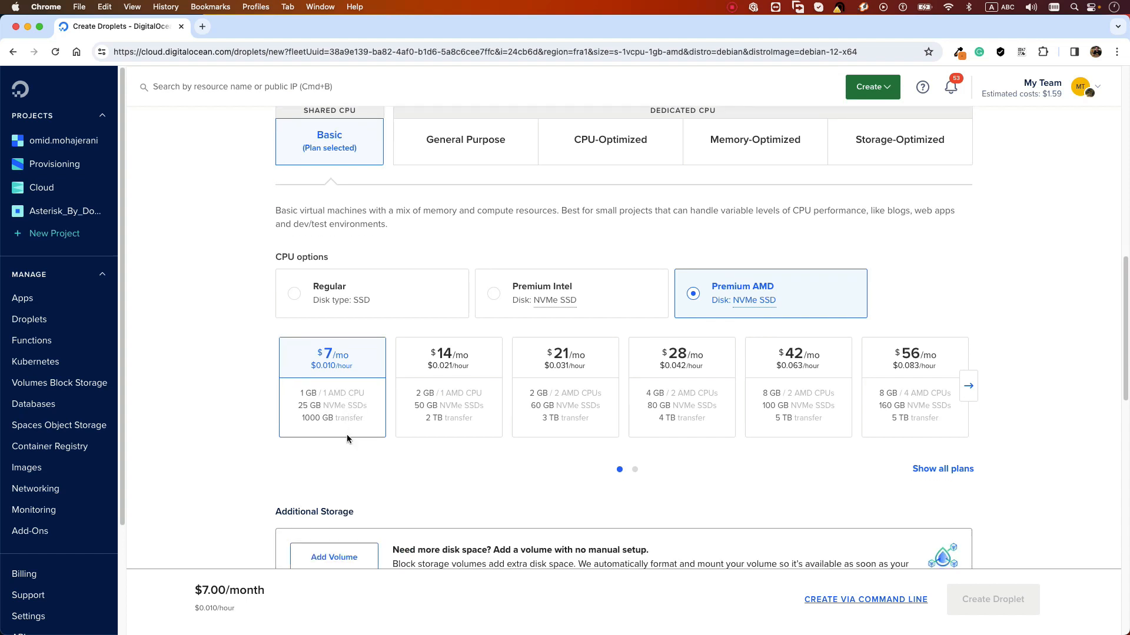
scroll("down", 3)
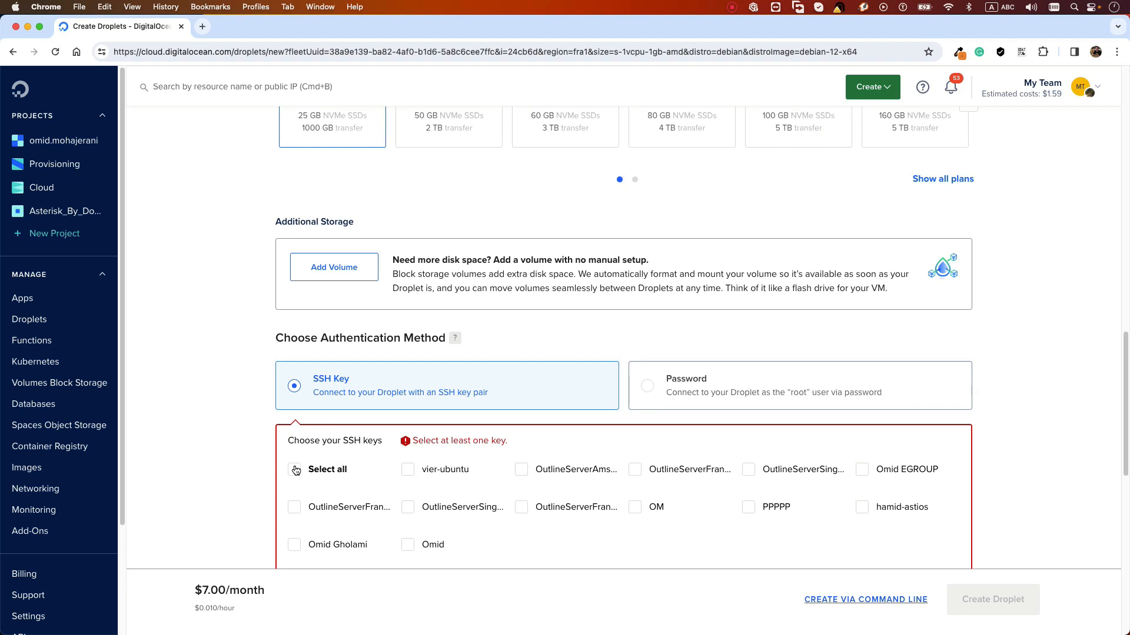
Authorize all saved SSH keys for the droplet
left_click(294, 470)
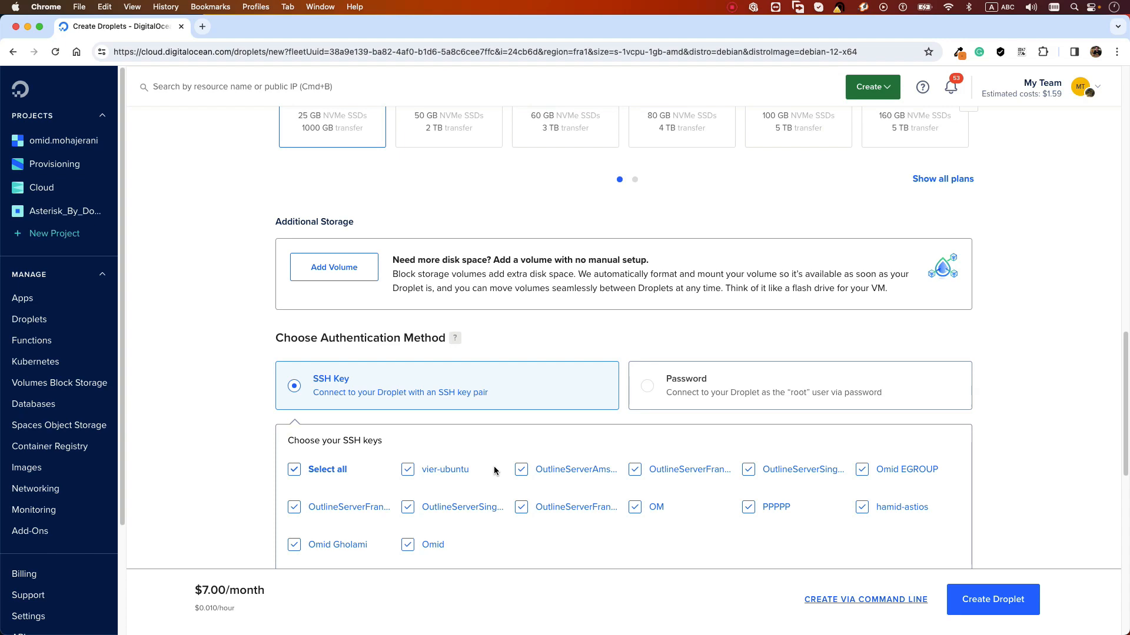
scroll("down", 3)
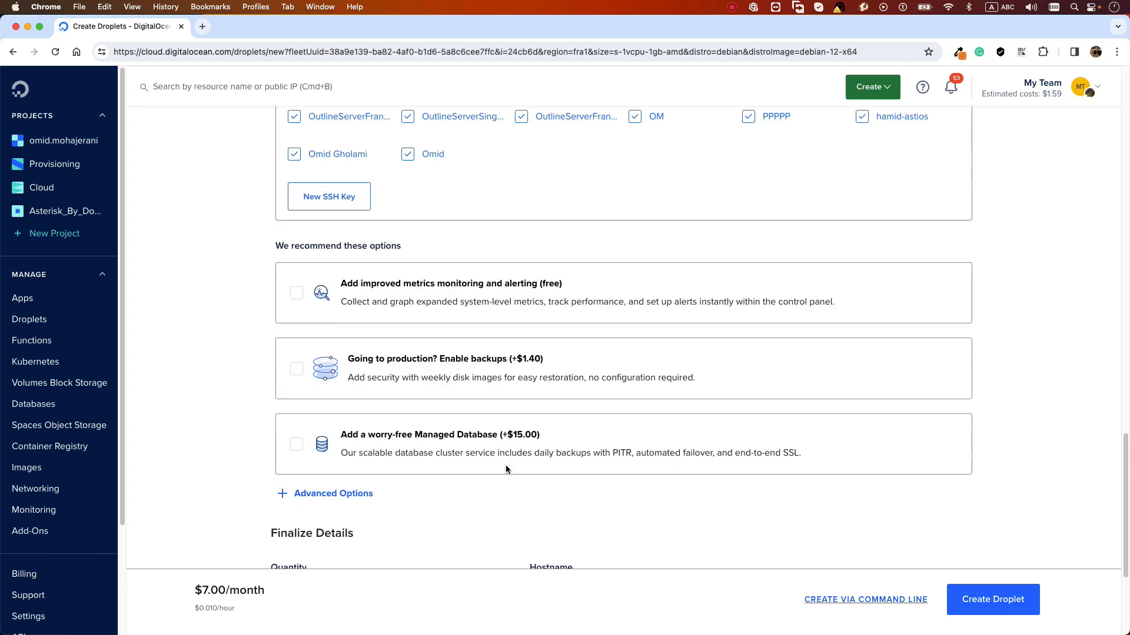
scroll("down", 3)
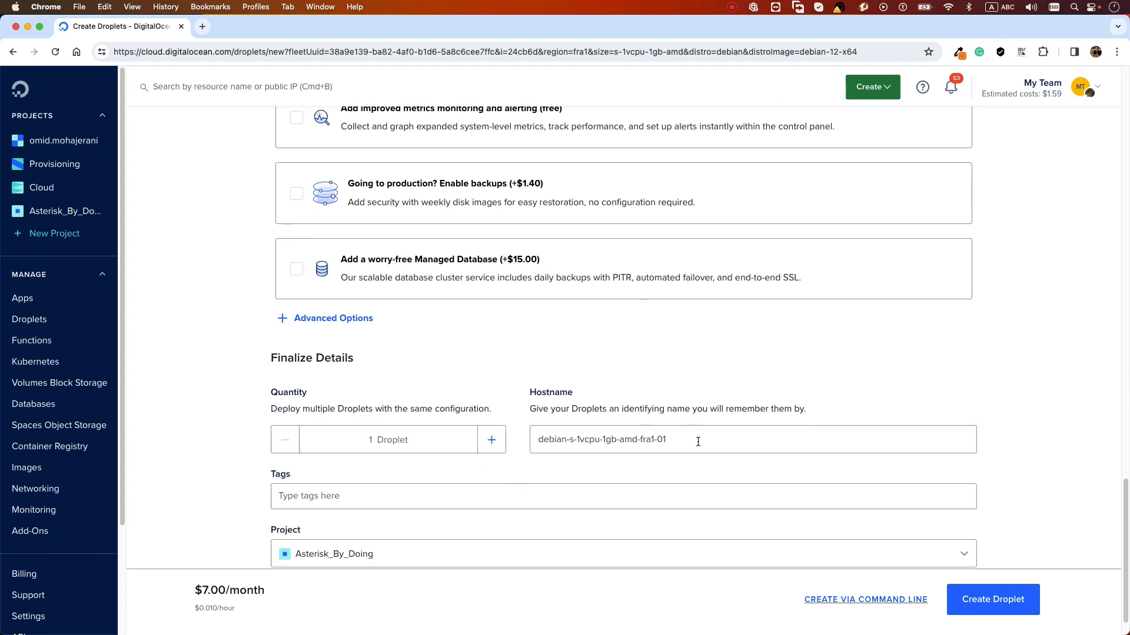
Name the droplet debian12-asterisk and create it
double_click(612, 439)
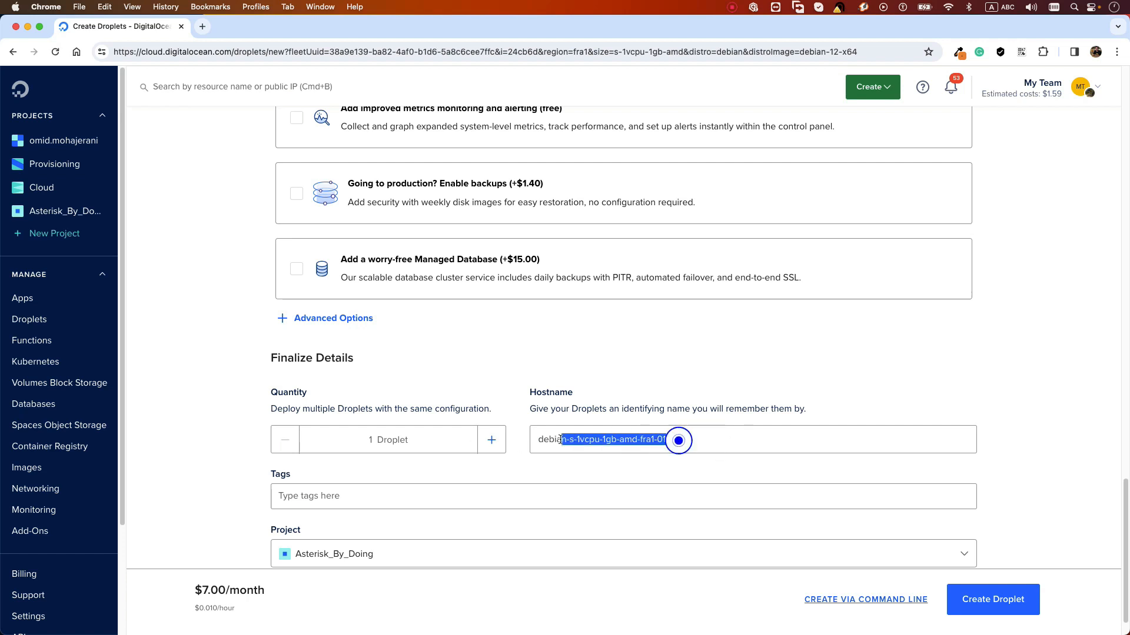
type("debian12")
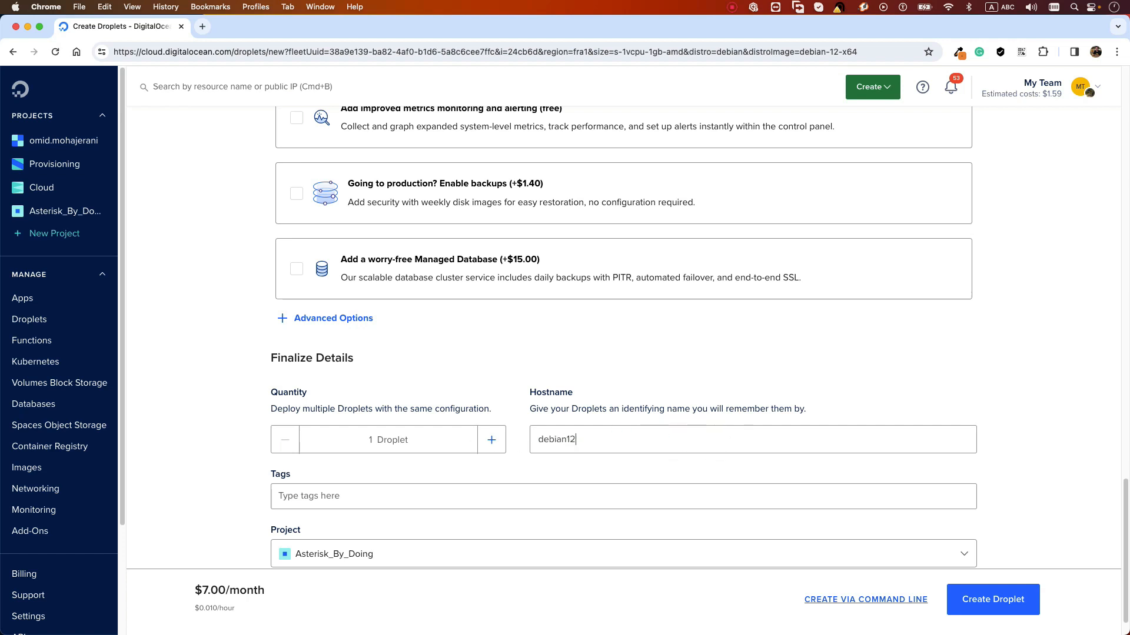
type("-asterisk")
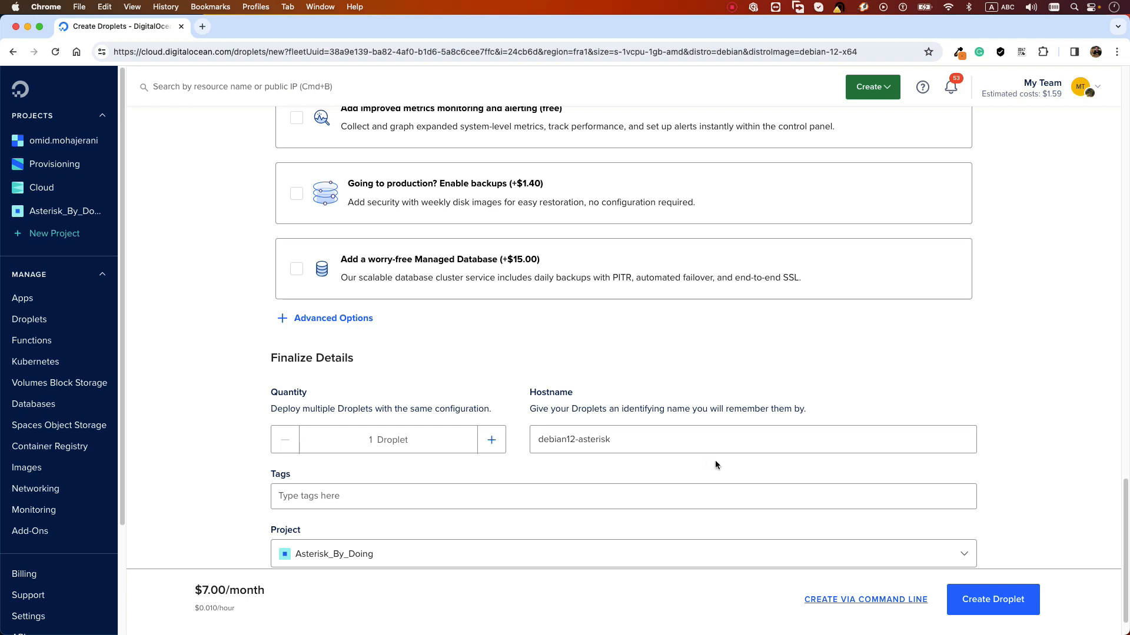
left_click(992, 599)
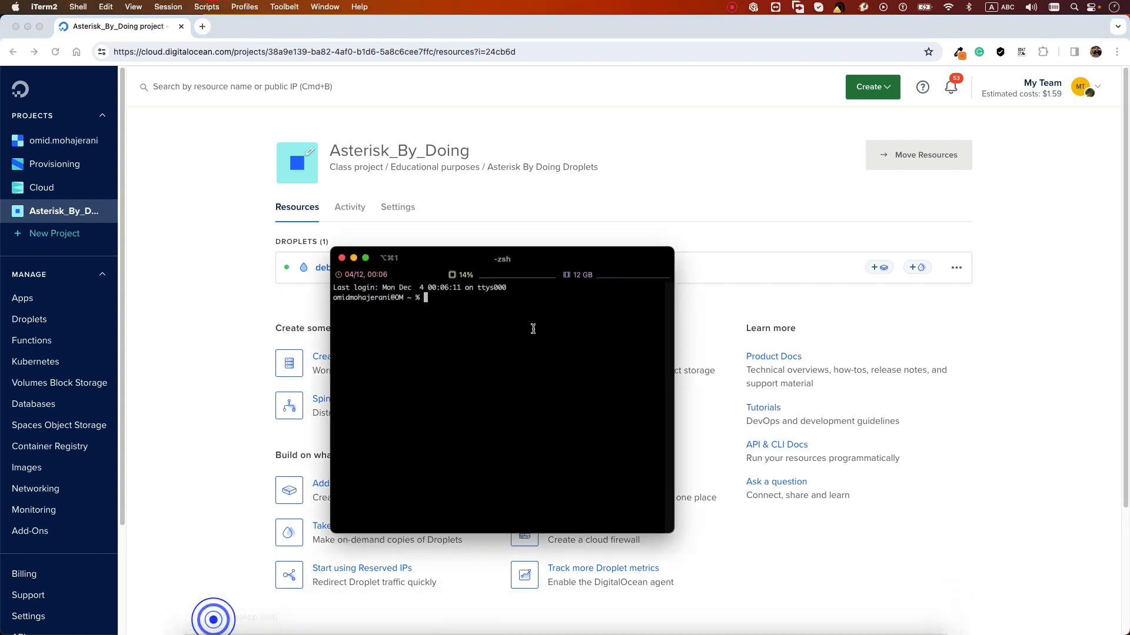
type("ssh root@")
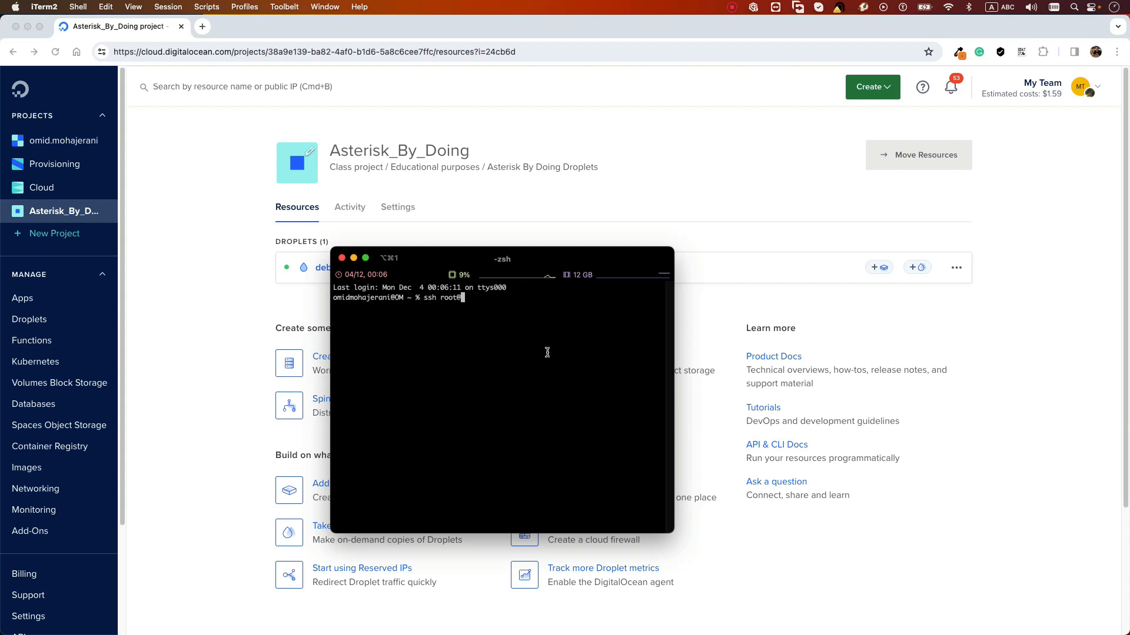
right_click(547, 353)
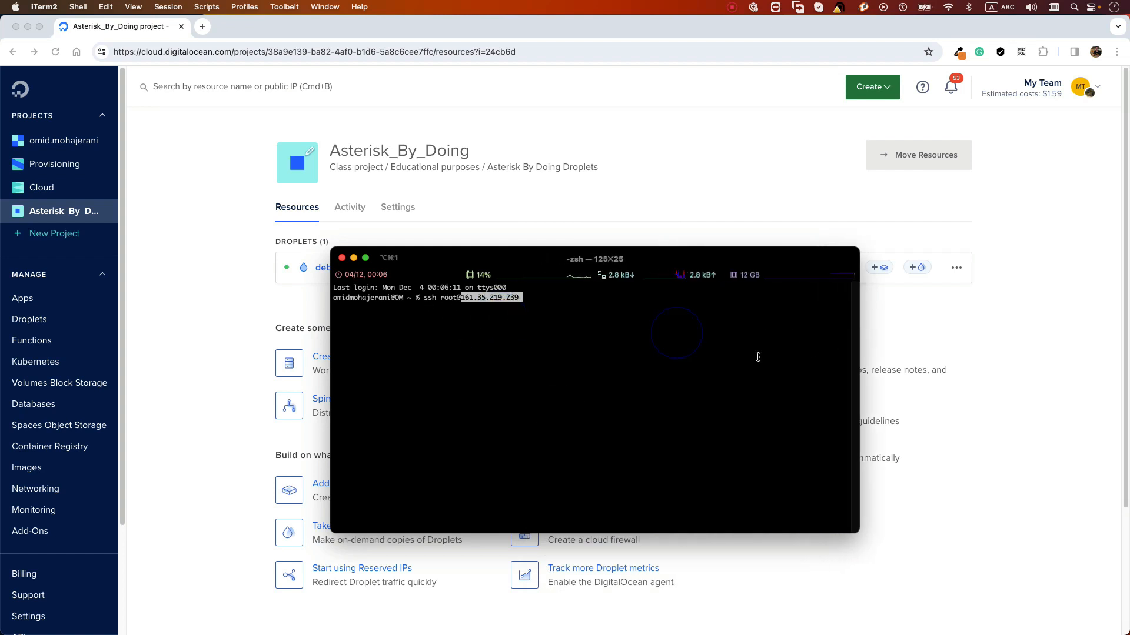
key("Return")
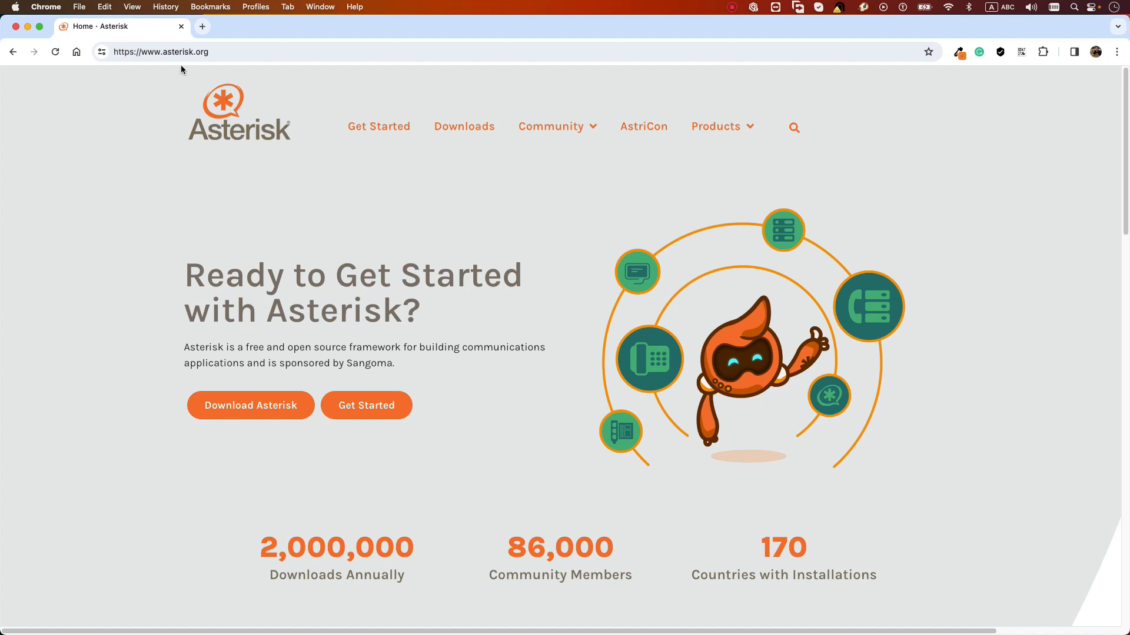
mouse_move(220, 450)
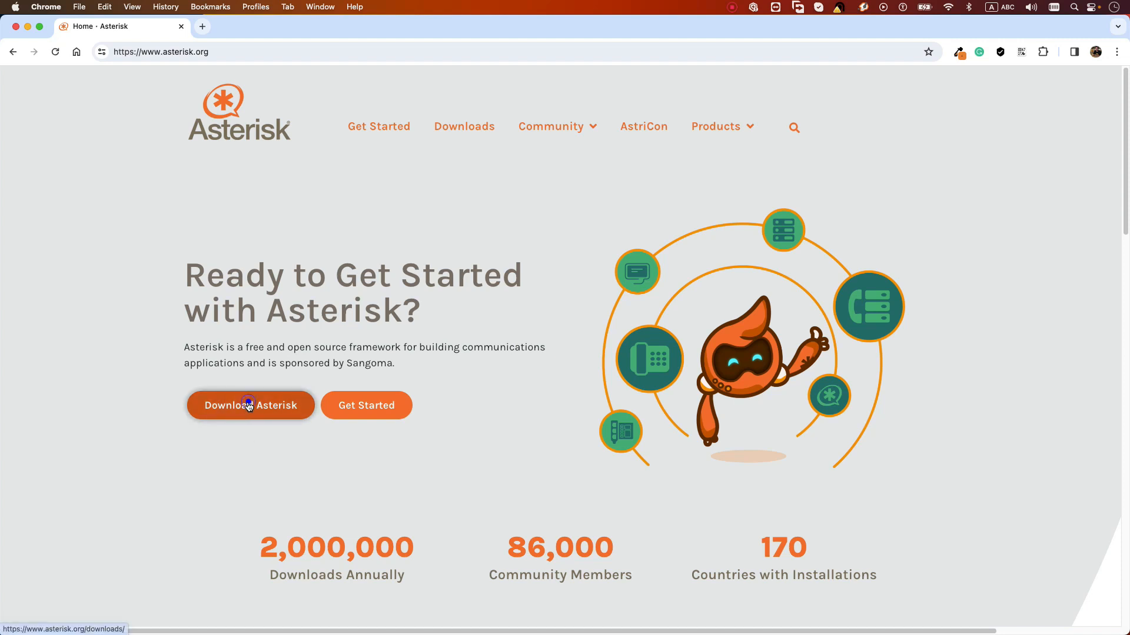
Go to the Asterisk downloads page showing the latest LTS version 20.5.0
left_click(250, 405)
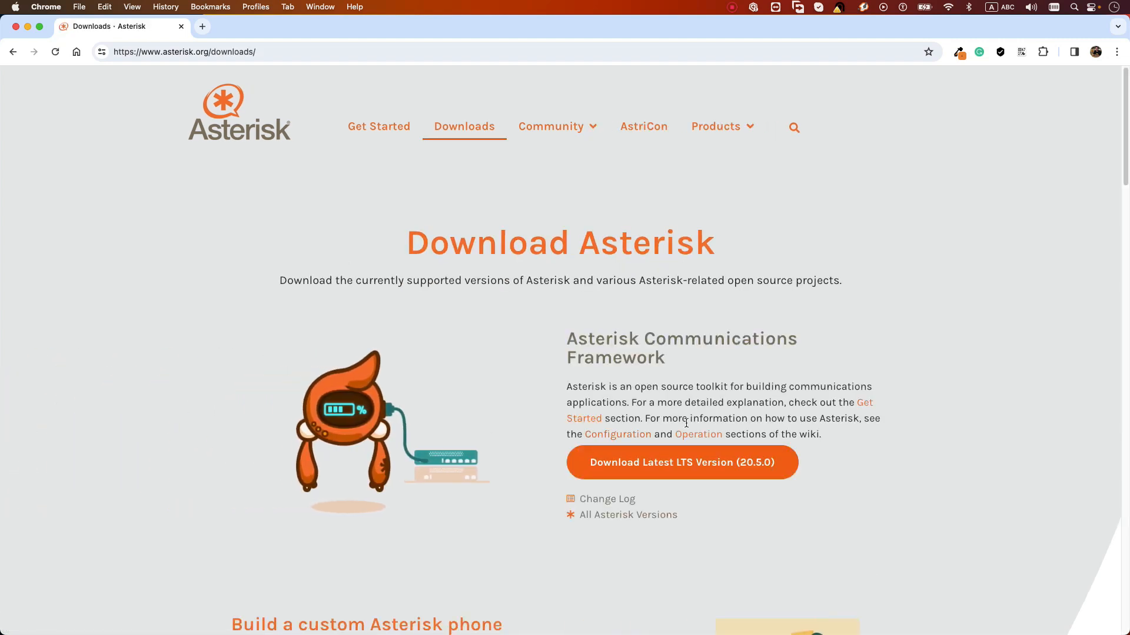
scroll("down", 3)
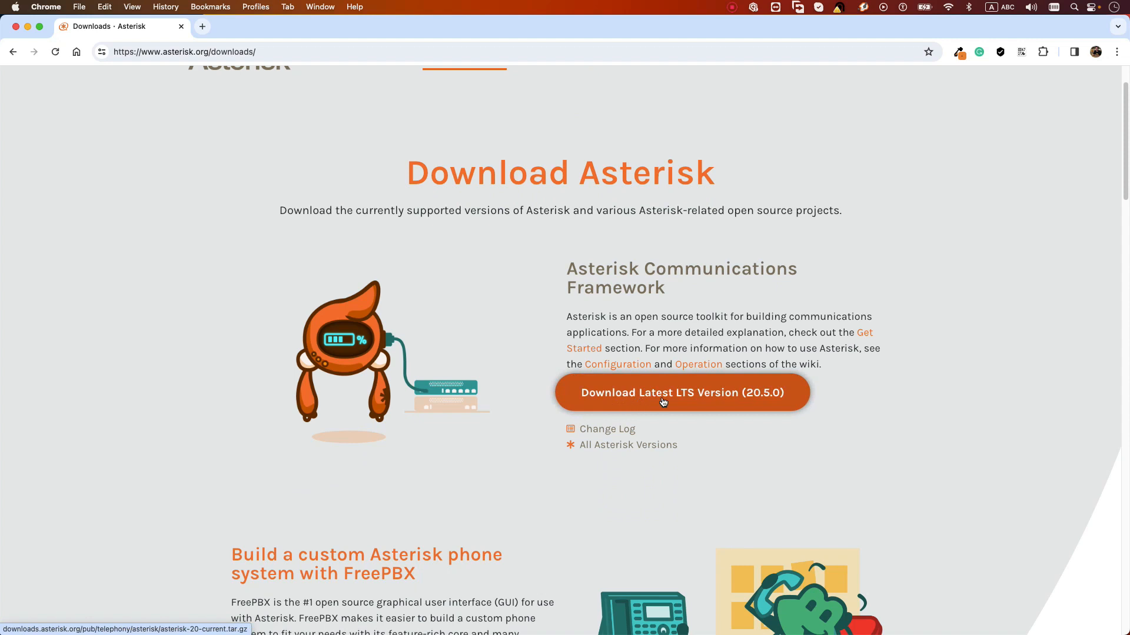
mouse_move(666, 402)
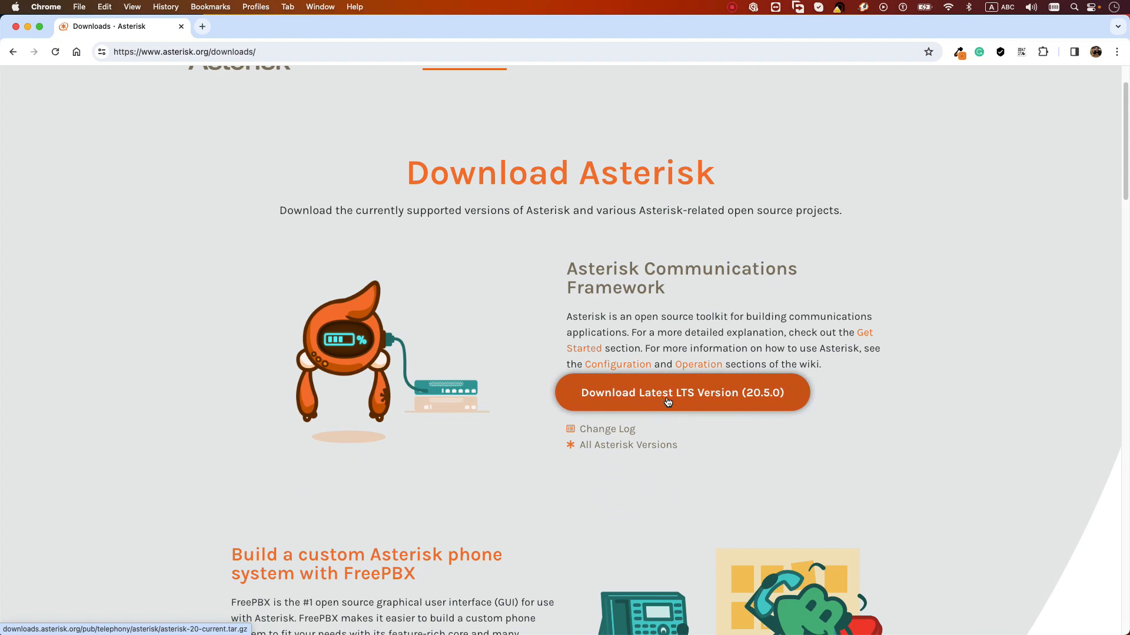
scroll("down", 3)
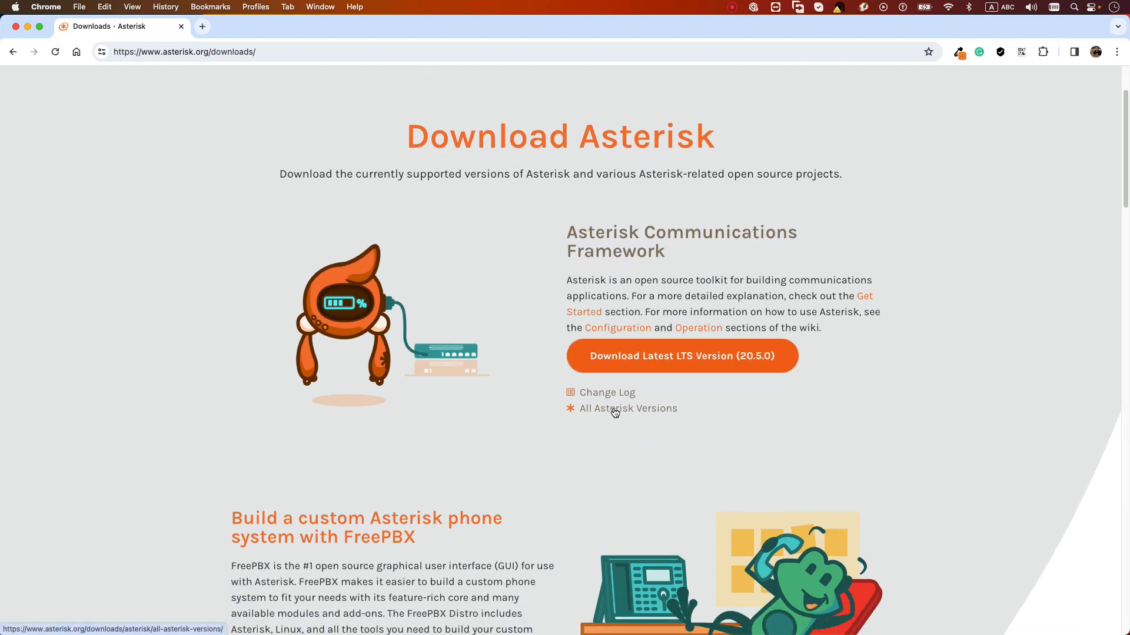
left_click(627, 408)
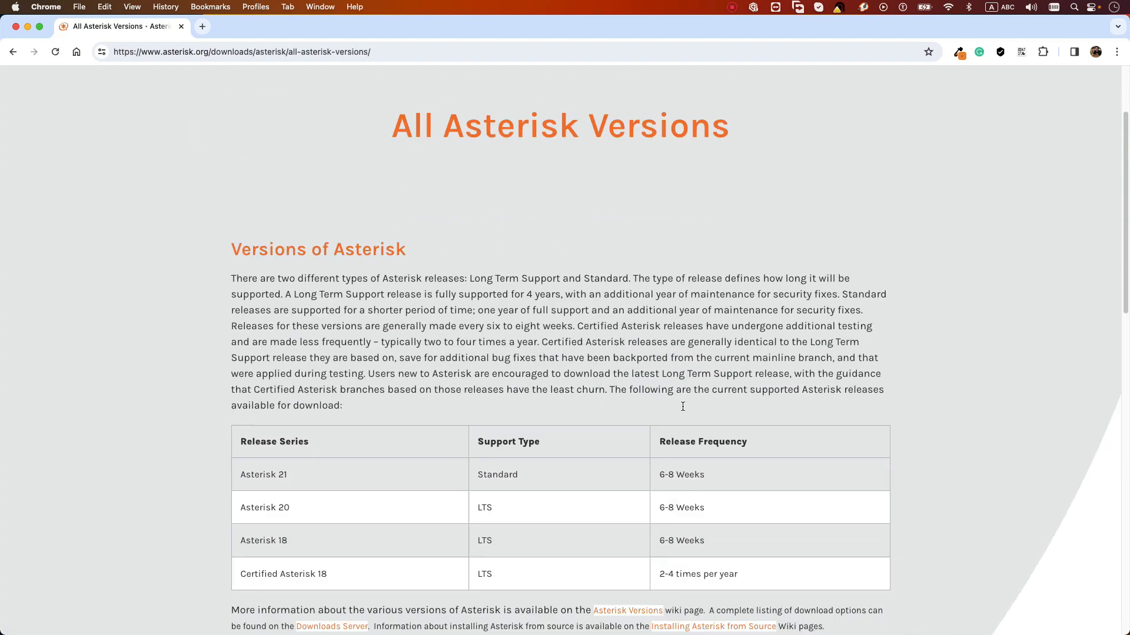
scroll("down", 3)
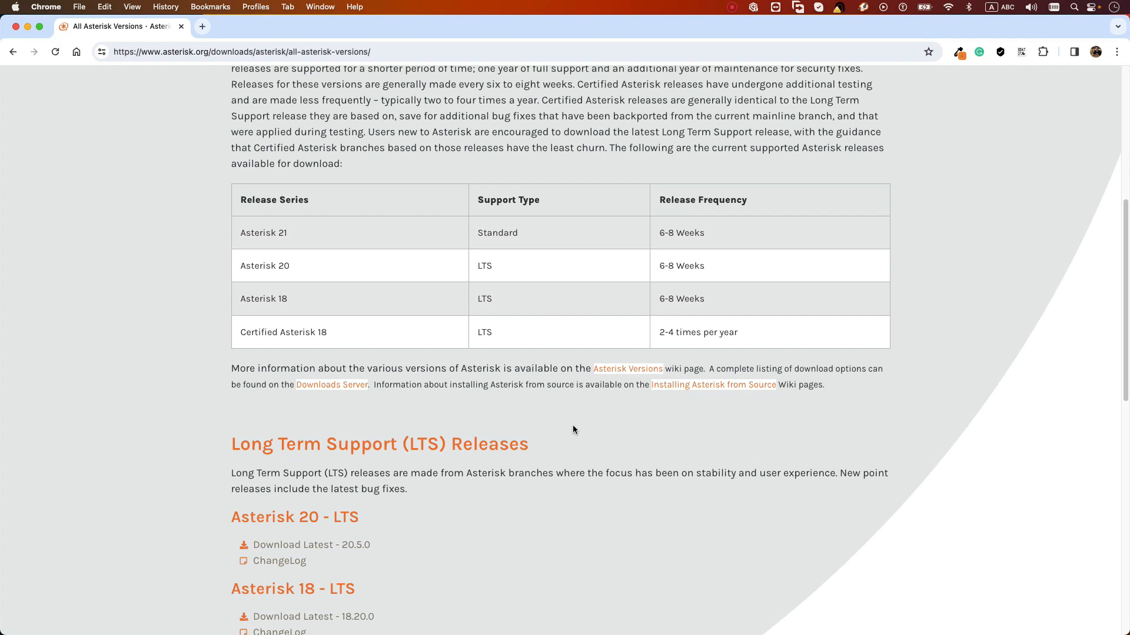
double_click(496, 233)
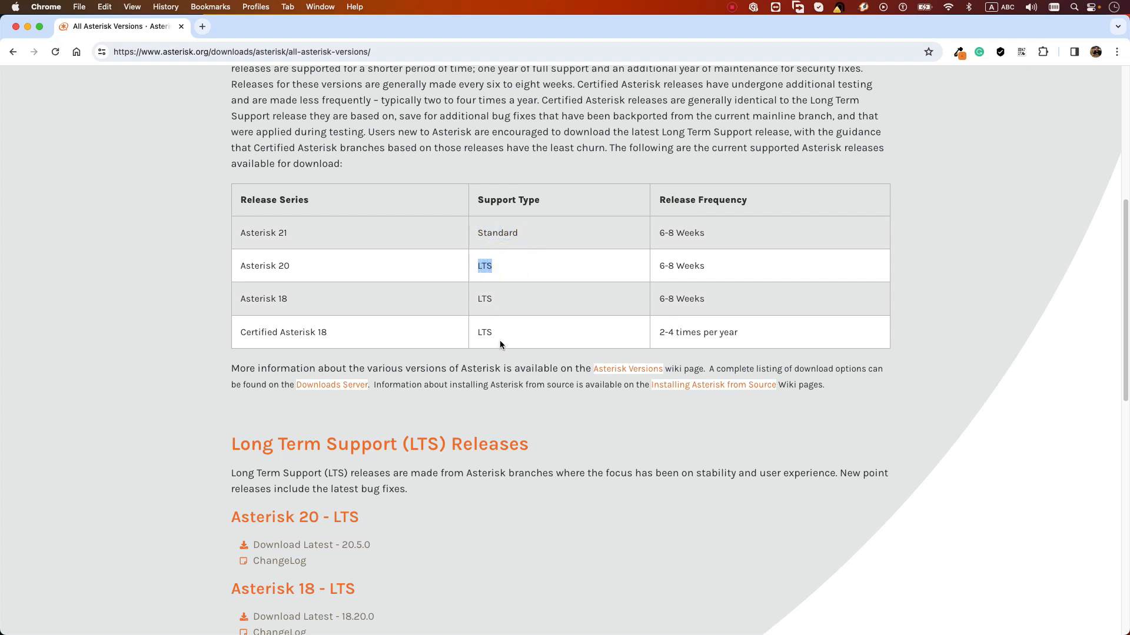
scroll("down", 3)
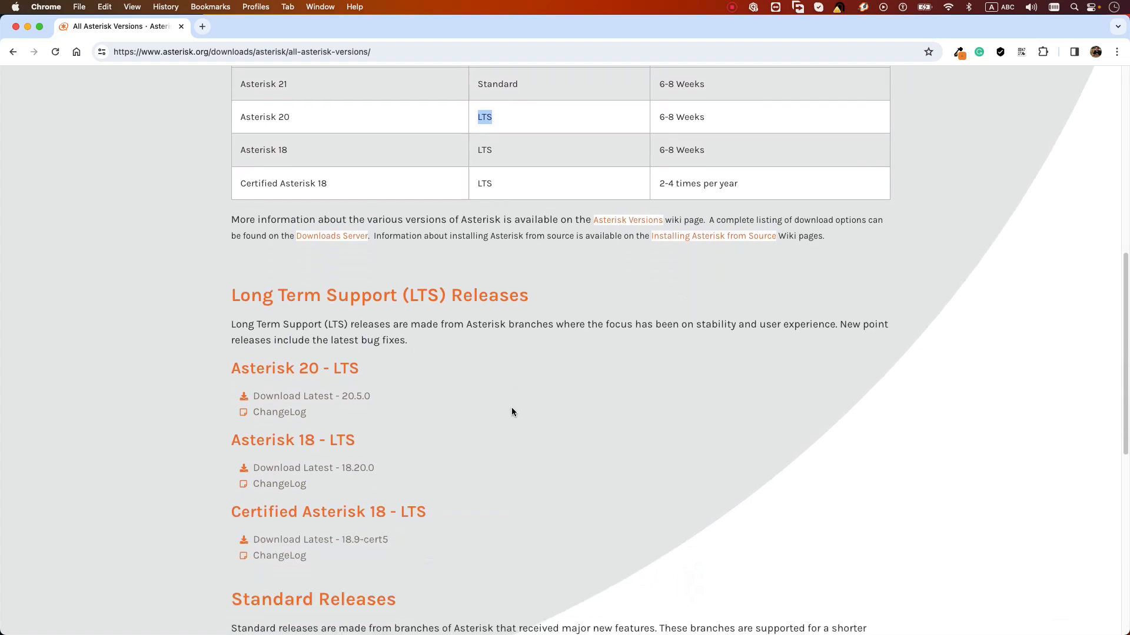
scroll("down", 3)
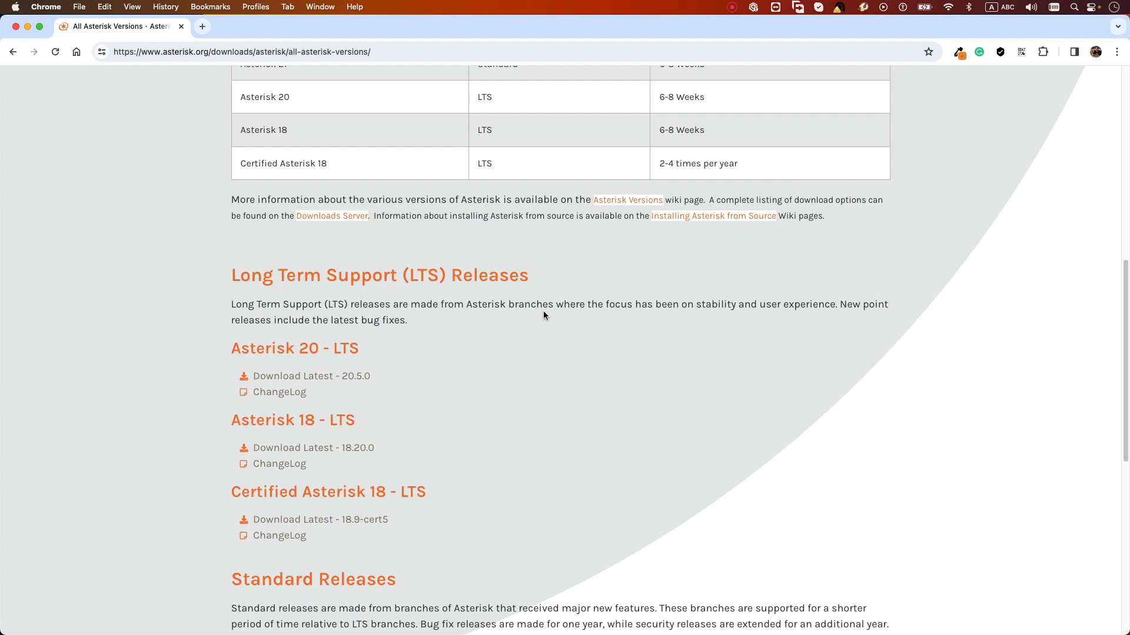
mouse_move(711, 315)
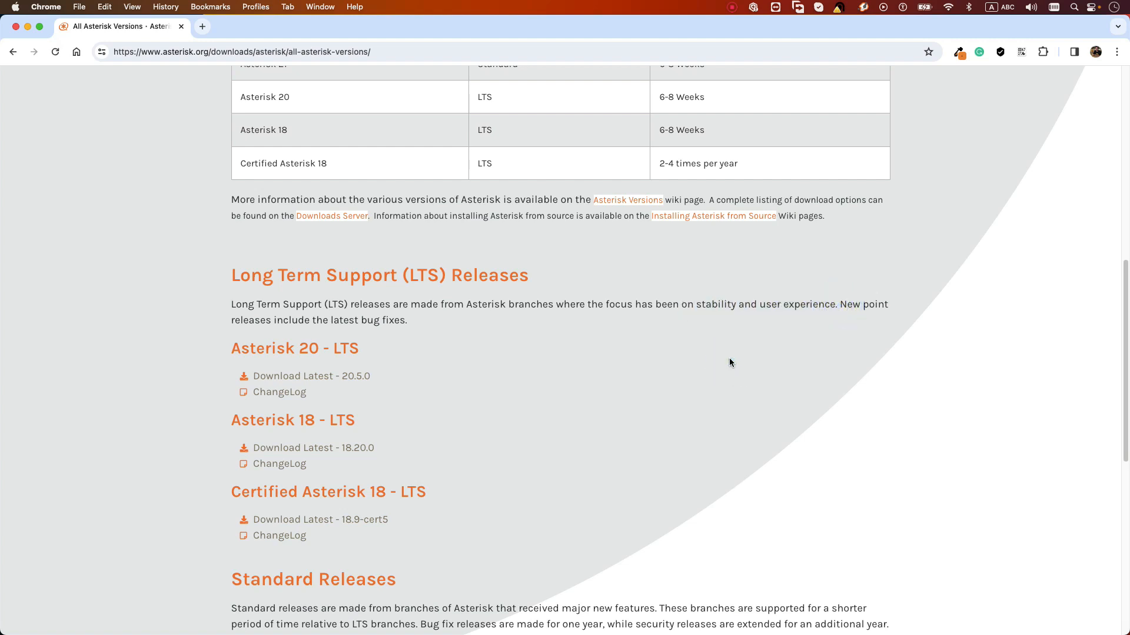
Read through the Standard releases description and support period on the versions page
scroll("down", 3)
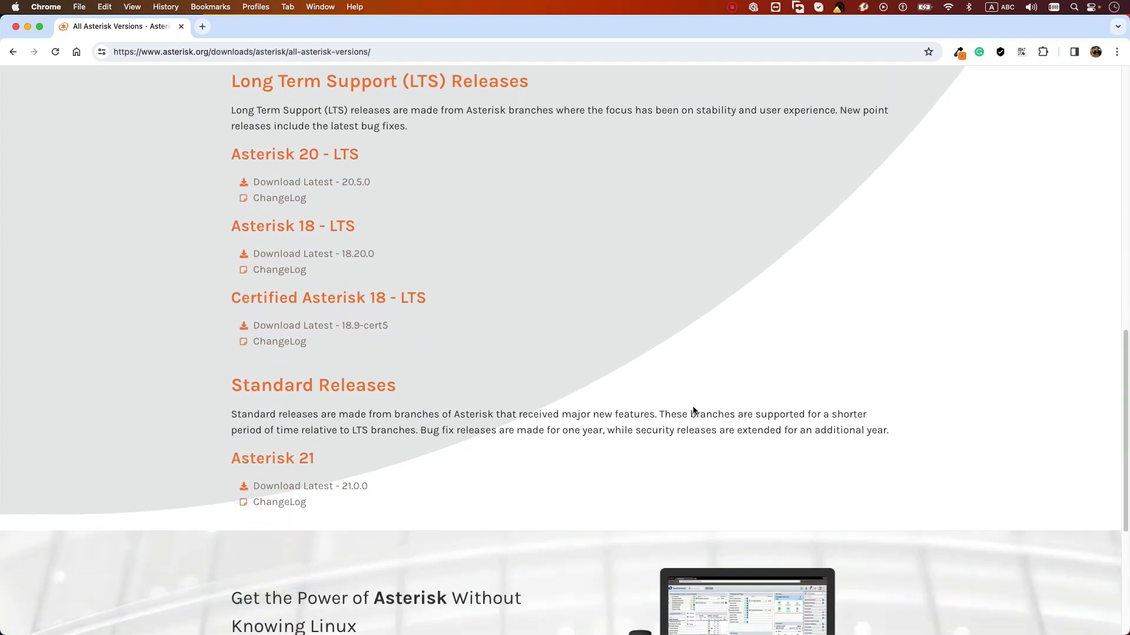
scroll("down", 3)
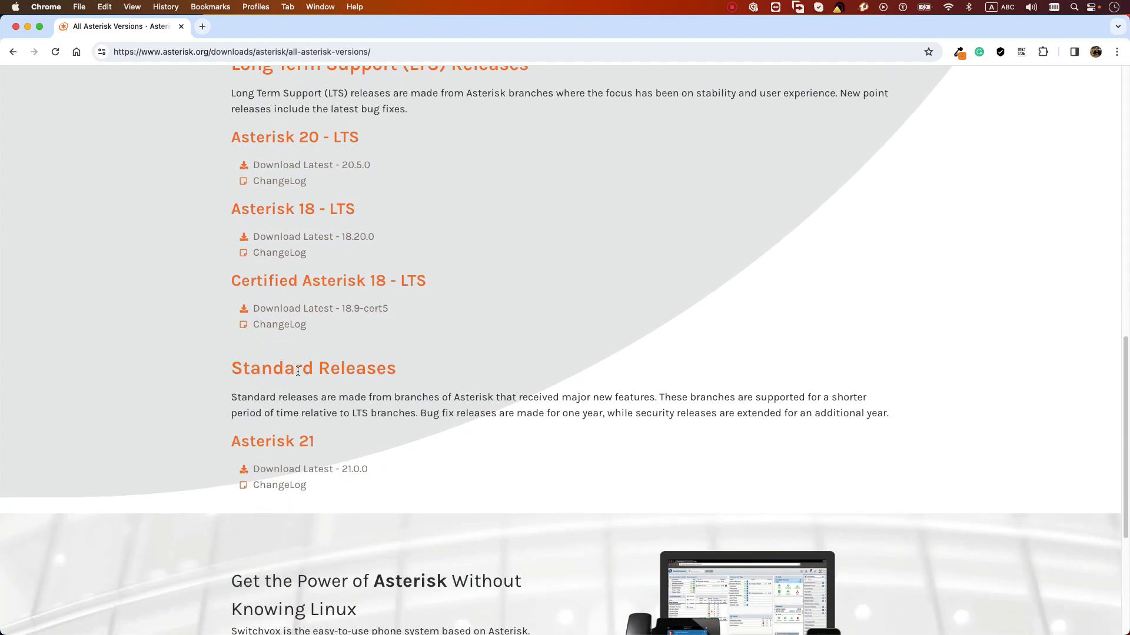
left_click(237, 397)
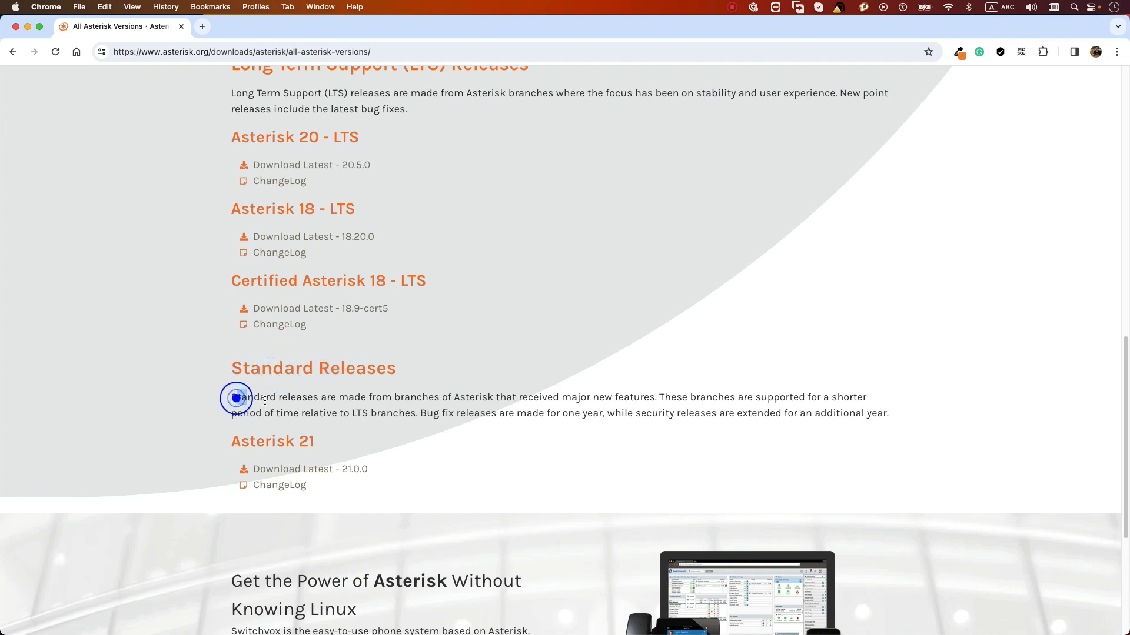
left_click_drag(234, 396, 472, 396)
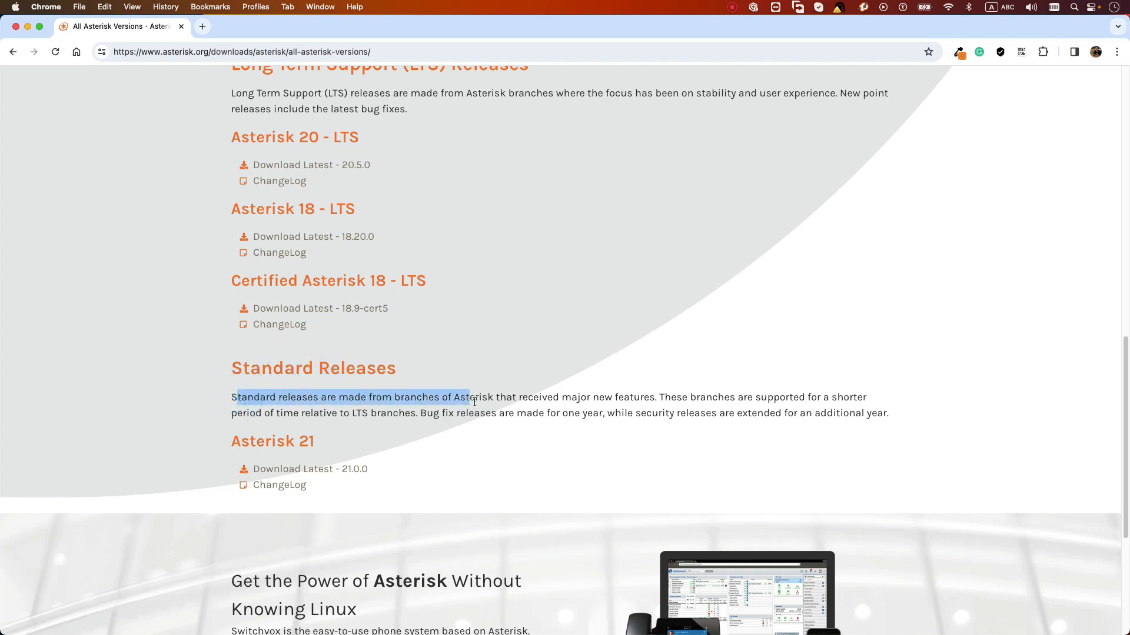
left_click_drag(467, 397, 652, 396)
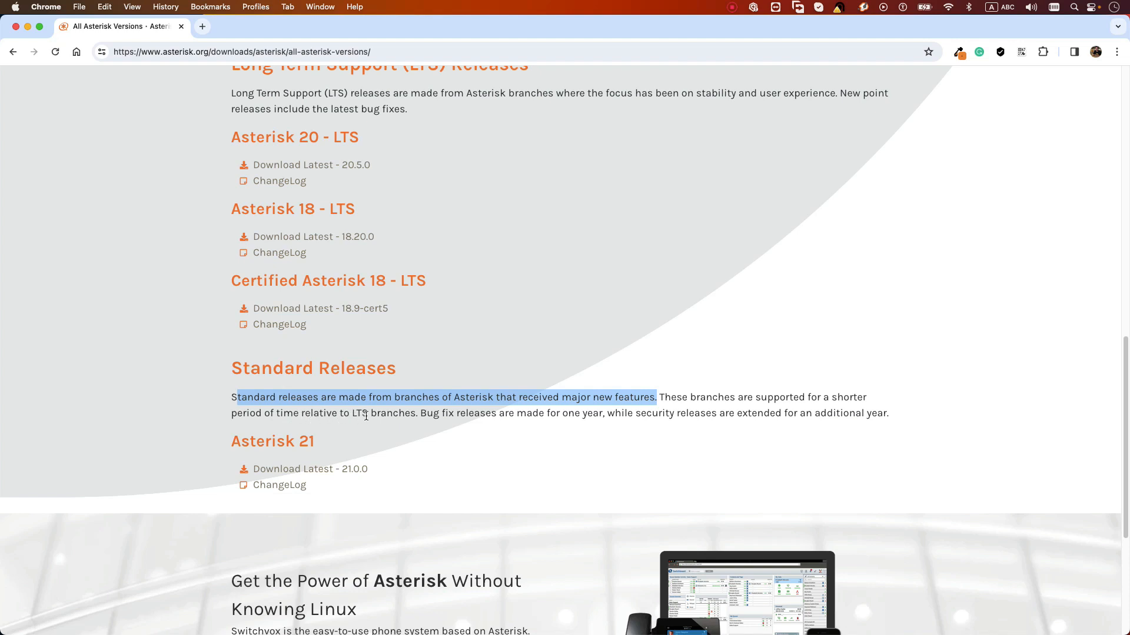
left_click_drag(420, 413, 517, 413)
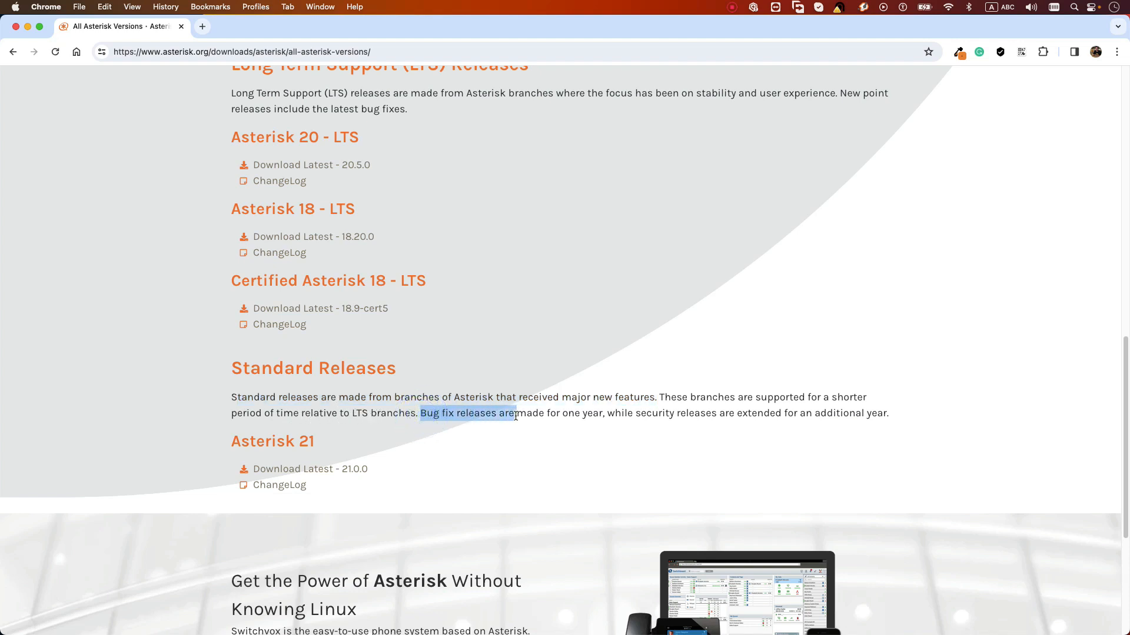
left_click_drag(513, 413, 601, 413)
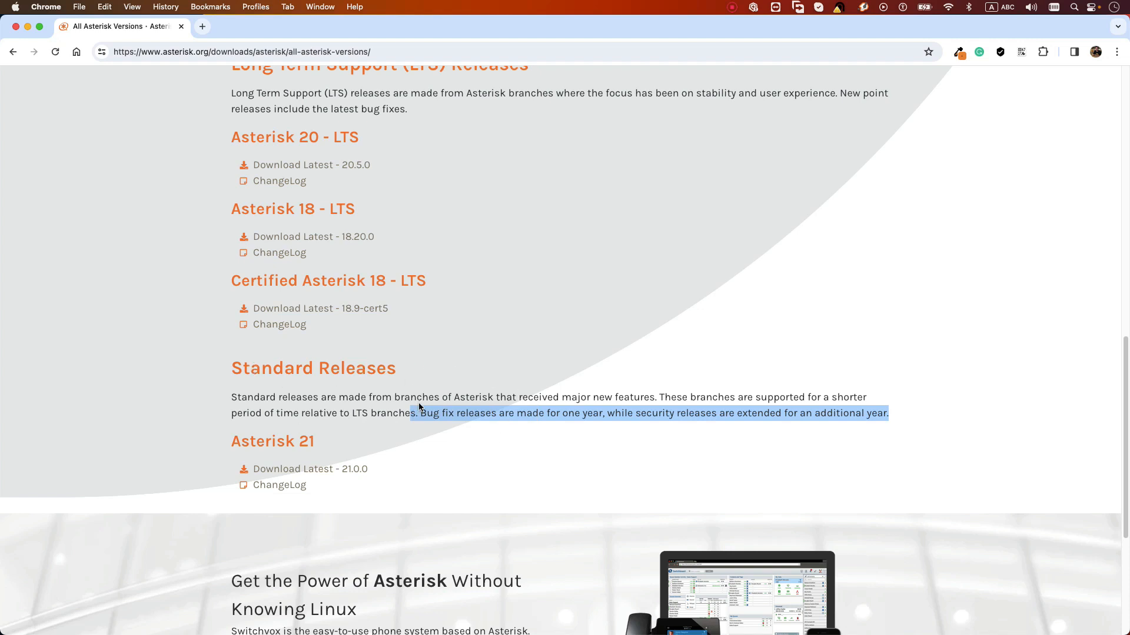
left_click(493, 432)
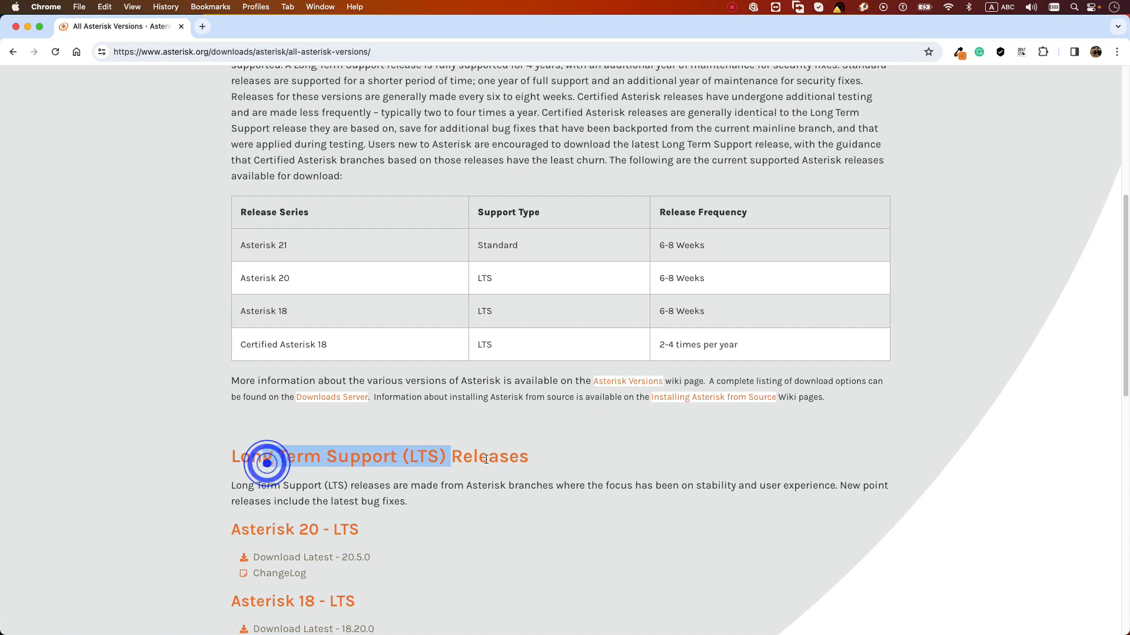
Copy the link address of the Asterisk 20 LTS 'Download Latest - 20.5.0' button
scroll("down", 3)
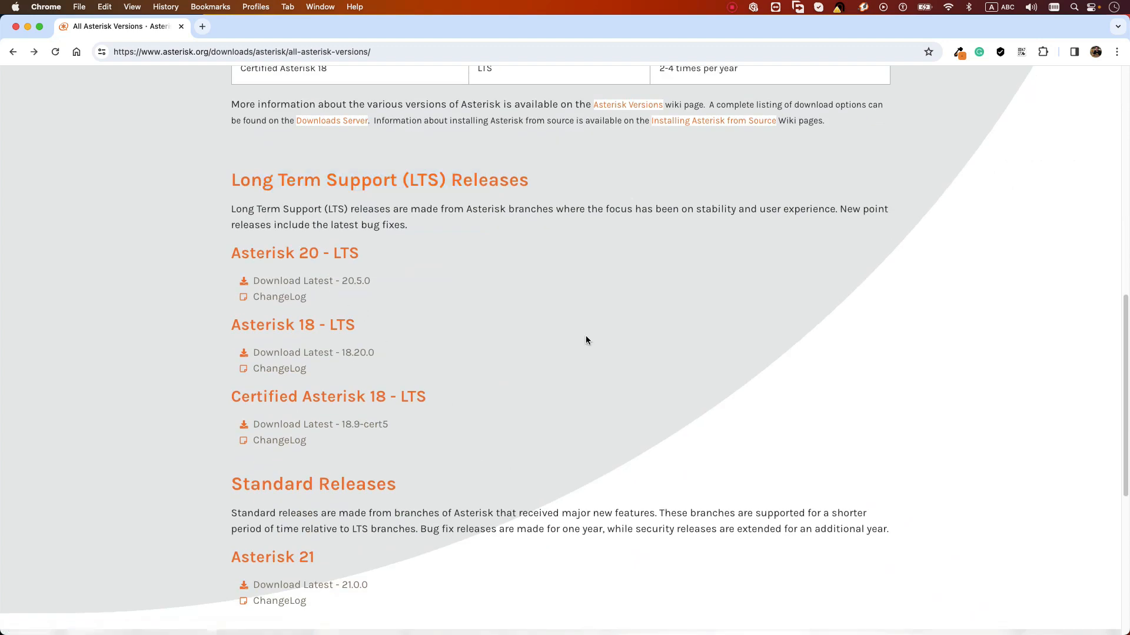
mouse_move(406, 286)
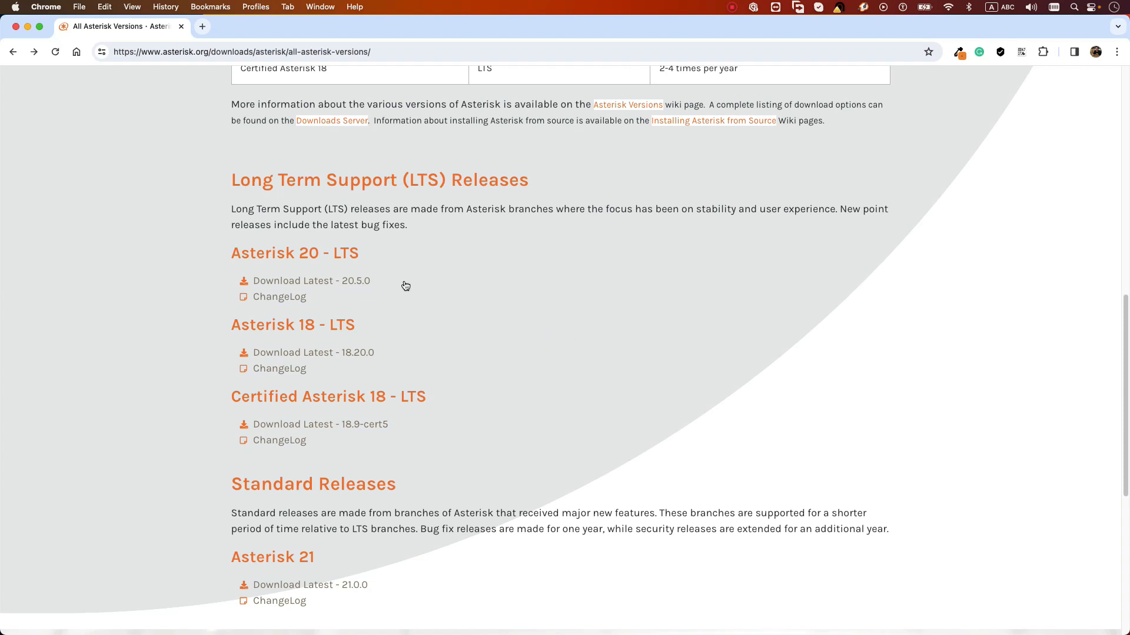
right_click(303, 281)
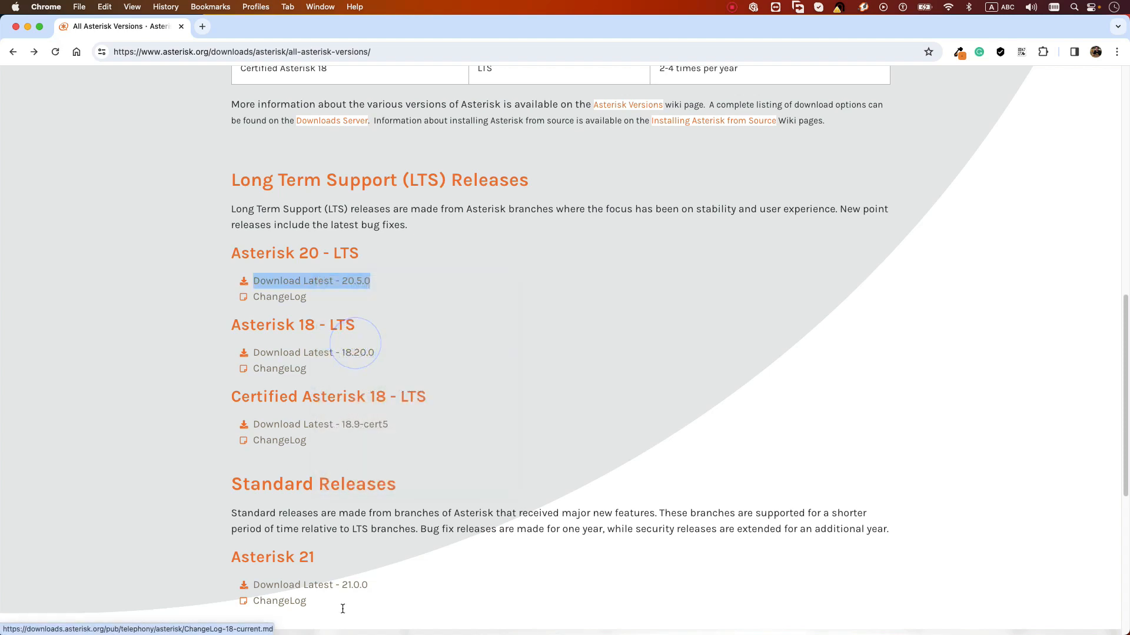
left_click(219, 623)
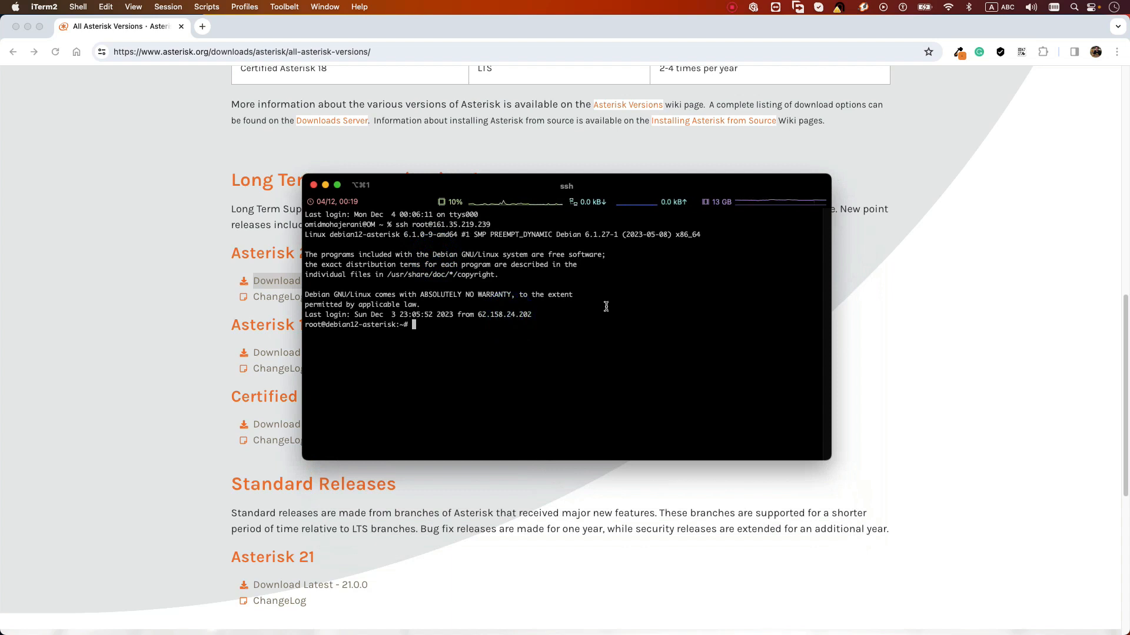
In /usr/local/src, wget the asterisk-20-current.tar.gz archive from downloads.asterisk.org
type("cd /")
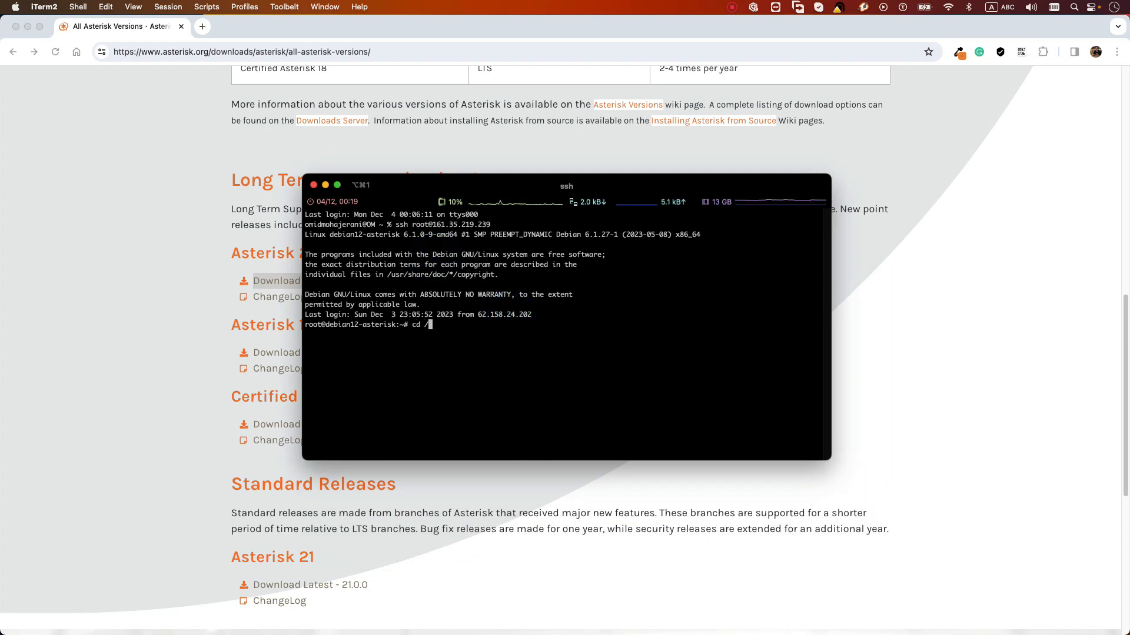
type("usr/local/src/")
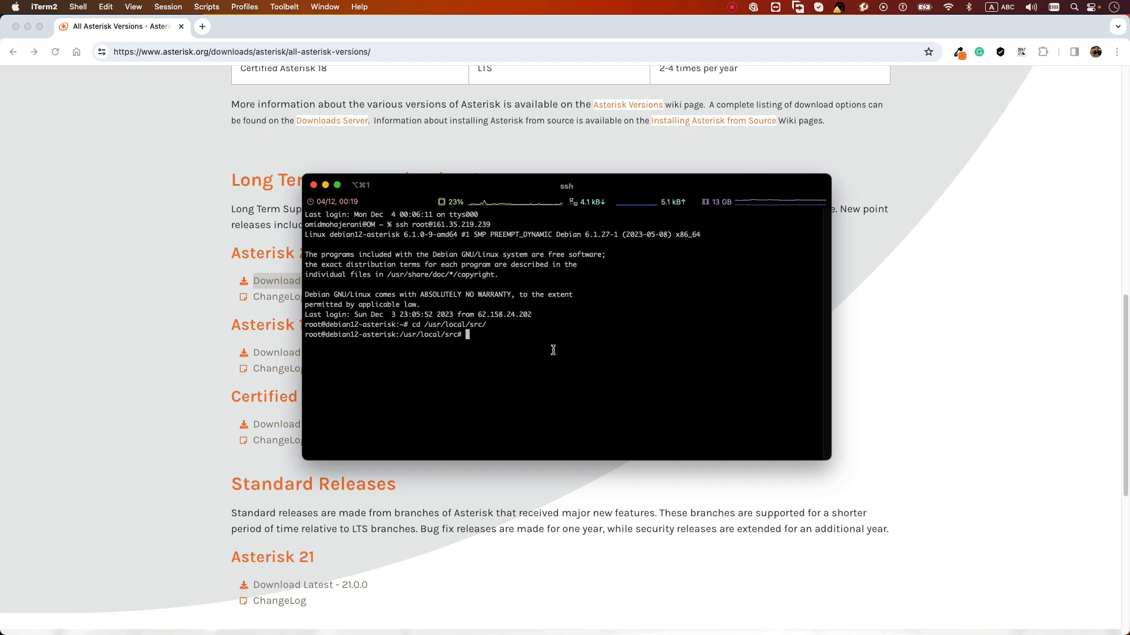
type("w")
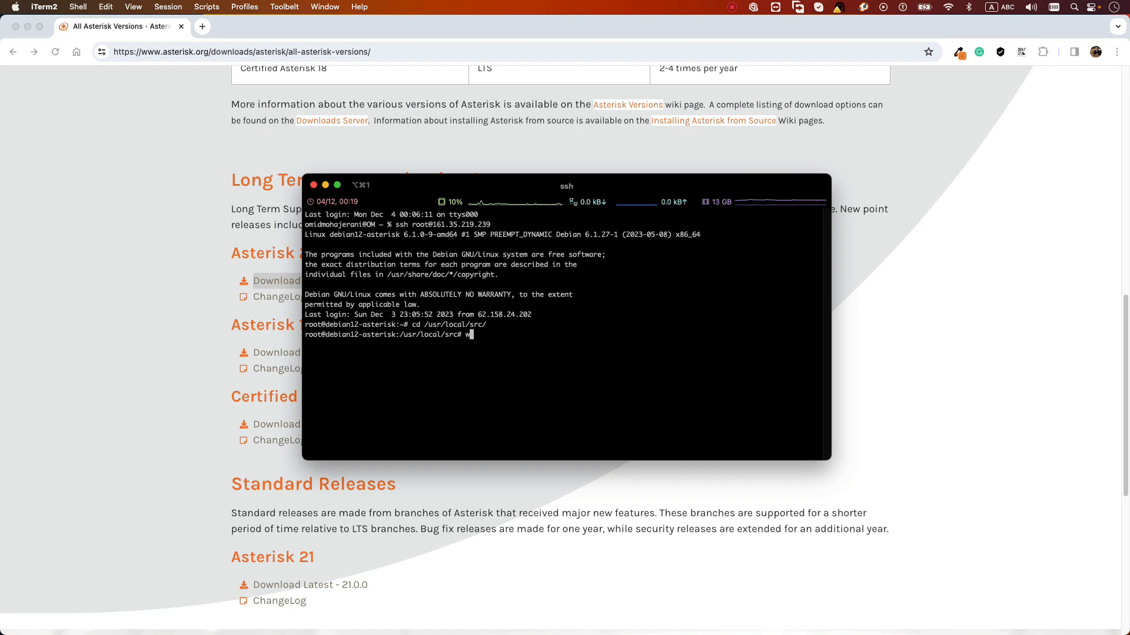
type("get")
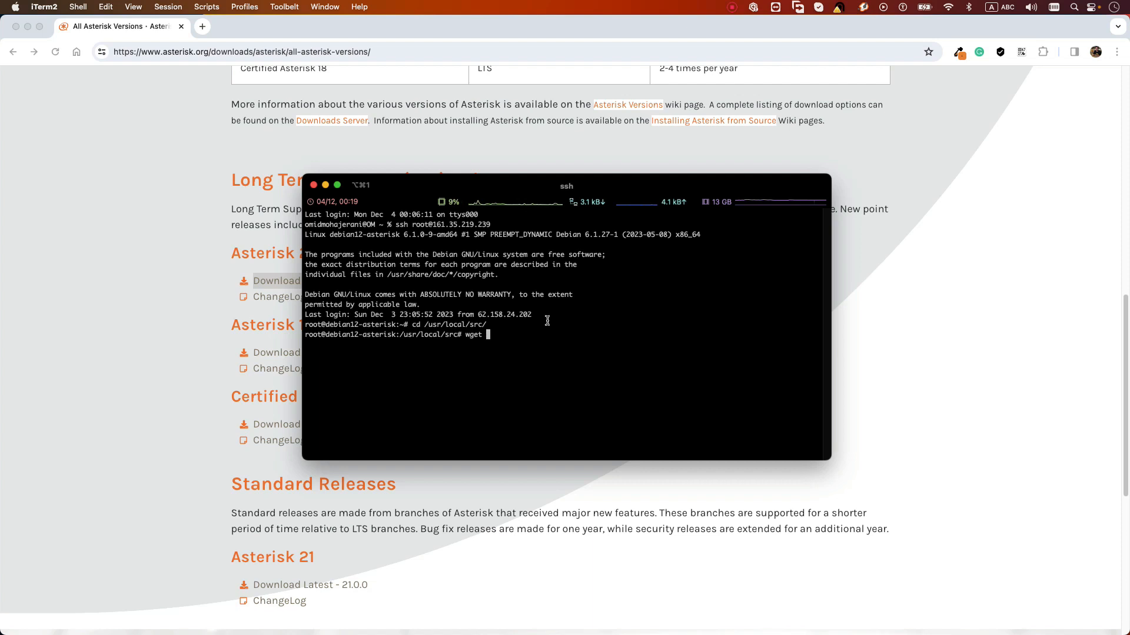
left_click(583, 412)
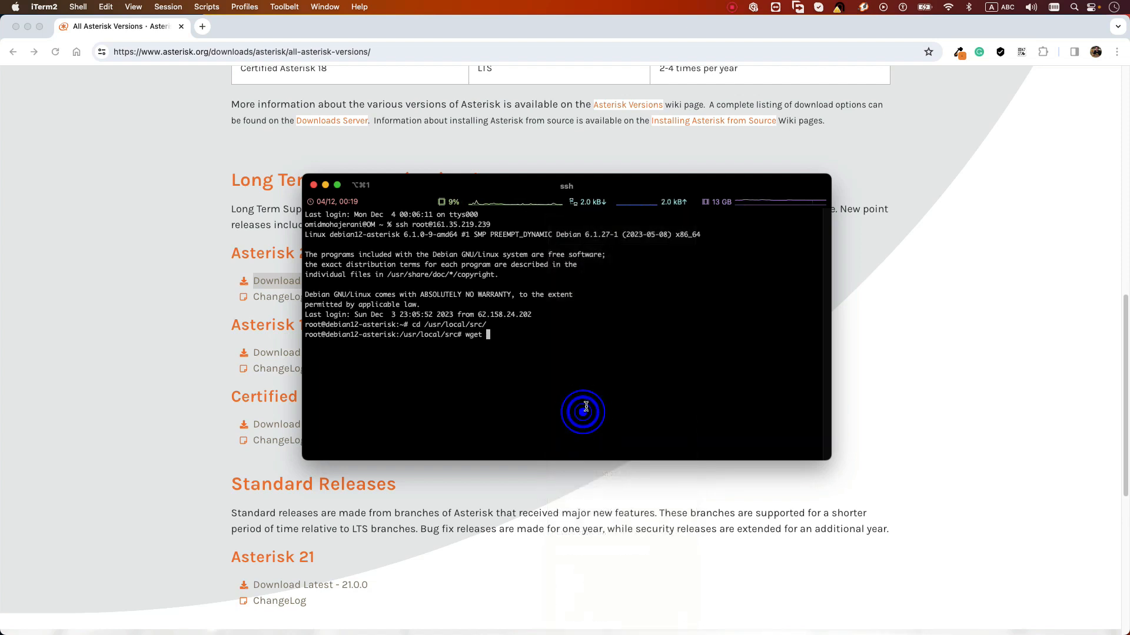
type("https://downloads.asterisk.org/pub/telephony/asterisk/asterisk-20-current.tar.gz")
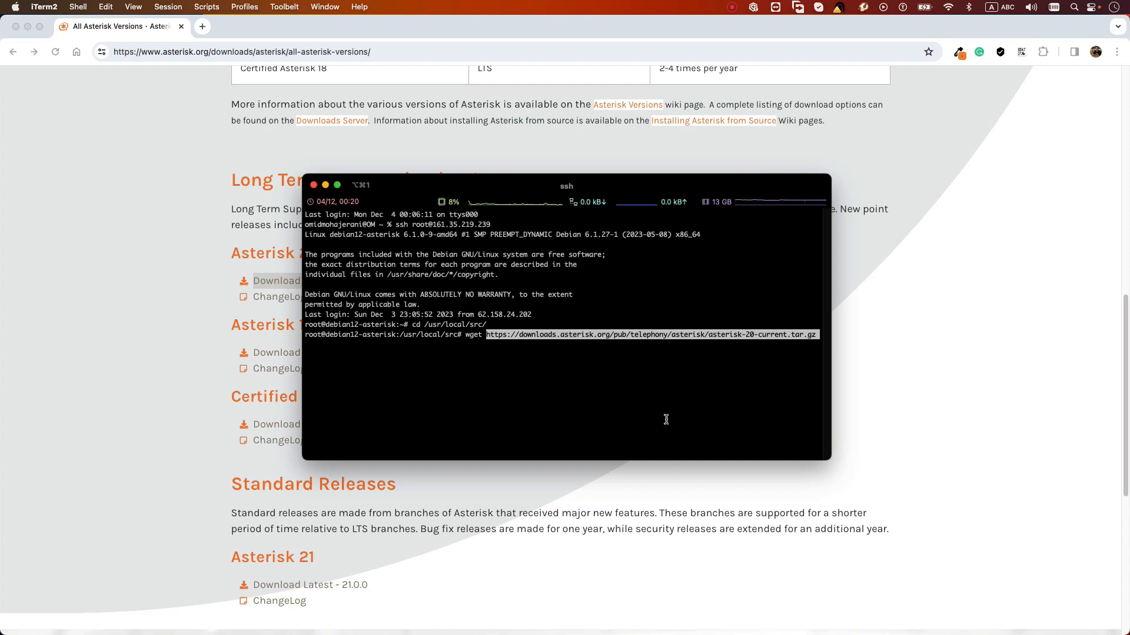
key("Return")
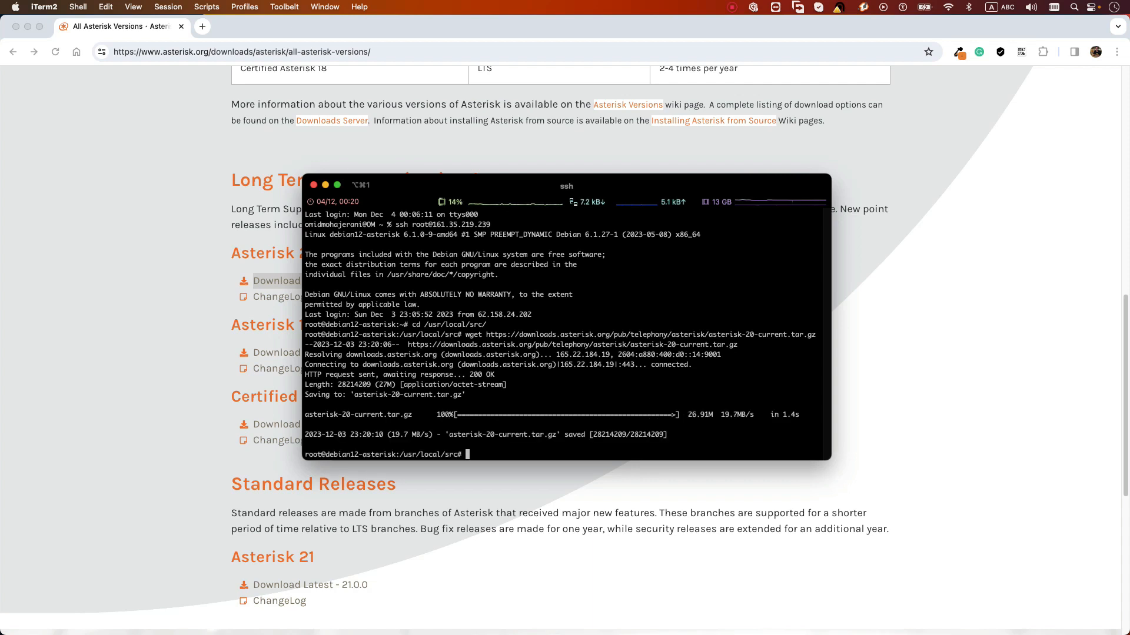
List /usr/local/src to confirm asterisk-20-current.tar.gz was downloaded
type("ls")
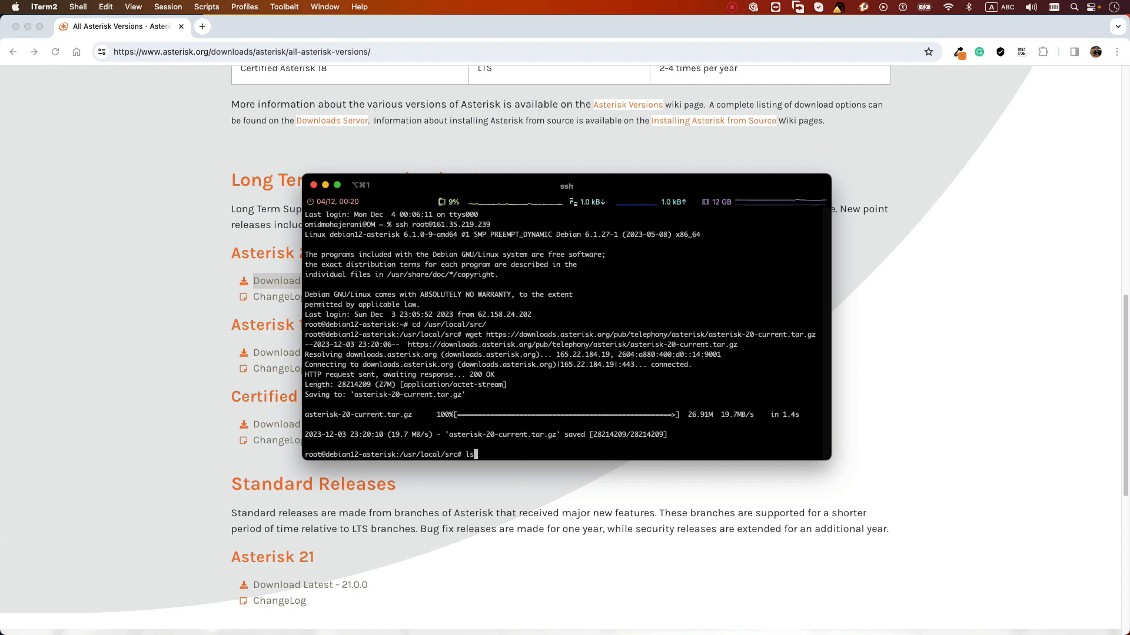
key("enter")
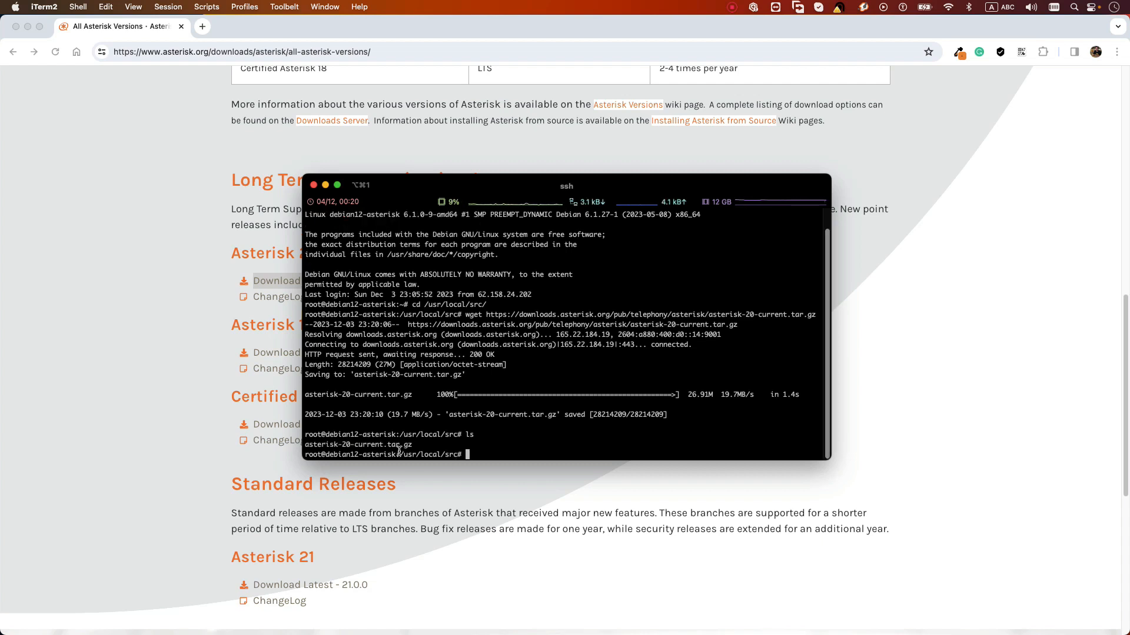
double_click(358, 445)
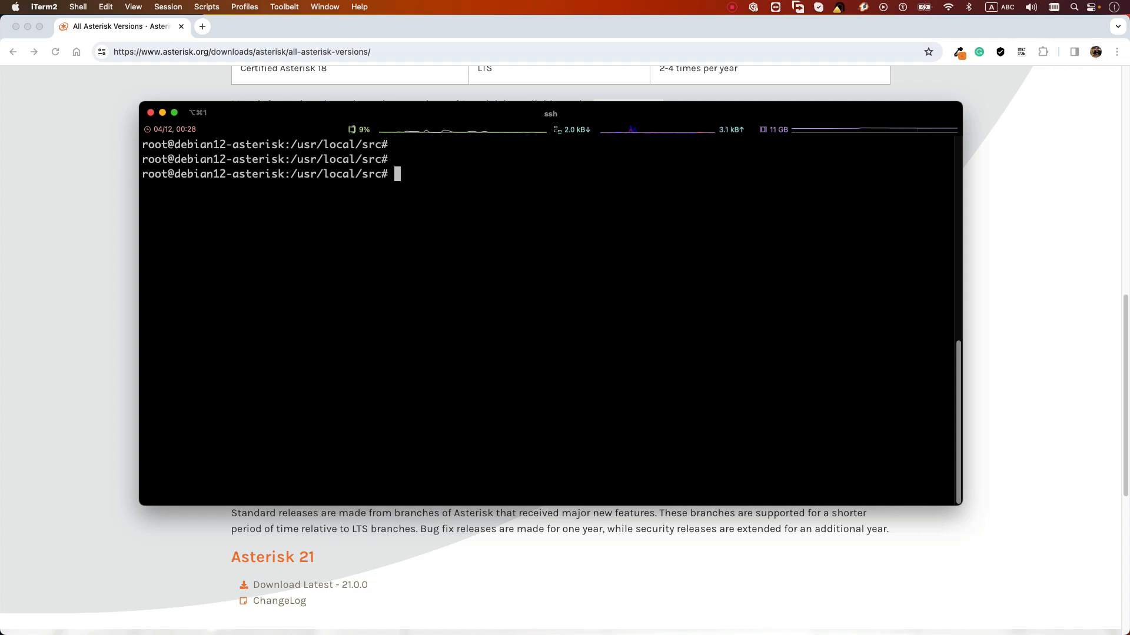
Run apt update then apt upgrade, answering y to upgrade the 51 packages
type("apt")
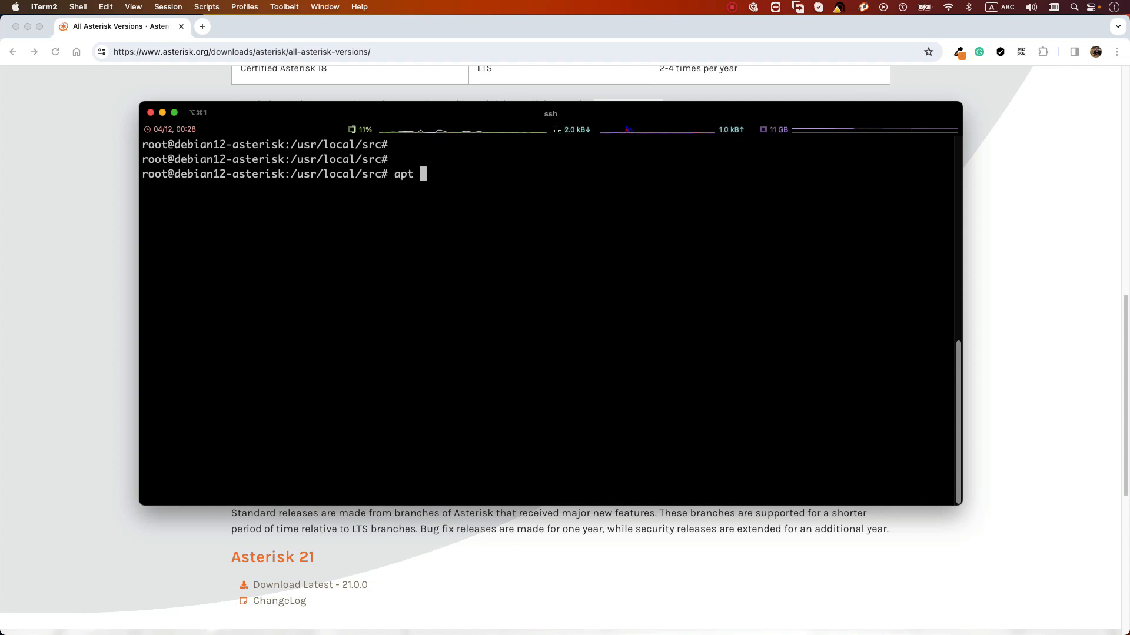
type("update")
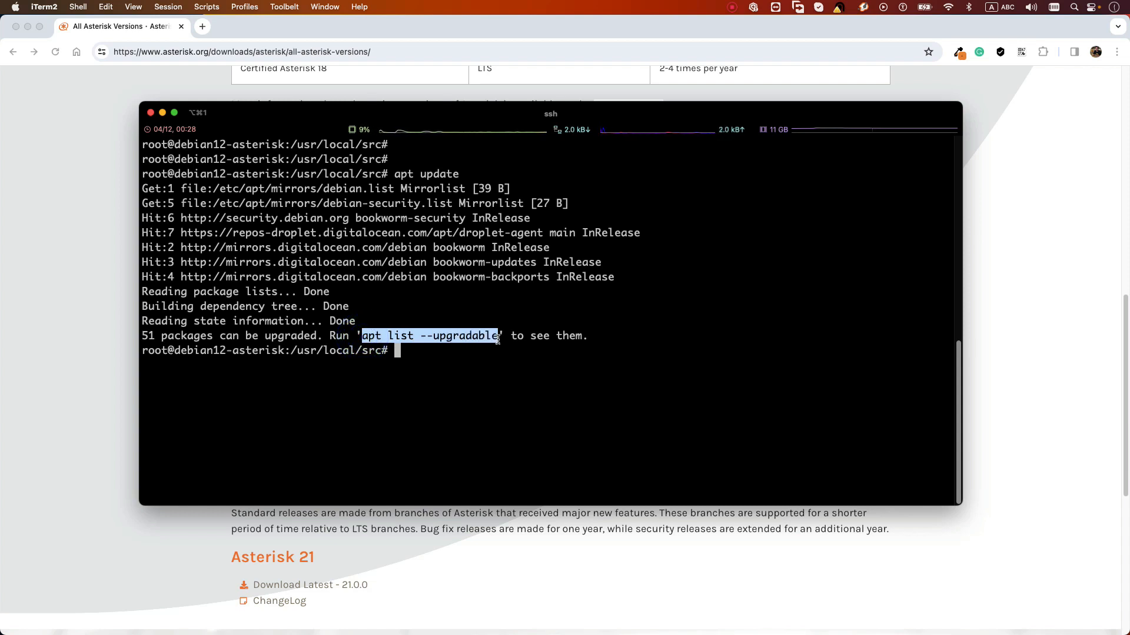
type("apt upgrade")
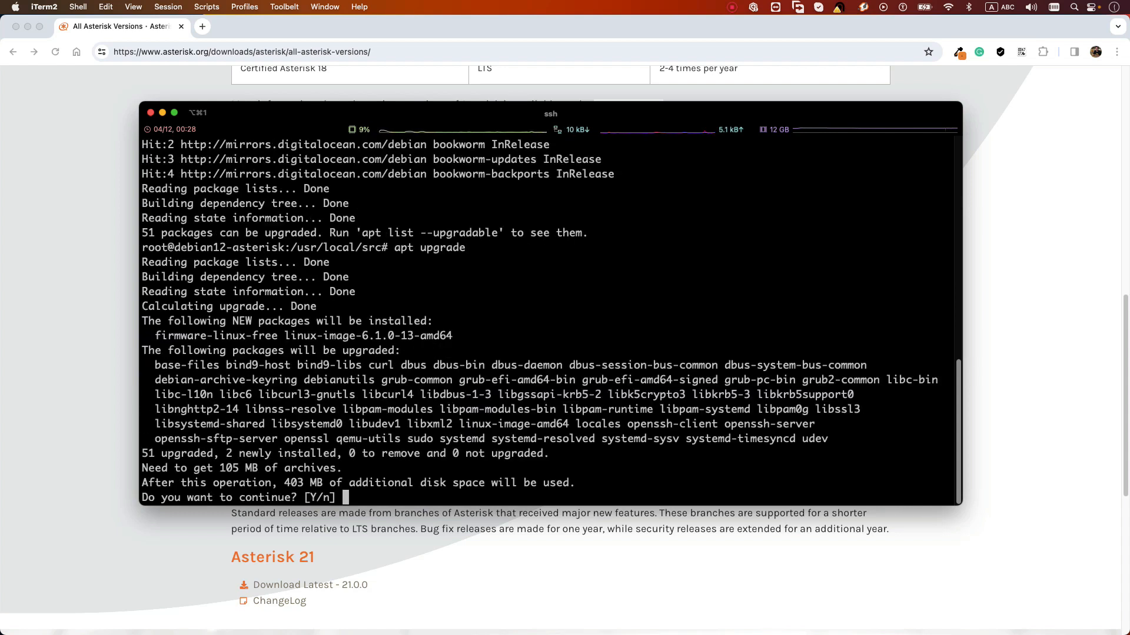
type("y")
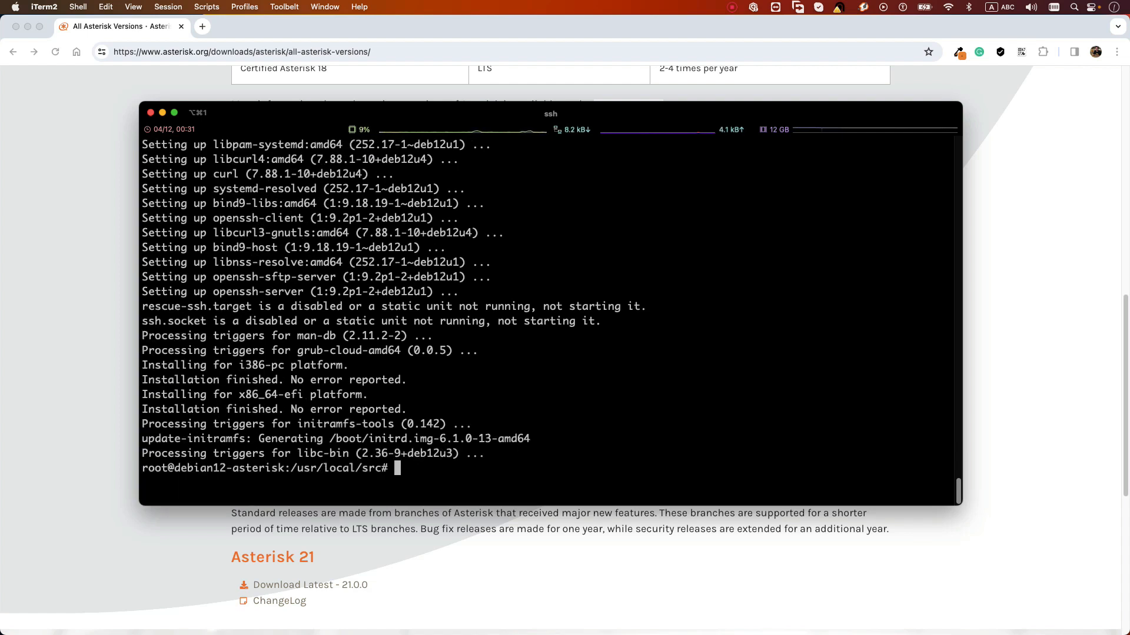
Reboot the droplet after the package upgrade
type("rebo")
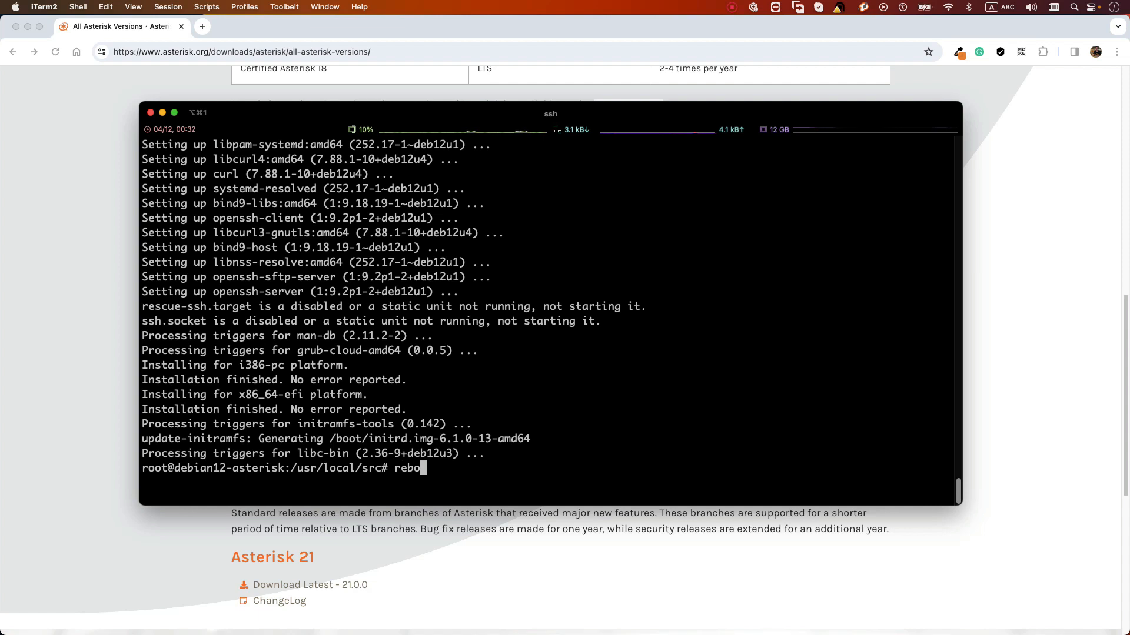
type("ot")
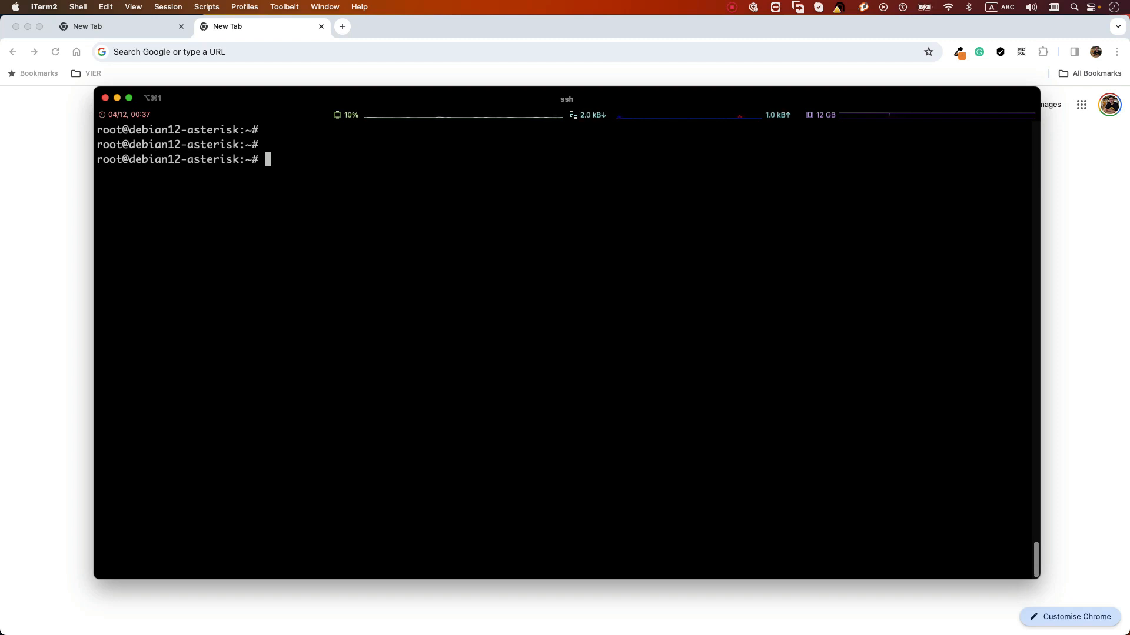
In /usr/local/src, extract the source with tar -xvf asterisk-20-current.tar.gz
type("cd /i")
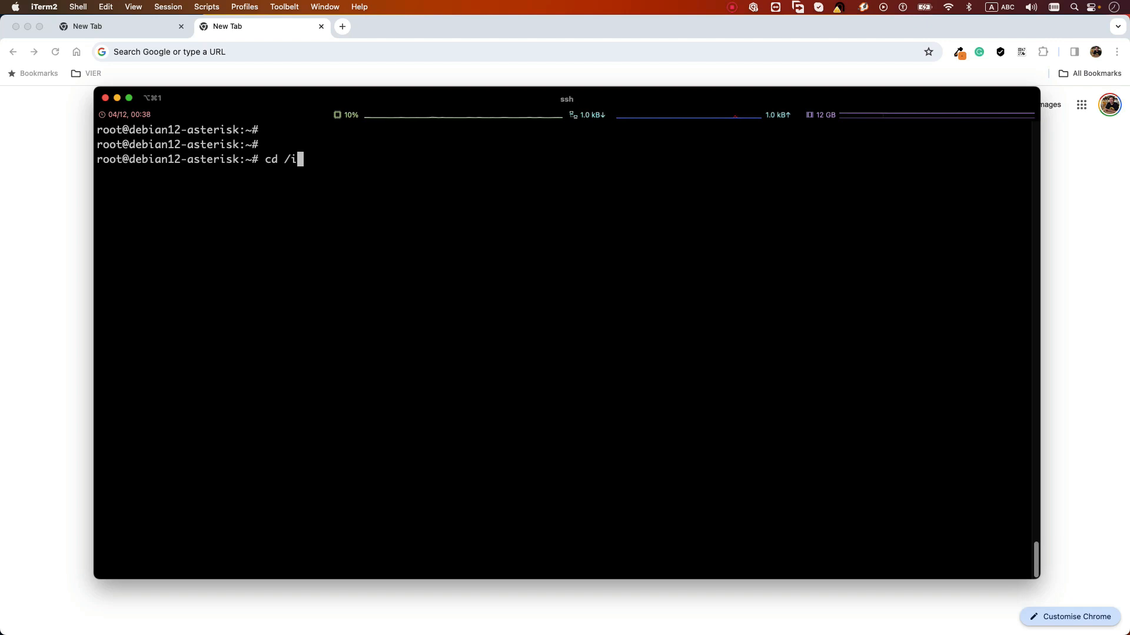
type("usr/local/src/")
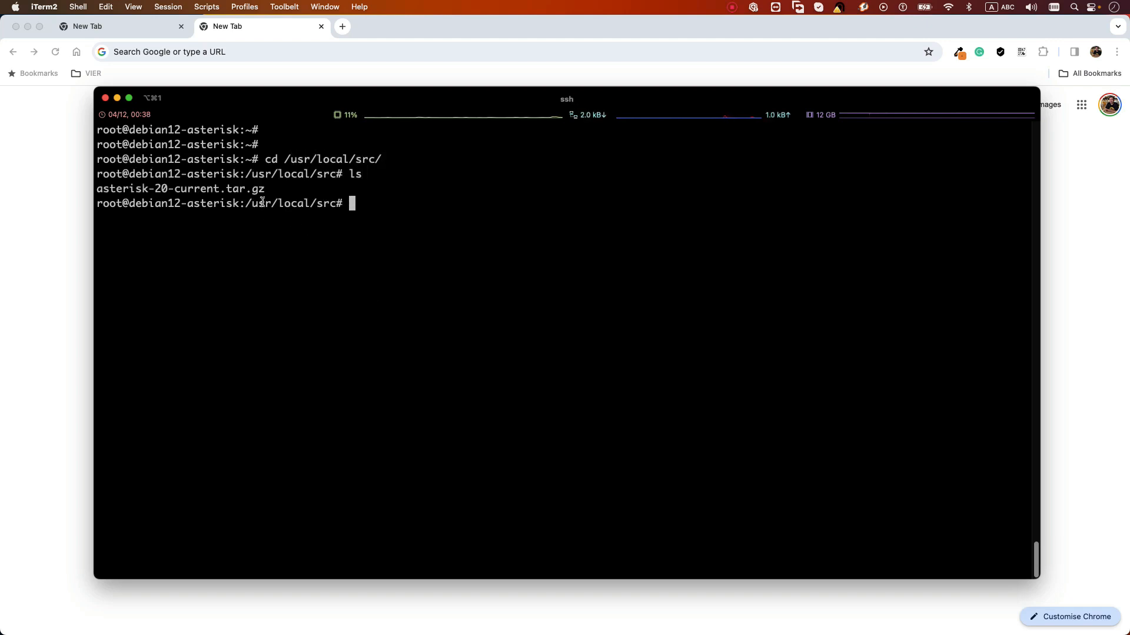
double_click(180, 189)
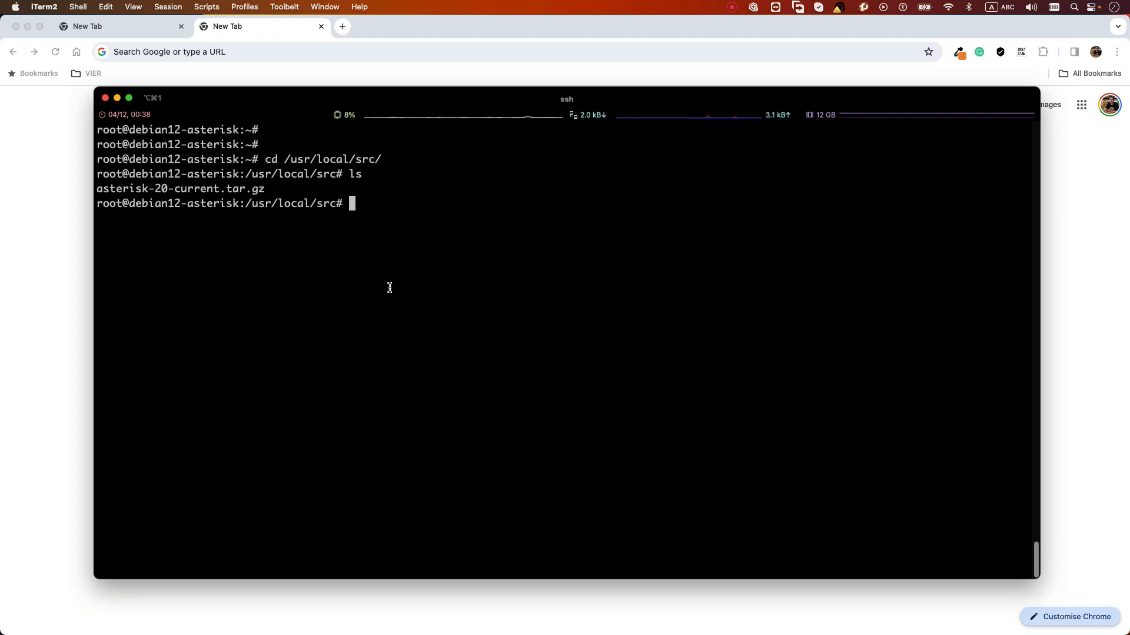
type("tar")
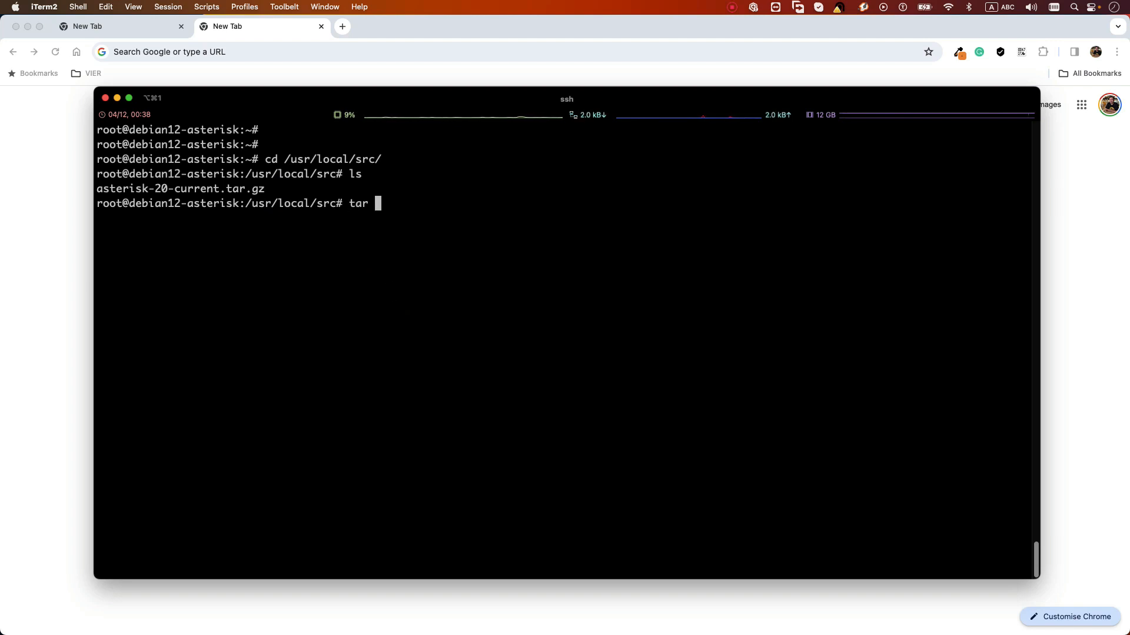
type("-")
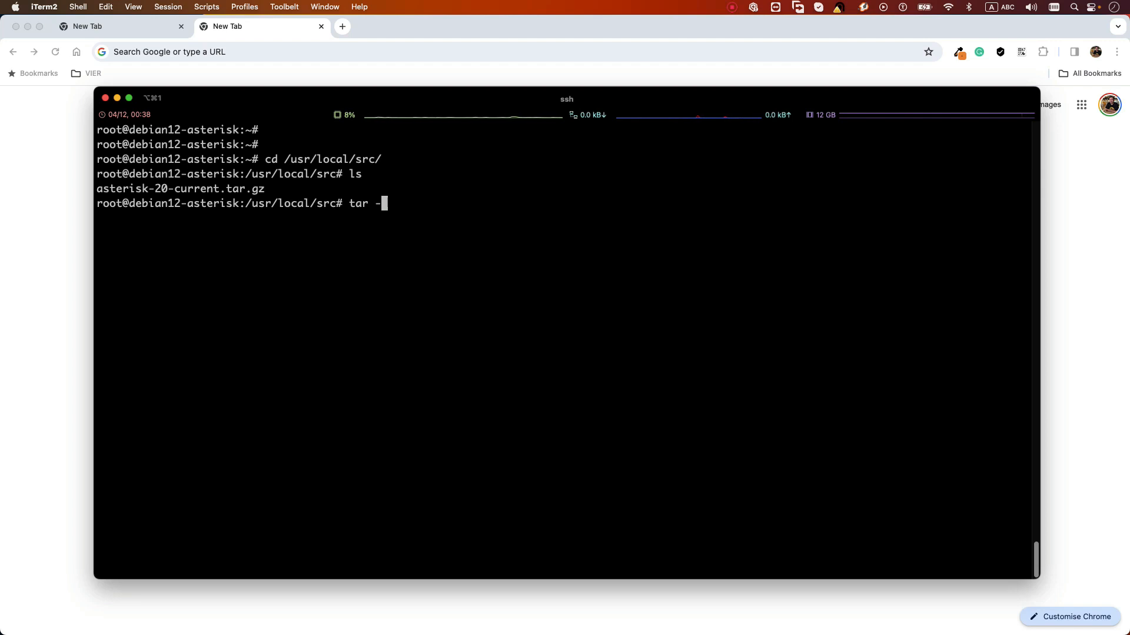
type("xvf")
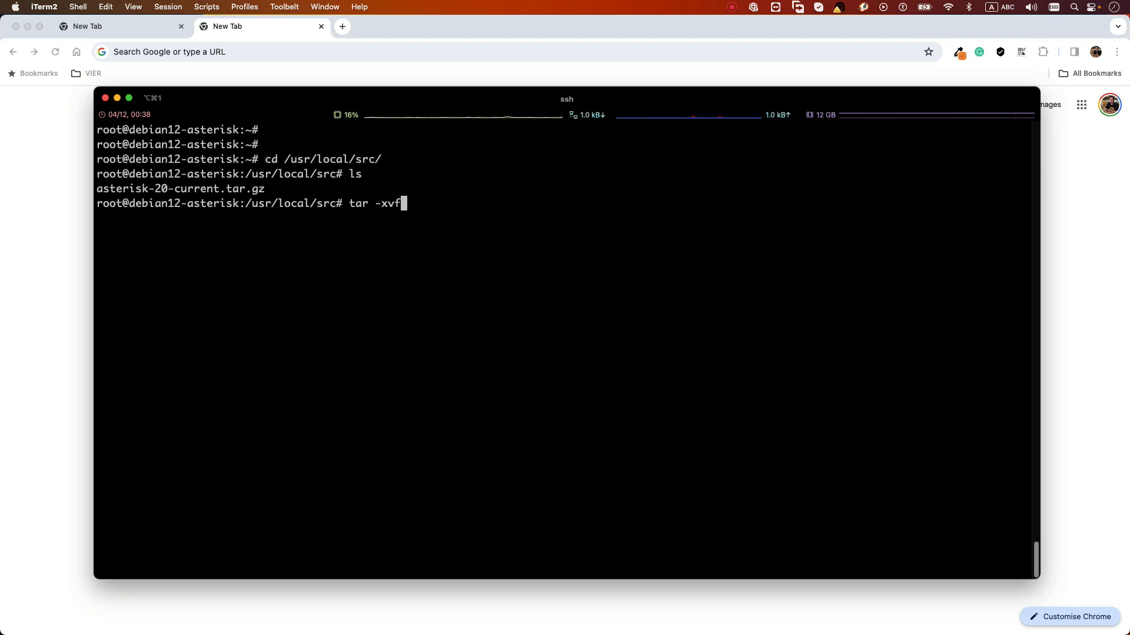
type("asterisk-20-current.tar.gz")
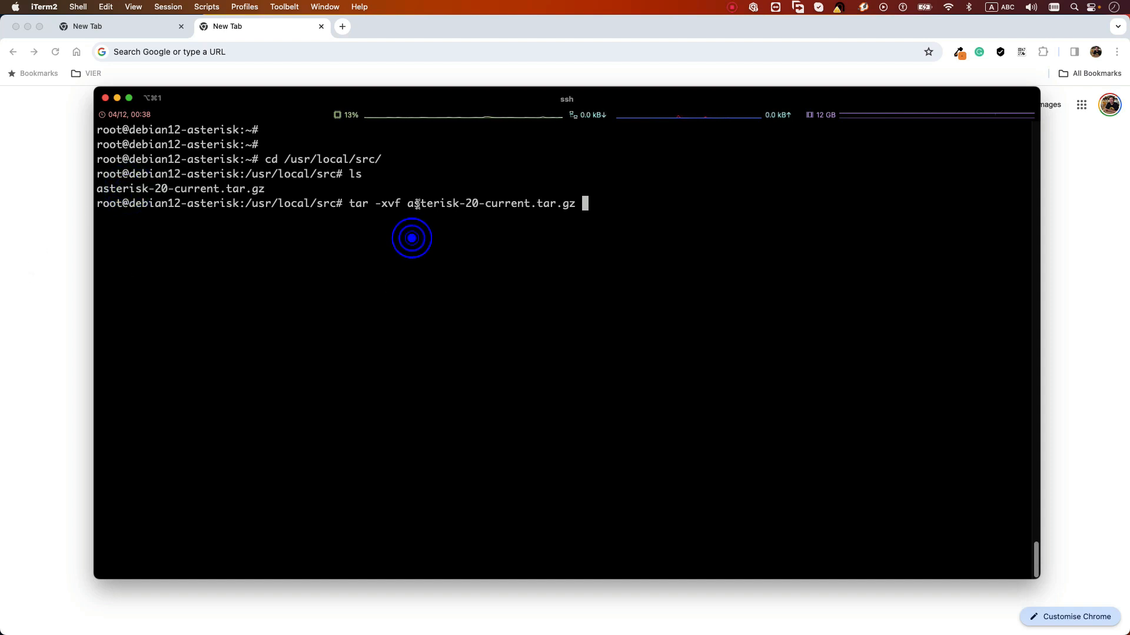
Review the archive name in the tar command and clear the screen
double_click(420, 204)
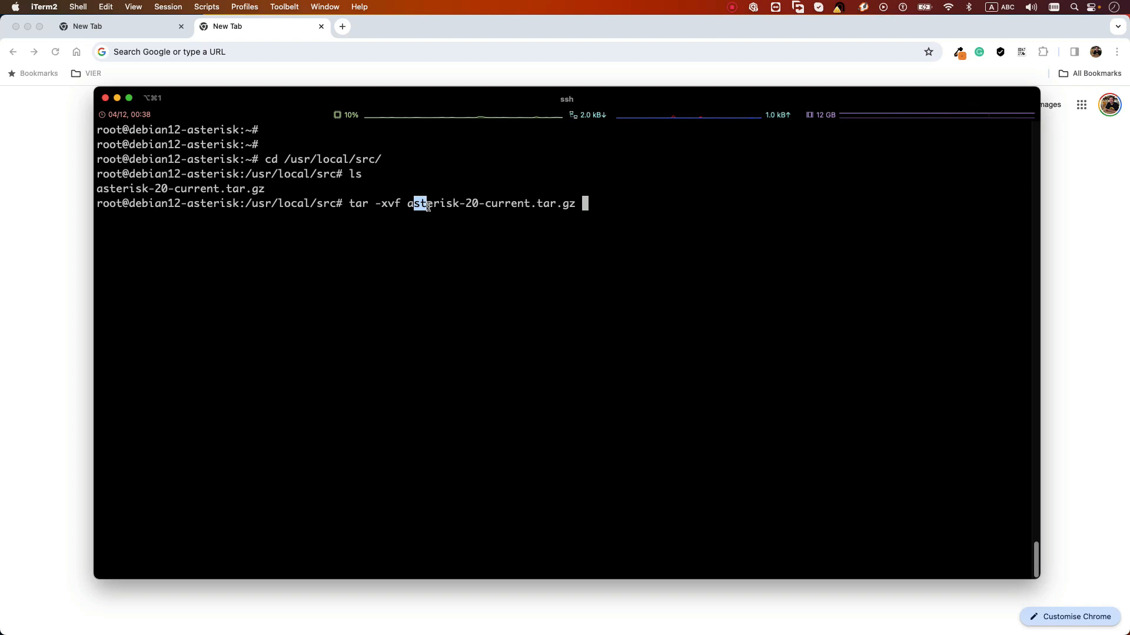
double_click(407, 204)
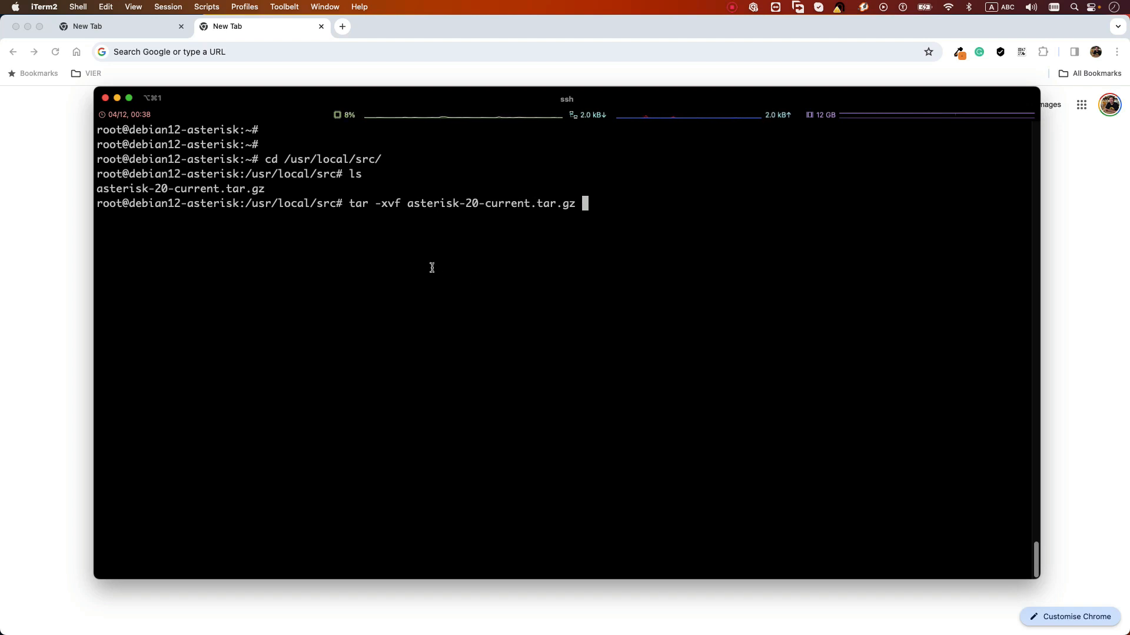
double_click(357, 203)
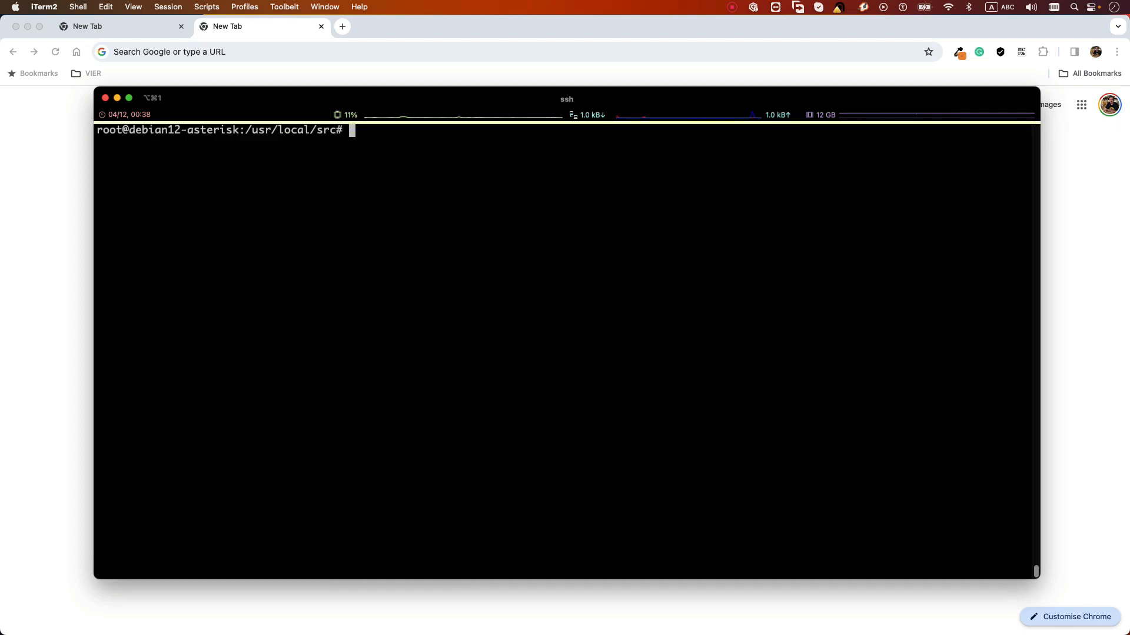
Change into asterisk-20.5.0/contrib/scripts and list its files
type("ls")
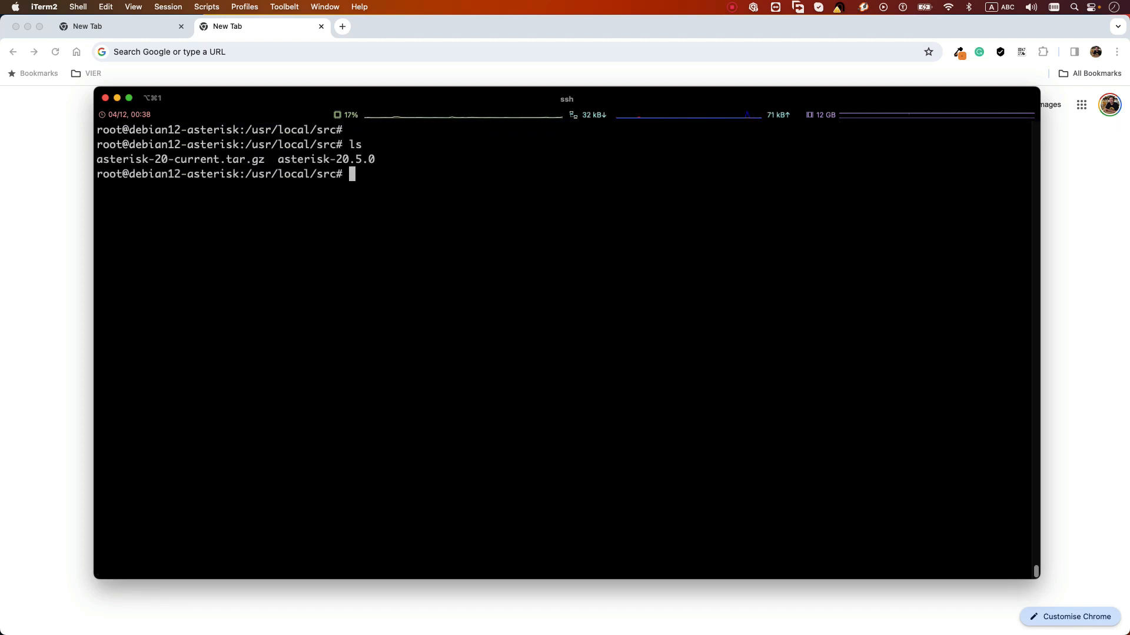
double_click(209, 159)
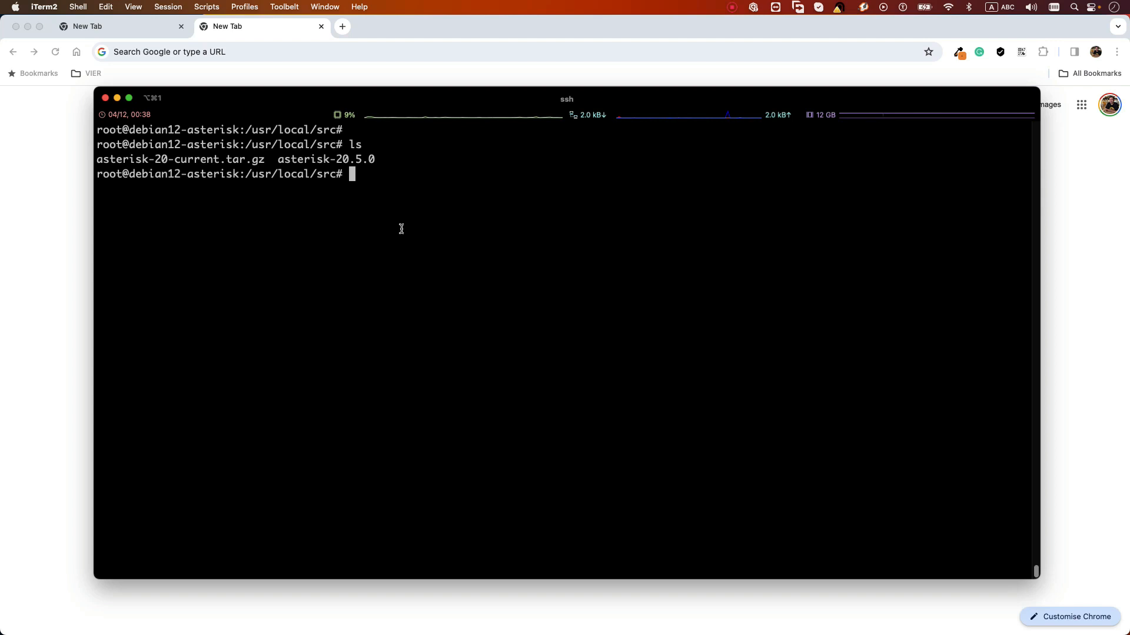
type("cd asterisk-20.5.0/")
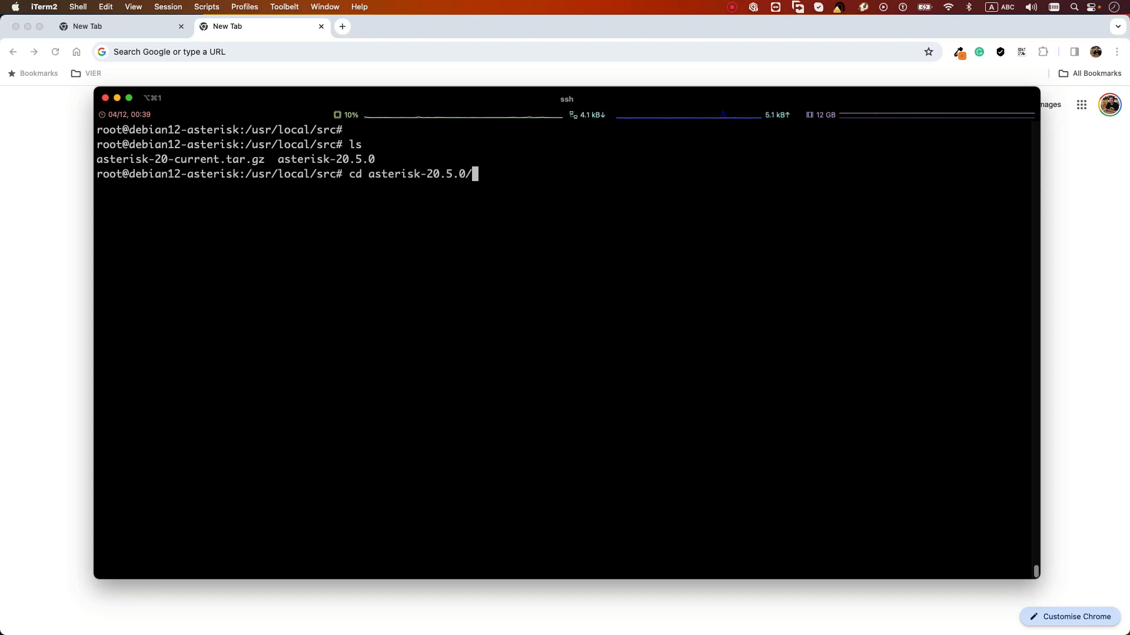
double_click(353, 174)
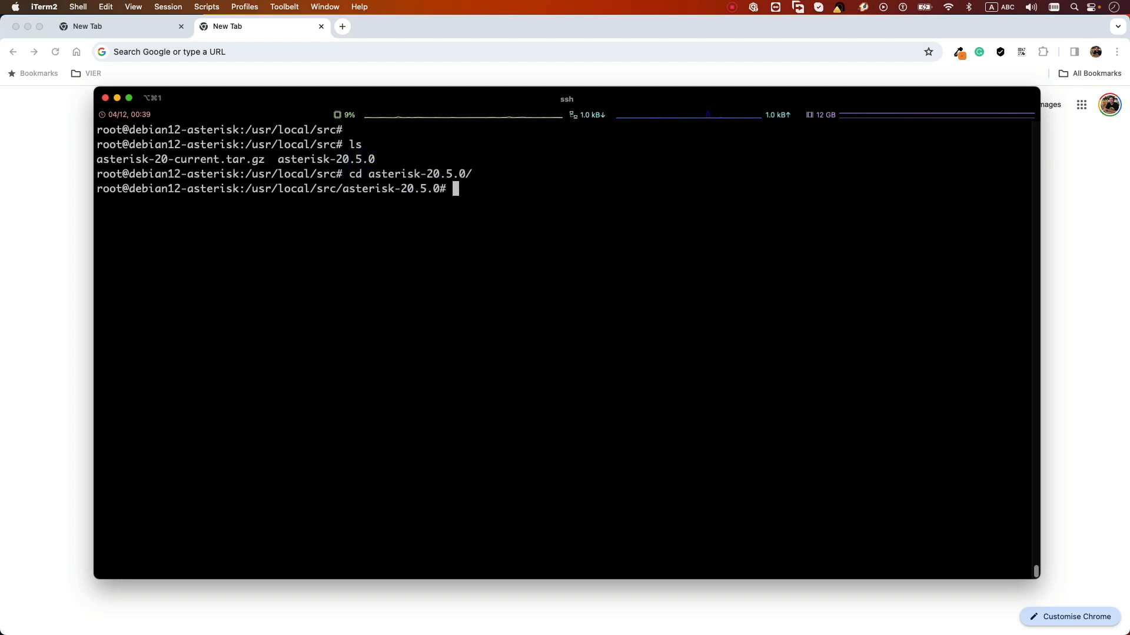
type("ls")
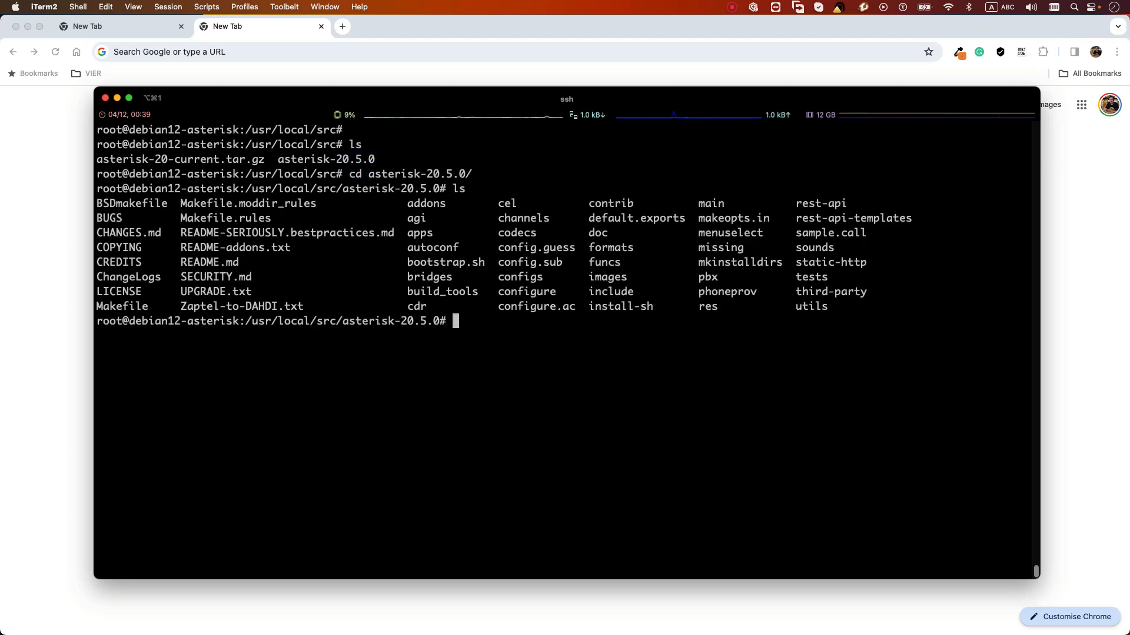
type("cd contrib/scripts/")
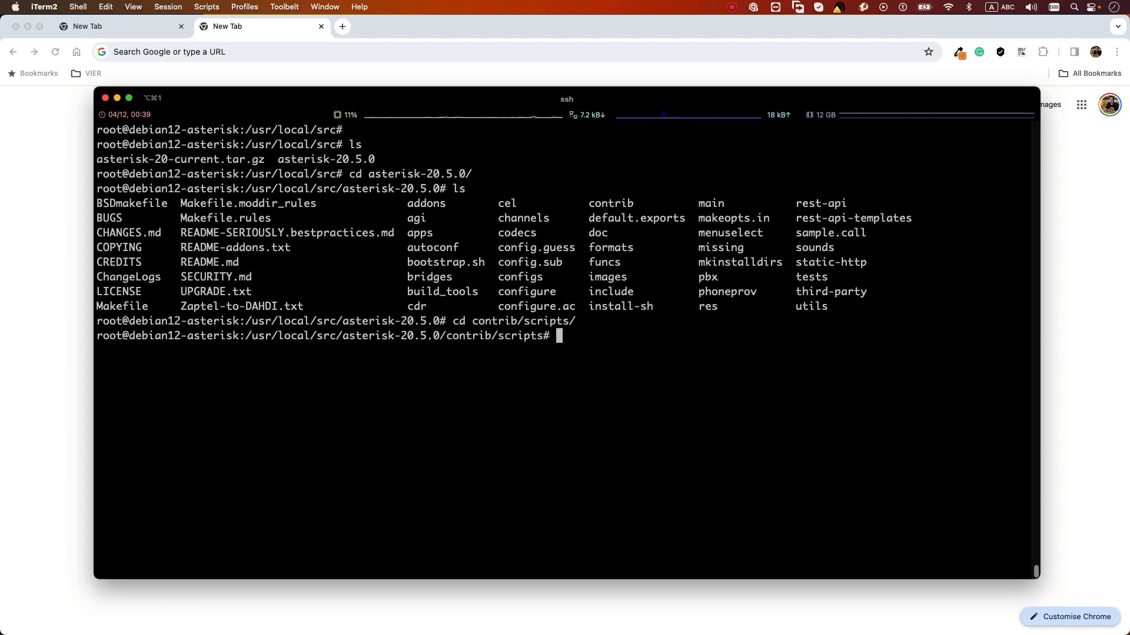
type("ls")
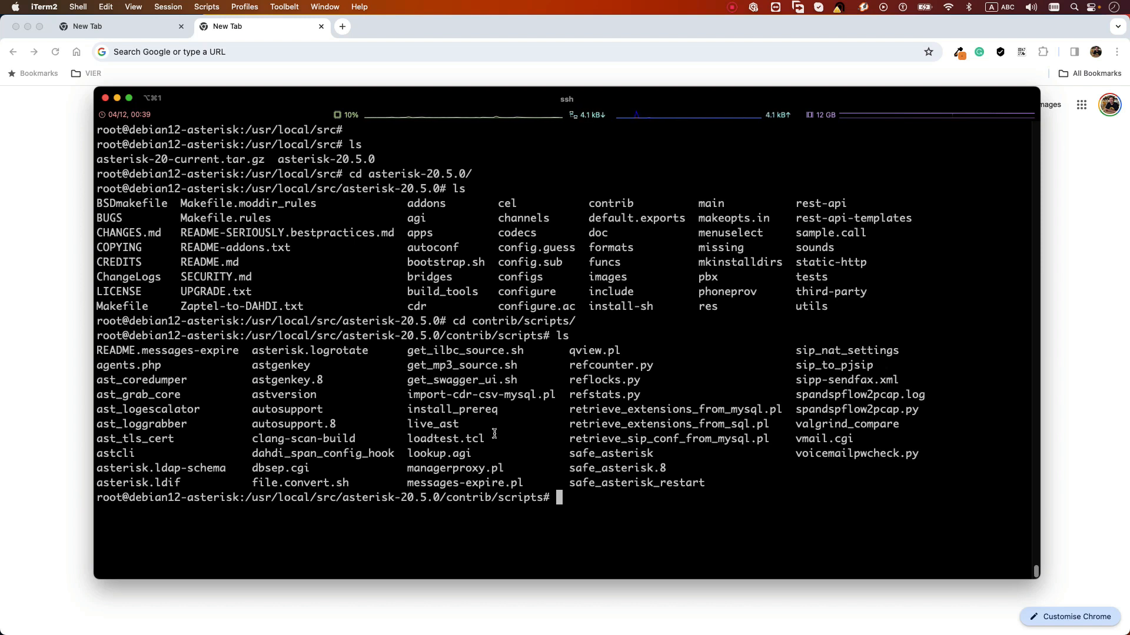
Run ./install_prereq install to install Asterisk's build prerequisites
double_click(452, 409)
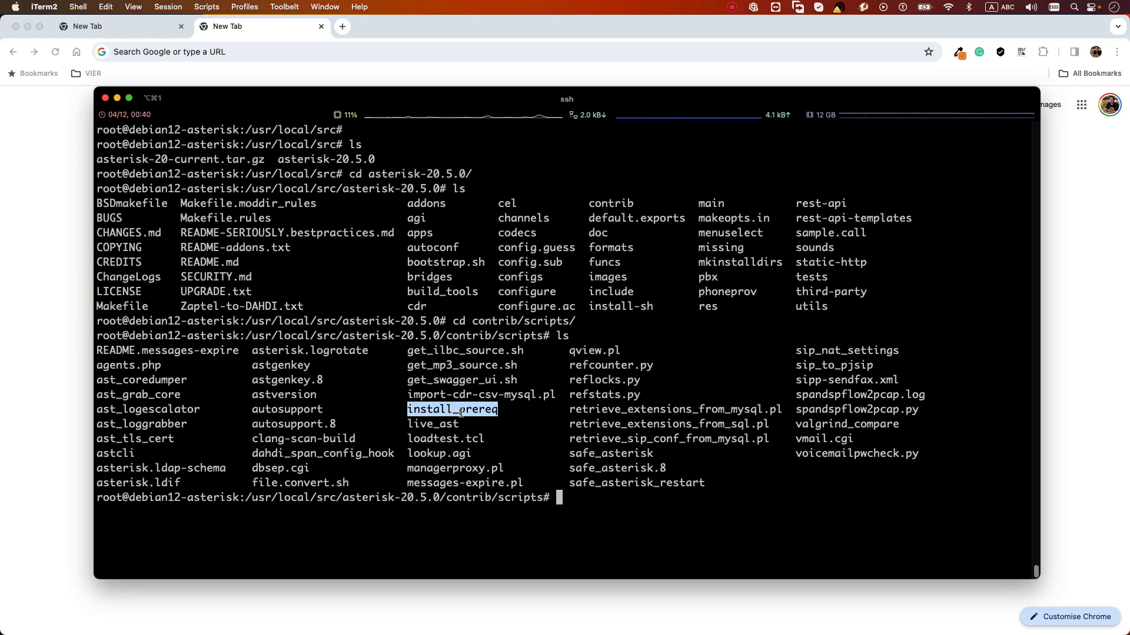
left_click(505, 415)
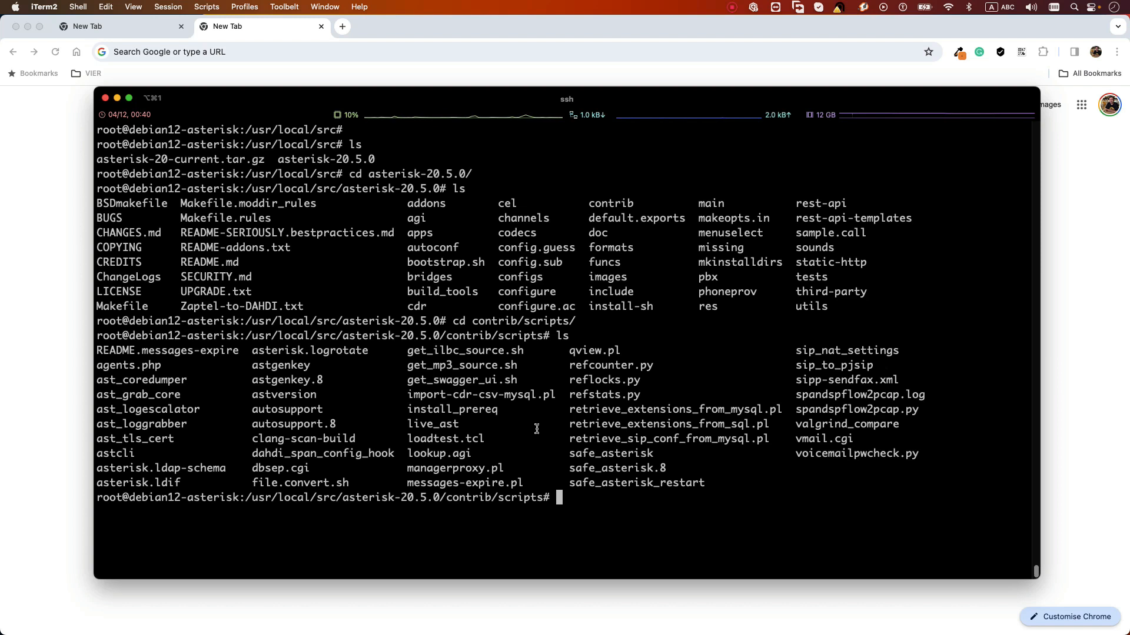
mouse_move(564, 457)
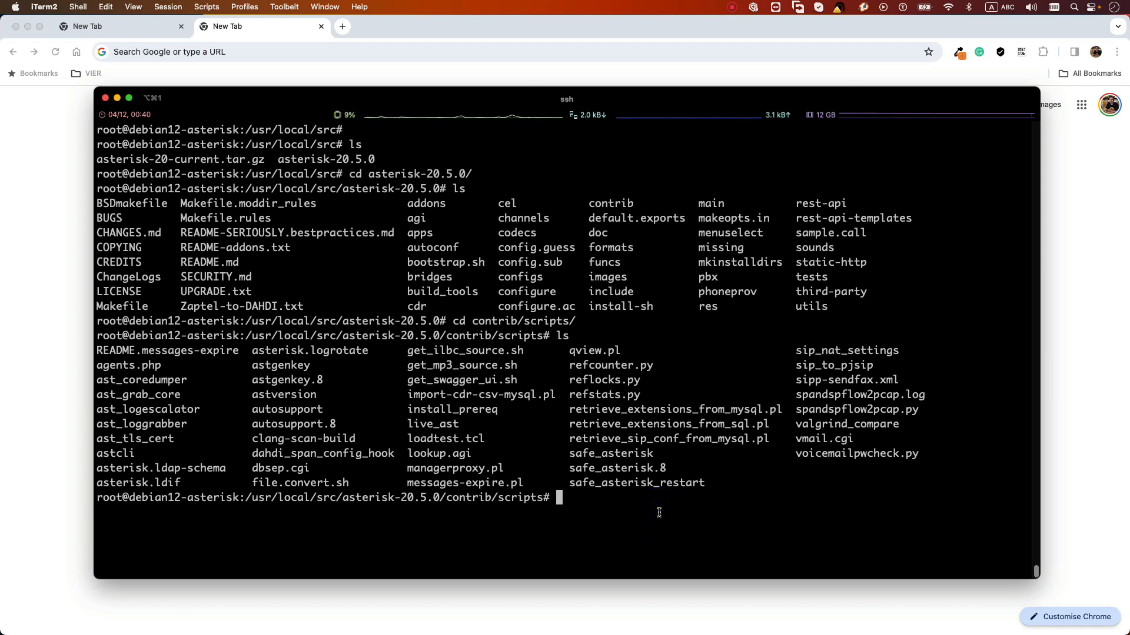
type("./")
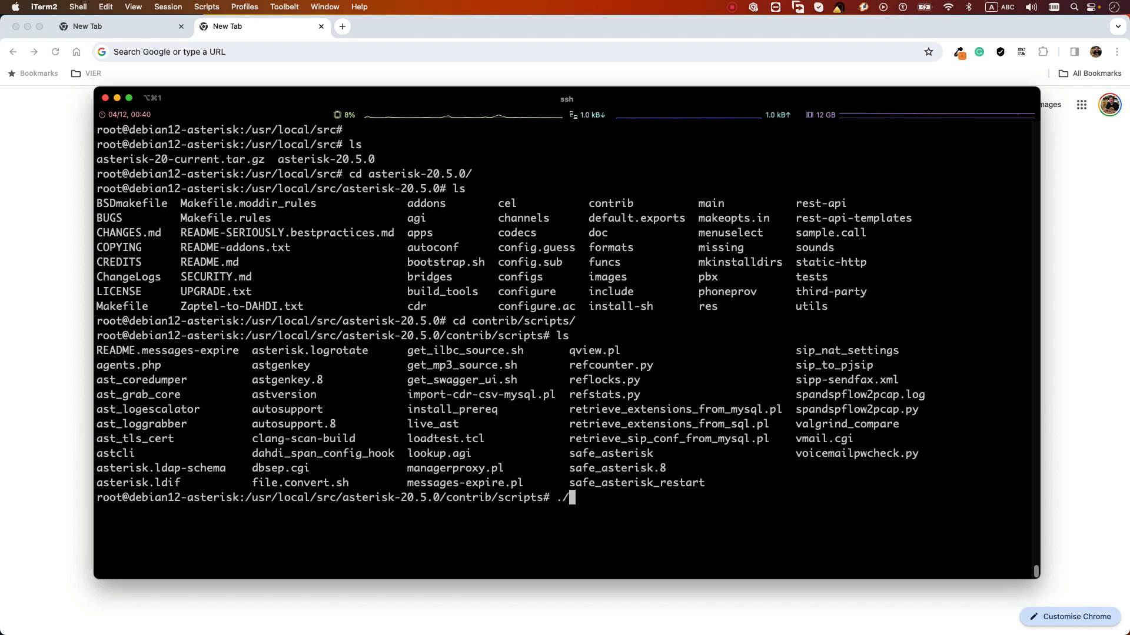
type("install_prereq")
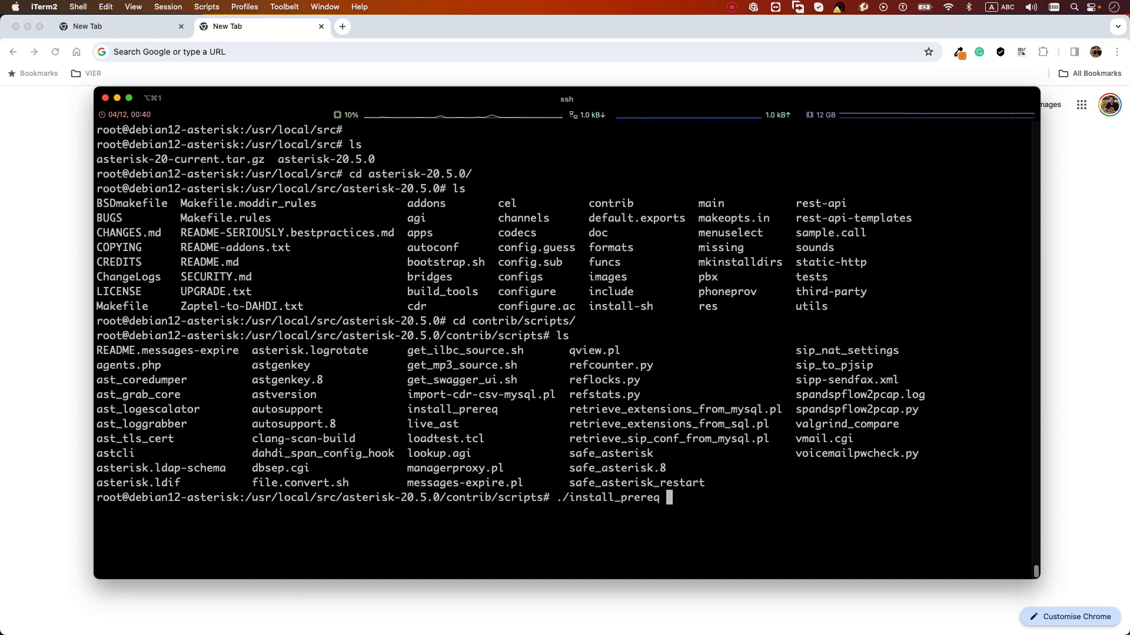
type("i")
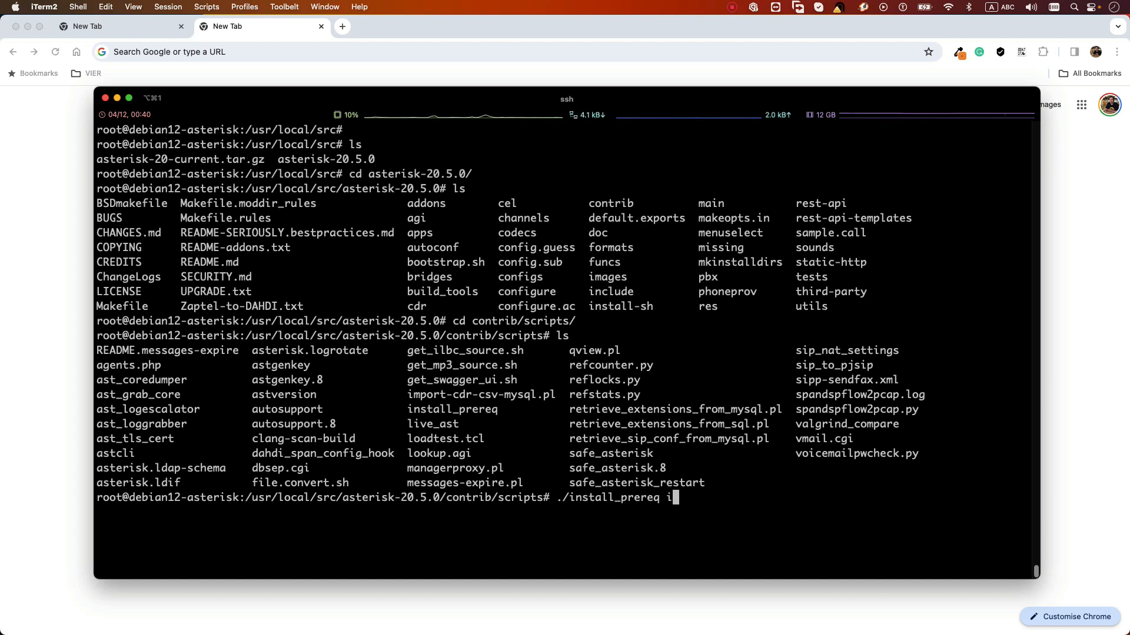
type("nstall")
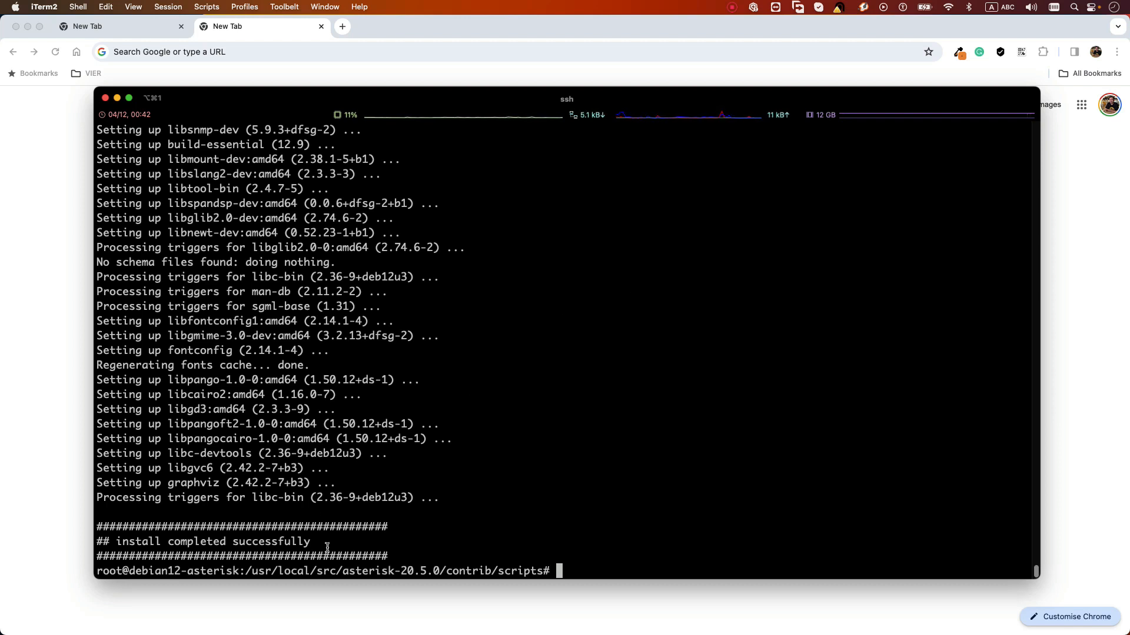
Move up into asterisk-20.5.0 and run ./configure until it reports linux-gnu on x86_64
triple_click(209, 542)
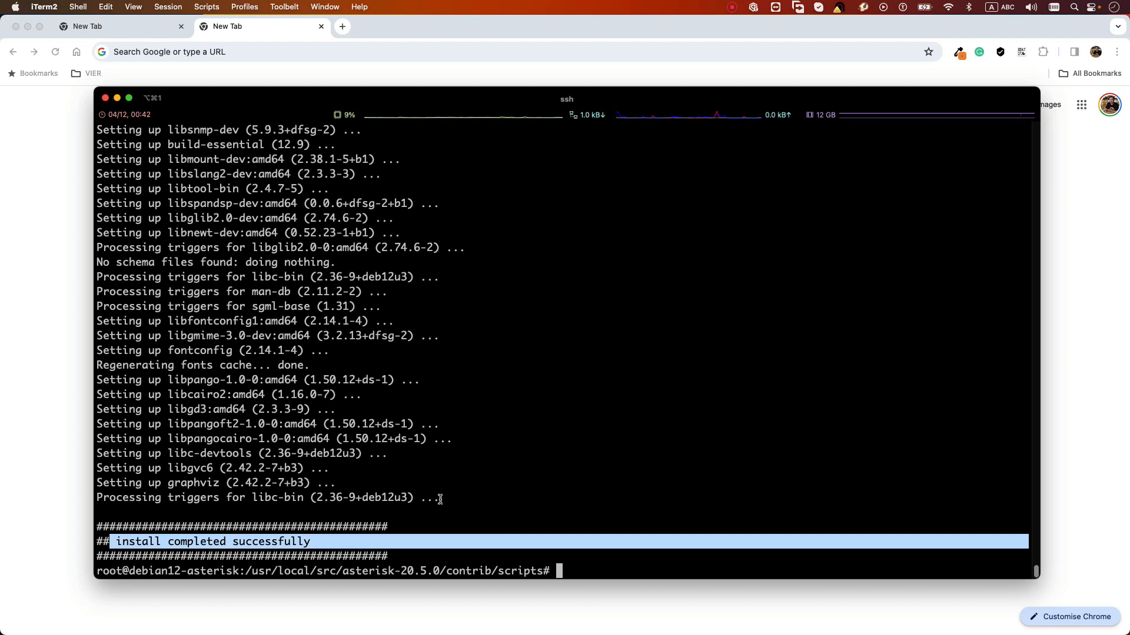
type("cd .")
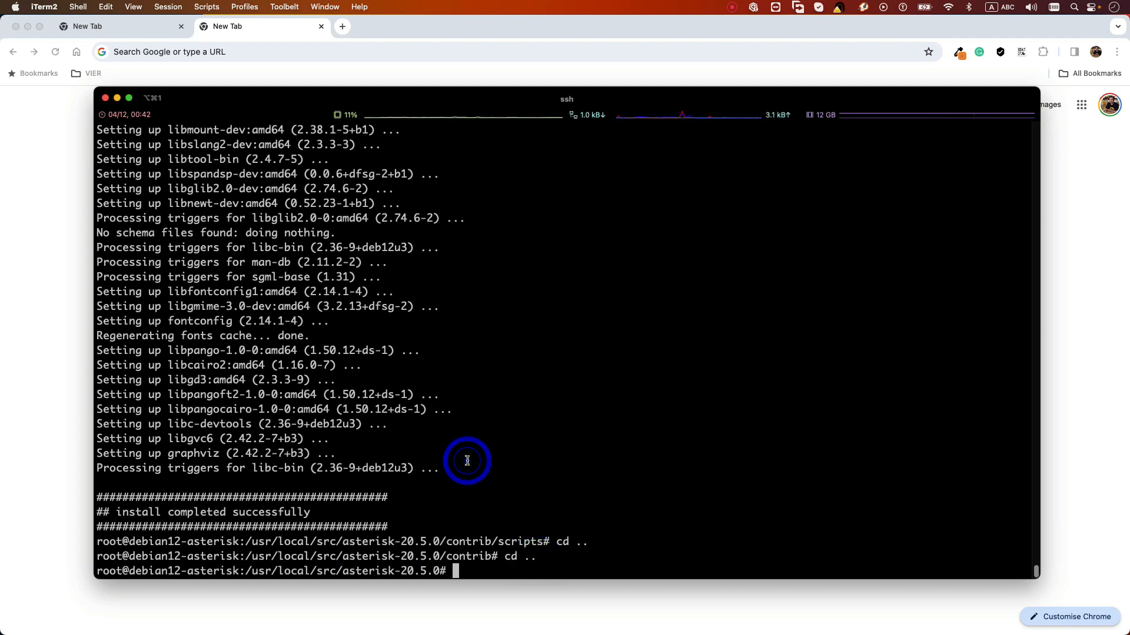
type("./confi")
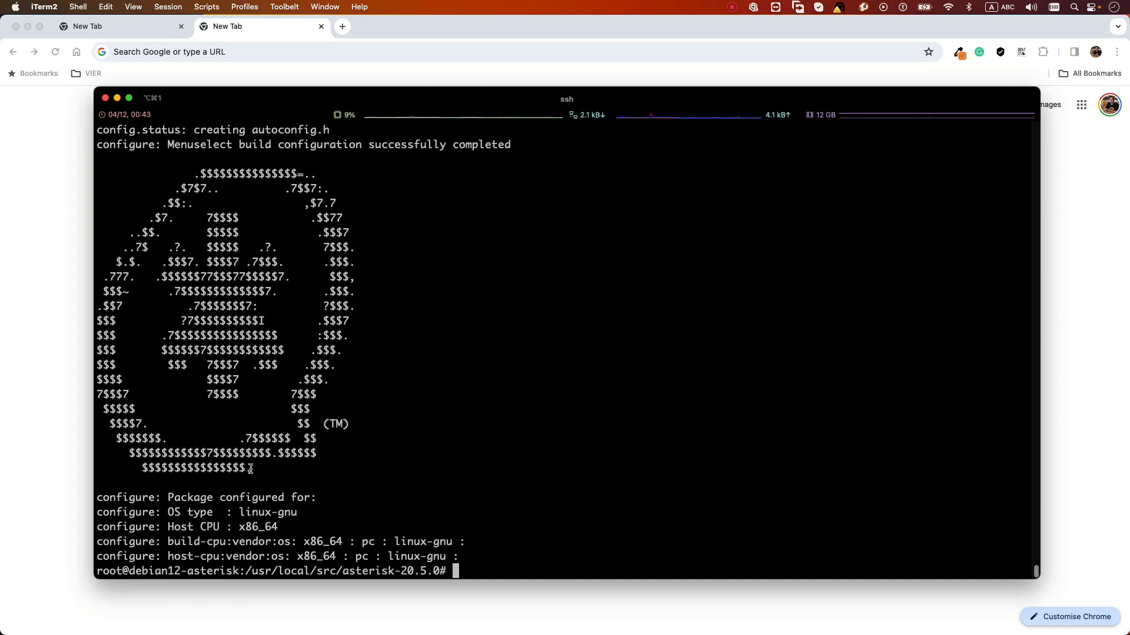
mouse_move(308, 252)
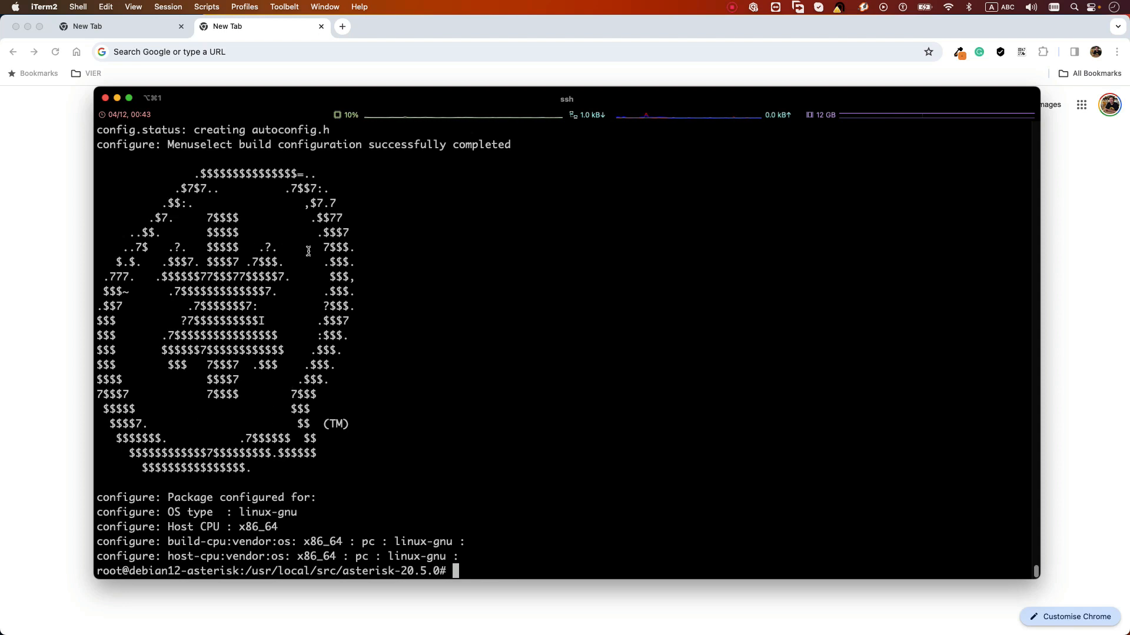
mouse_move(532, 432)
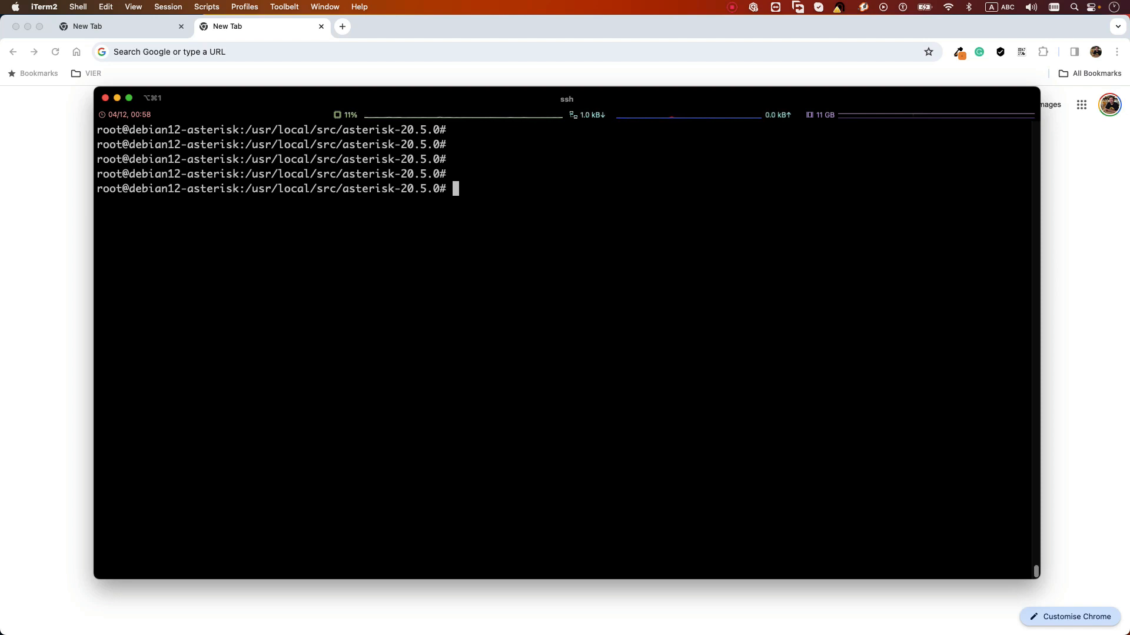
Run make menuselect, enable EXTRA-SOUNDS-EN-WAV under Extras Sound Packages, then Save & Exit
type("make")
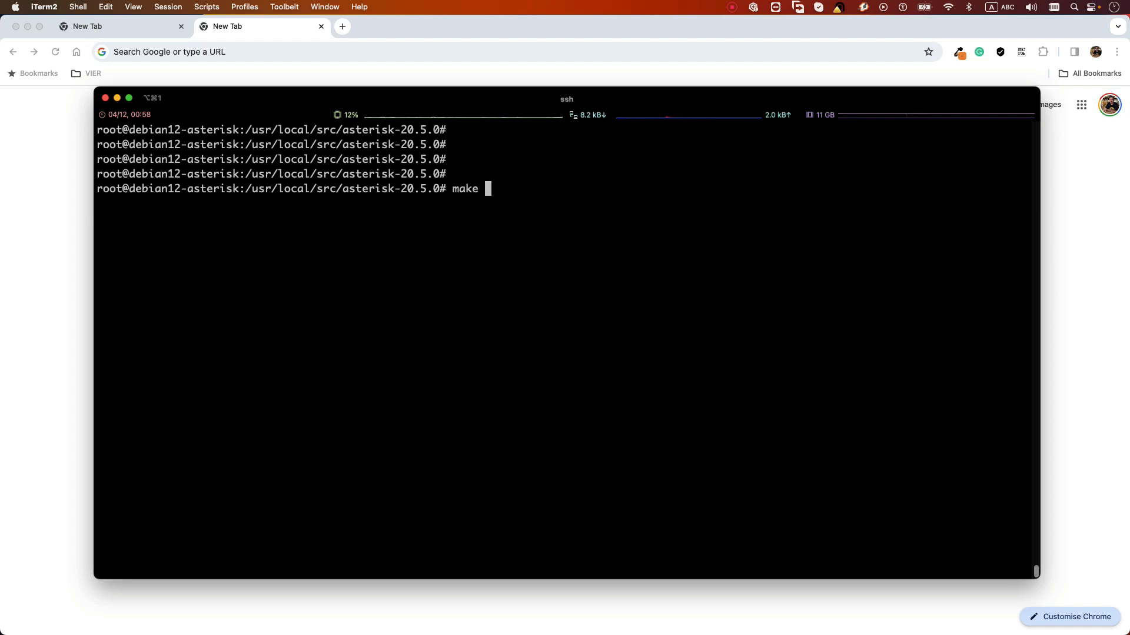
type("menuselect")
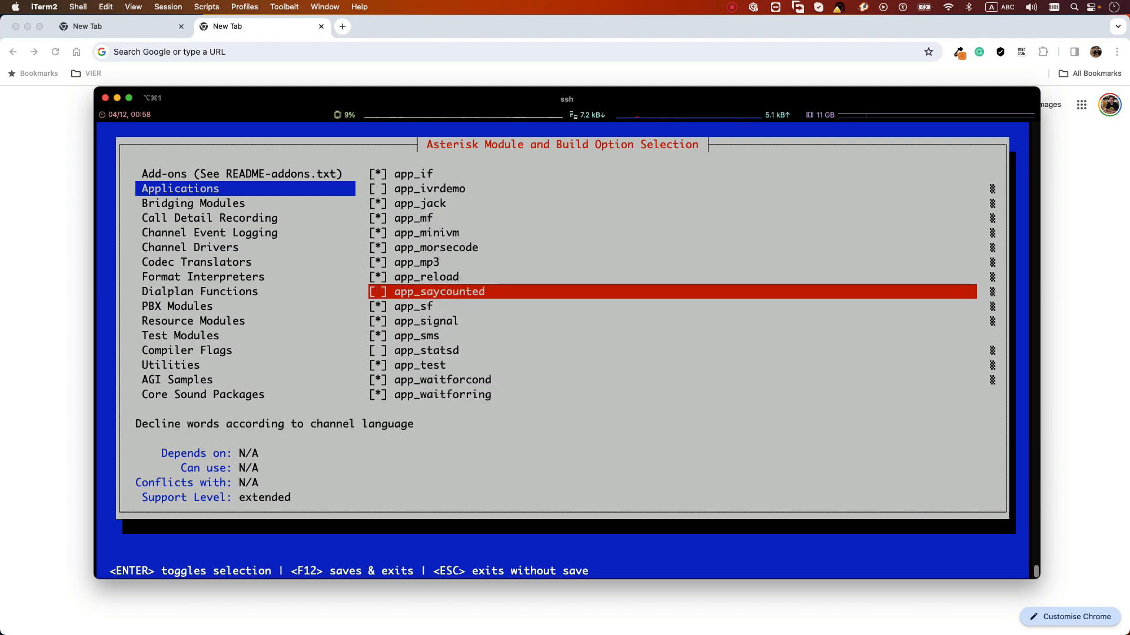
scroll("down", 3)
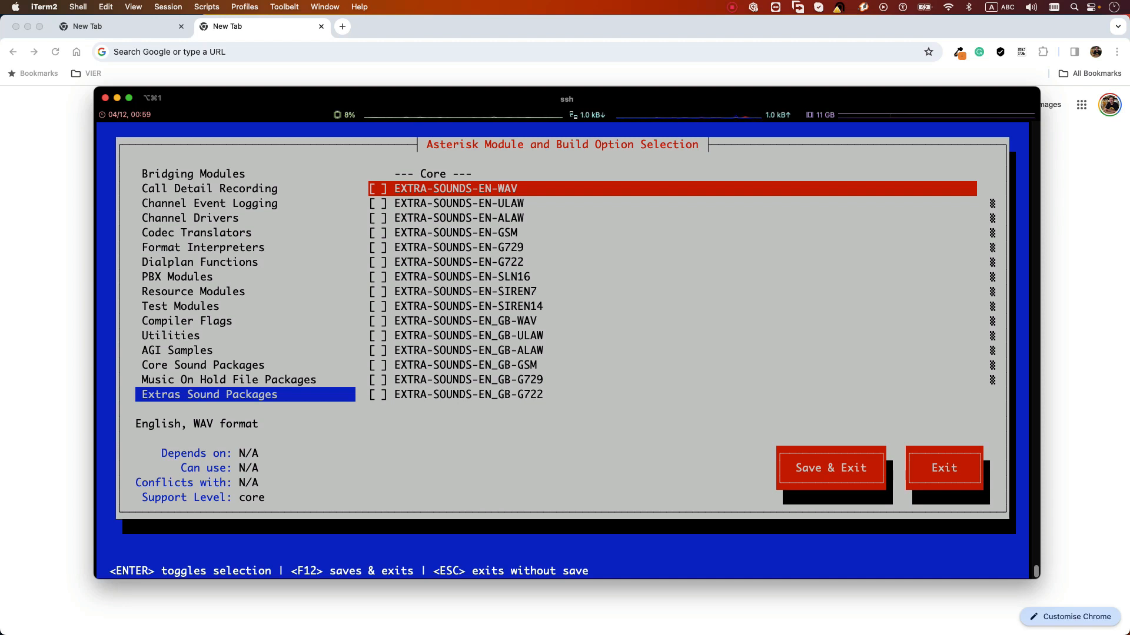
key("enter")
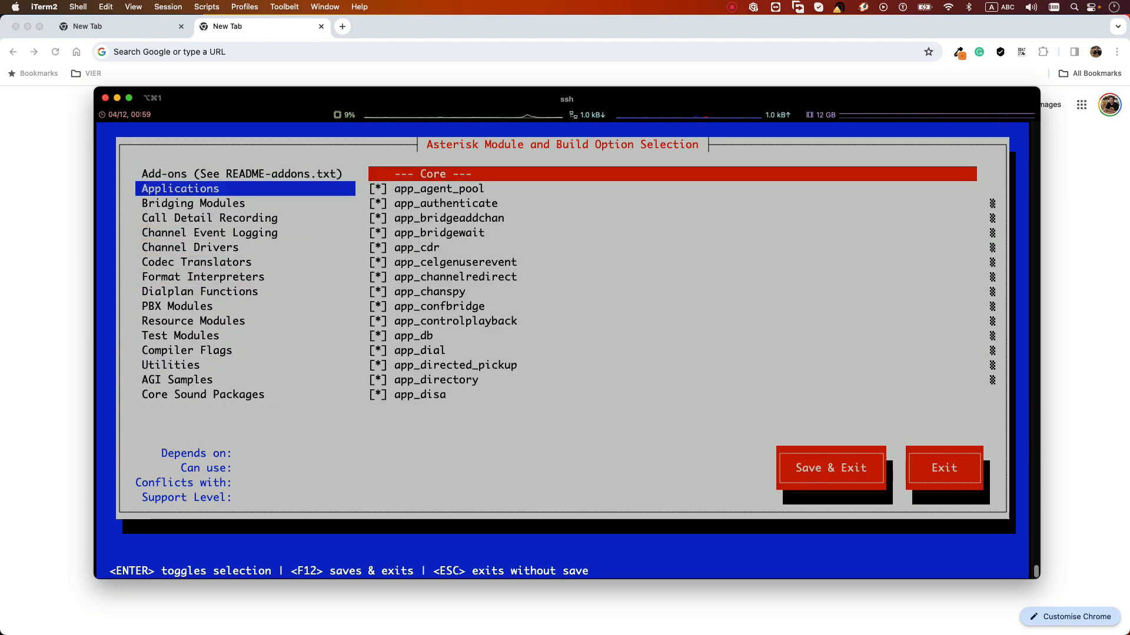
scroll("down", 3)
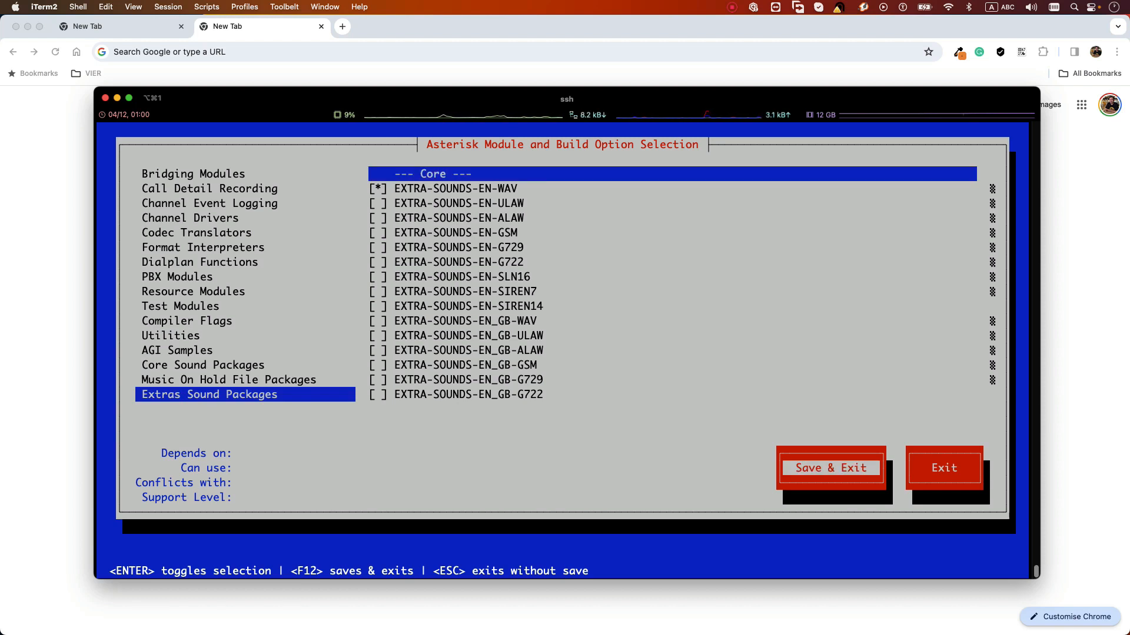
left_click(830, 468)
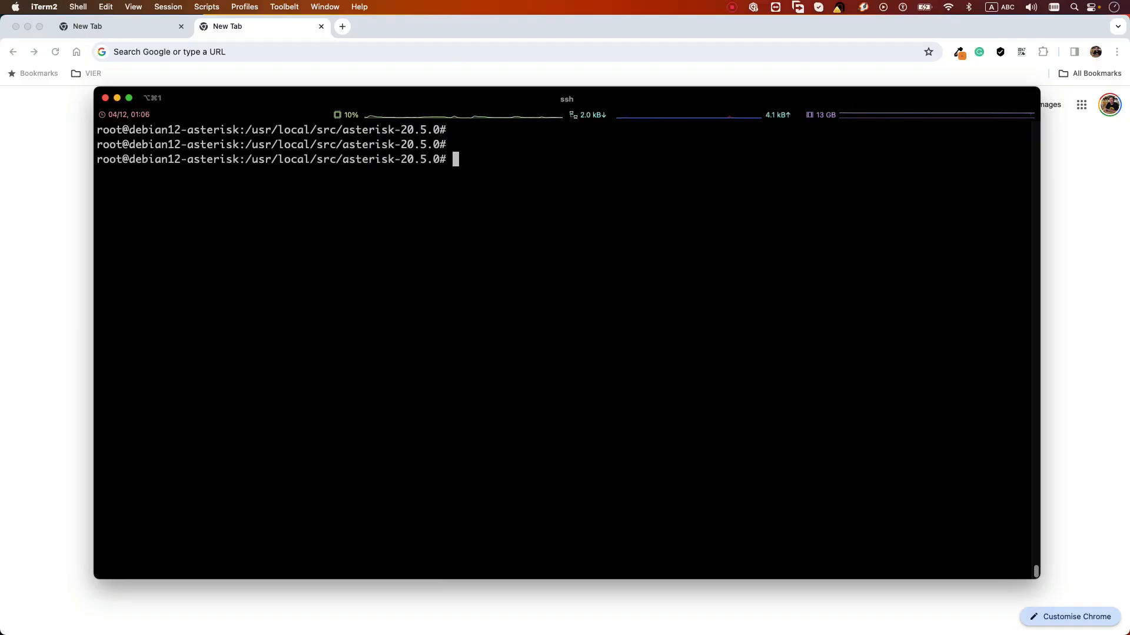
Run make (after trimming a mistyped make install) and let the Asterisk build complete
type("make")
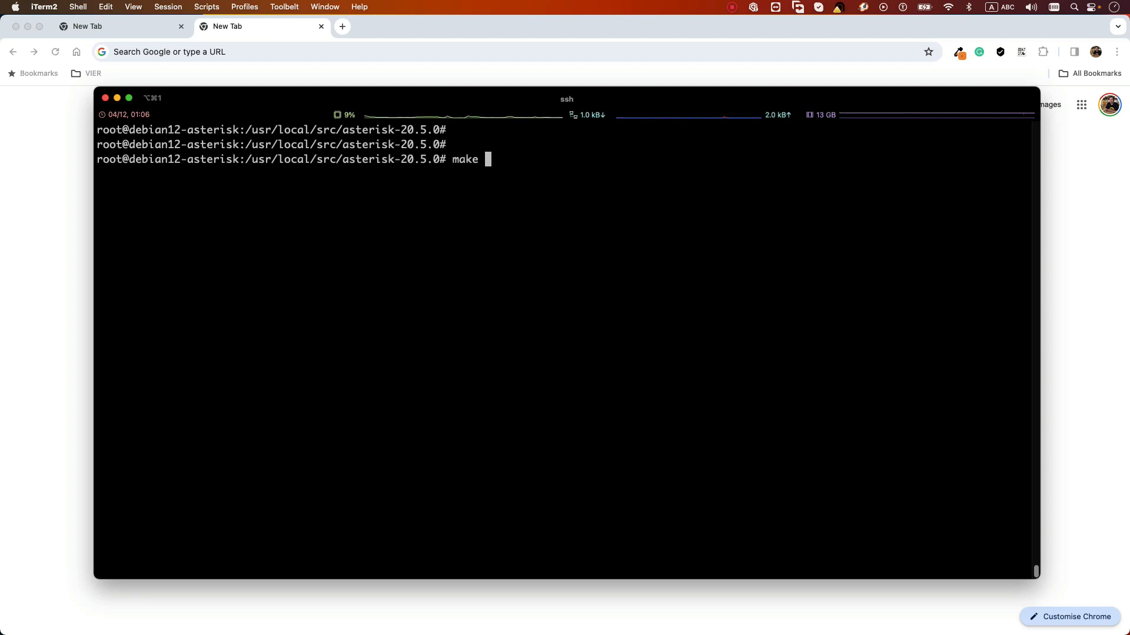
key("Backspace")
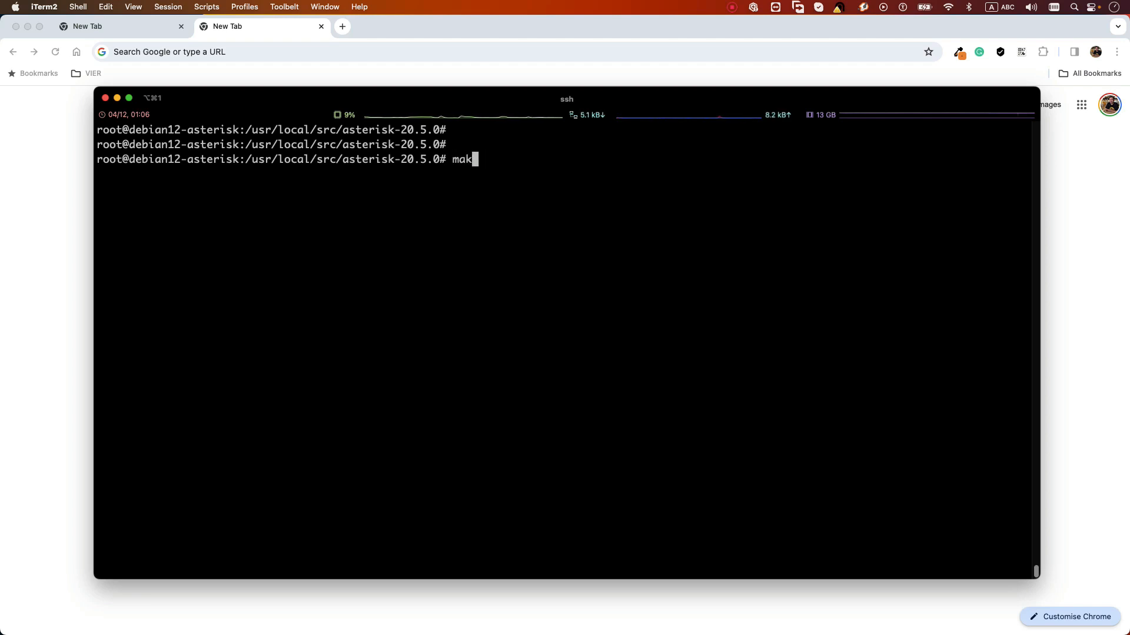
type("e install")
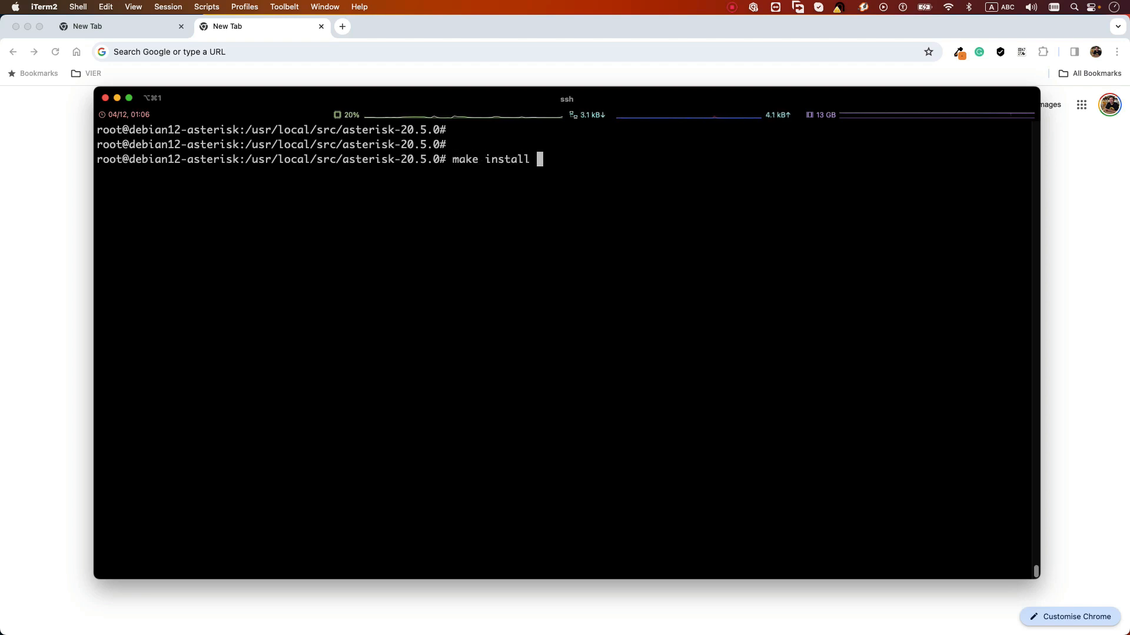
key("Backspace")
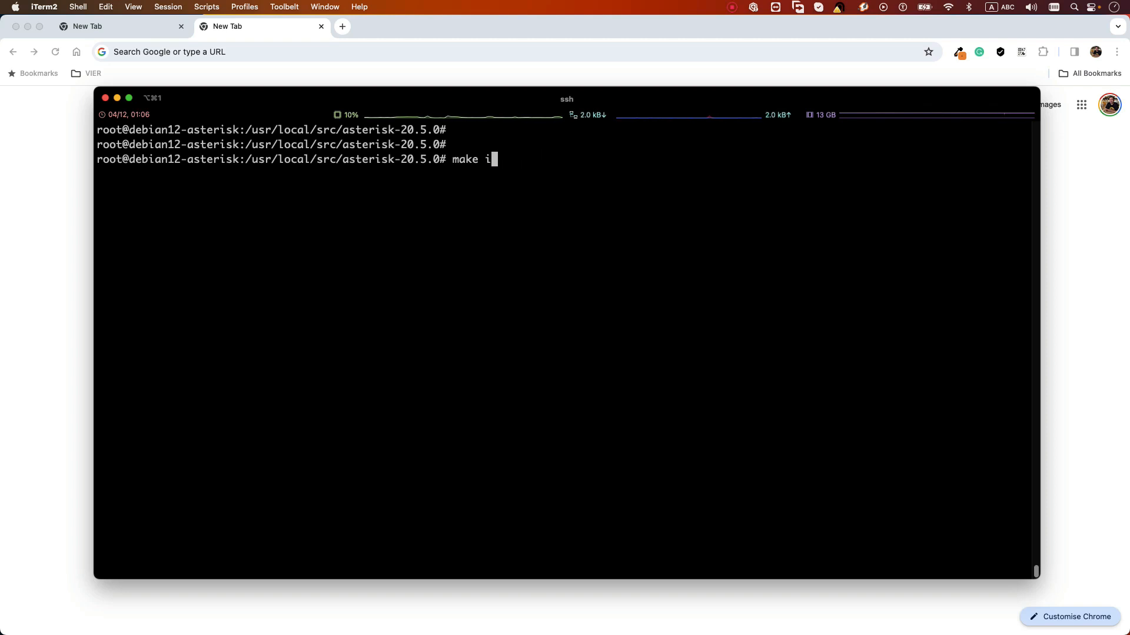
key("backspace")
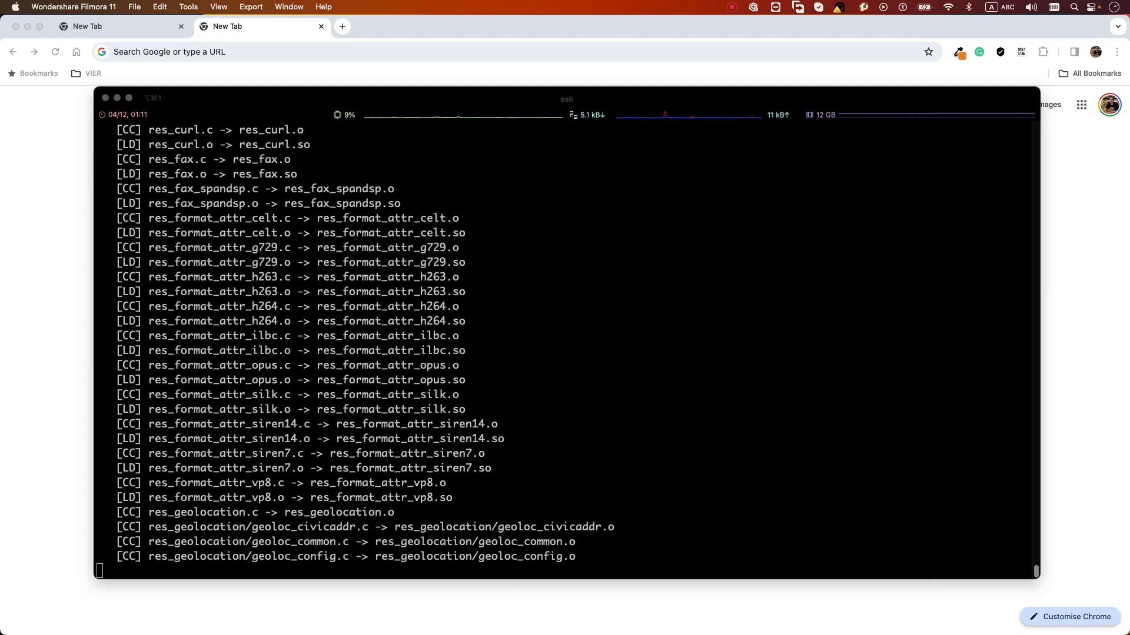
scroll("down", 3)
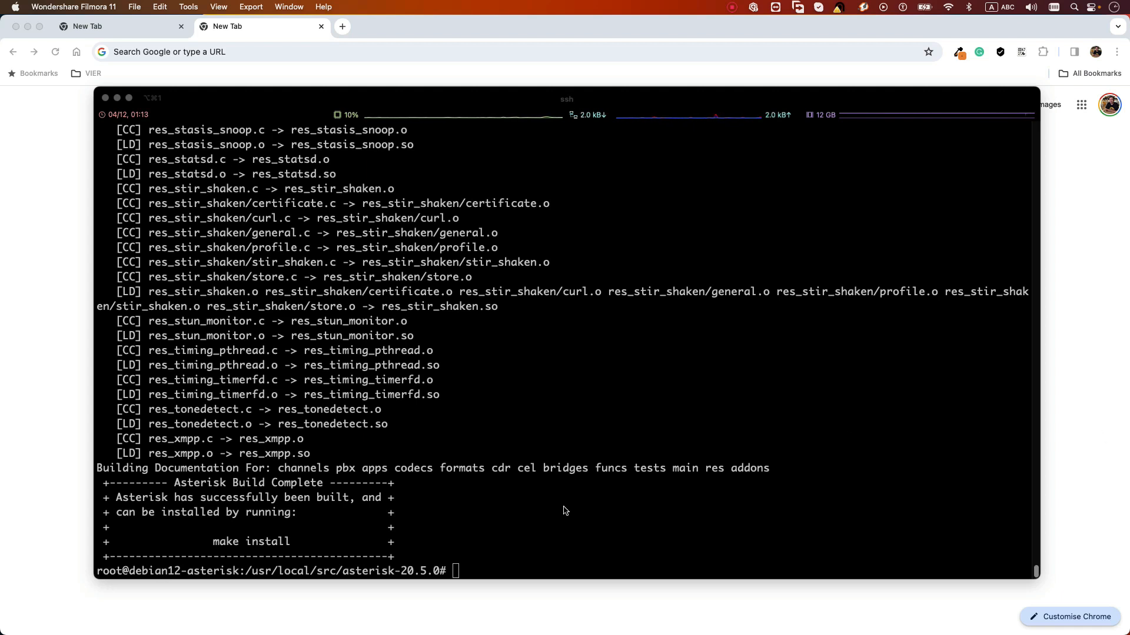
Run make install and wait for the Asterisk Installation Complete banner with English WAV sounds downloaded
left_click(296, 541)
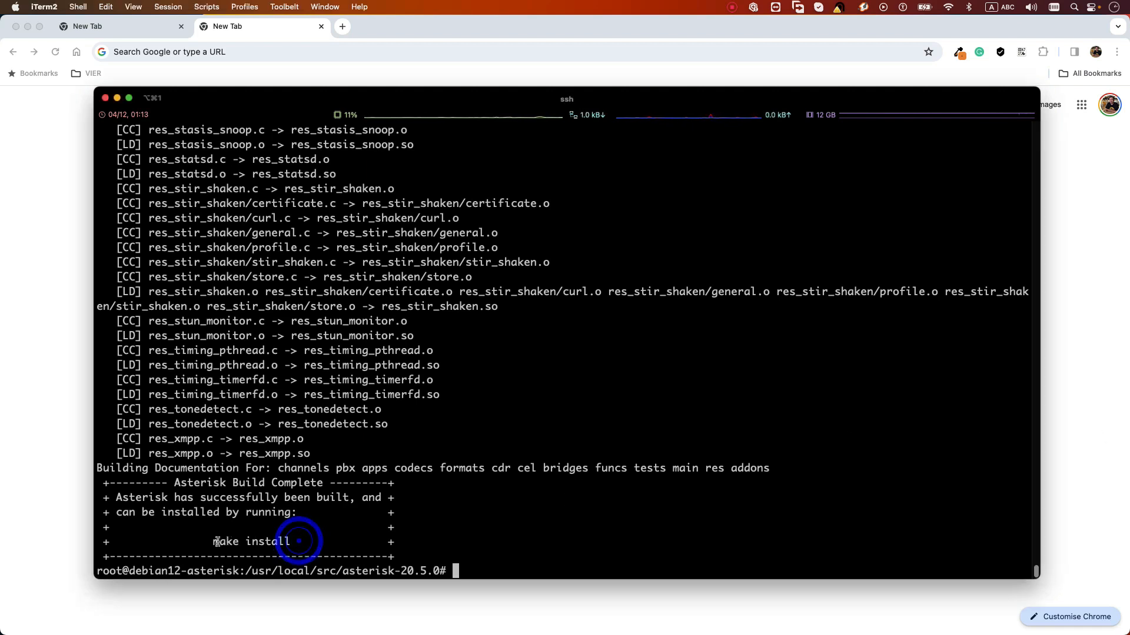
double_click(248, 541)
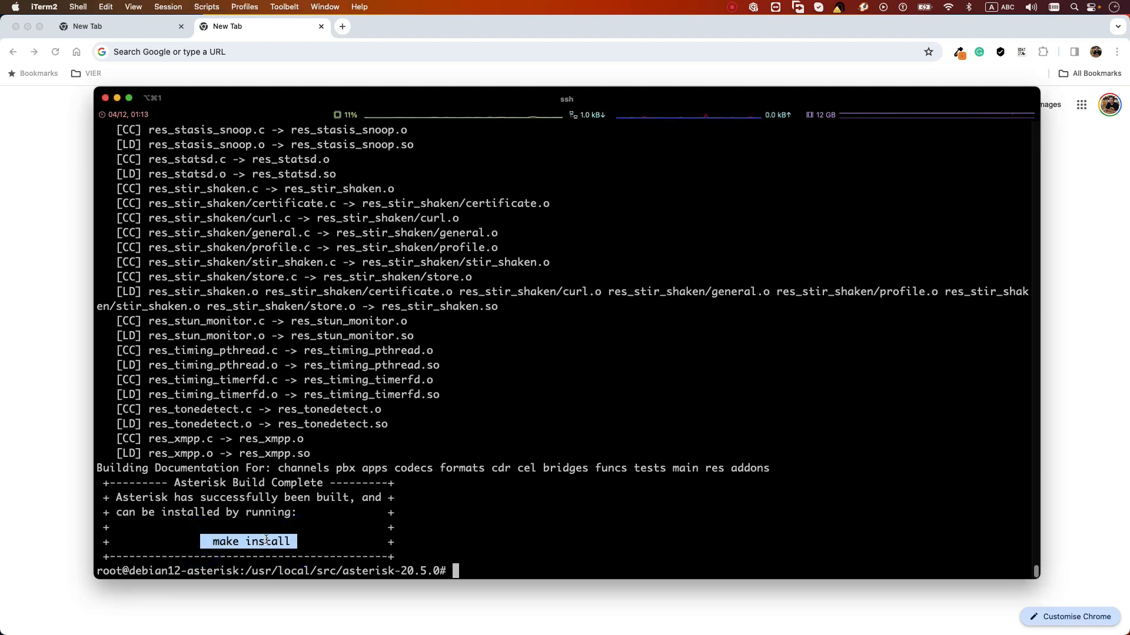
type("ma")
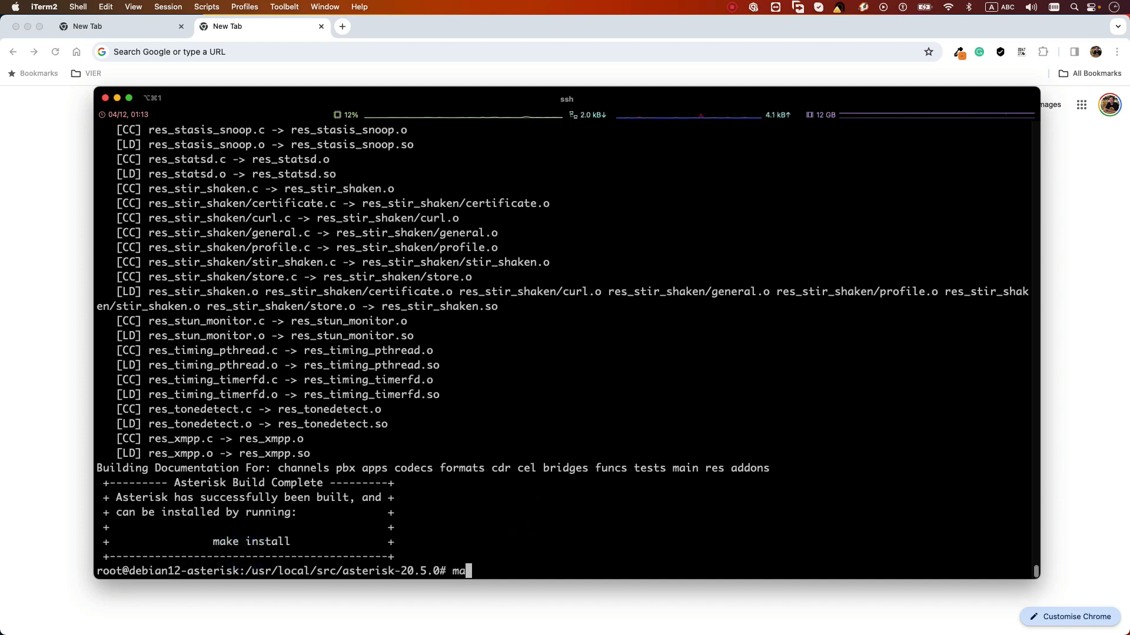
type("ke install")
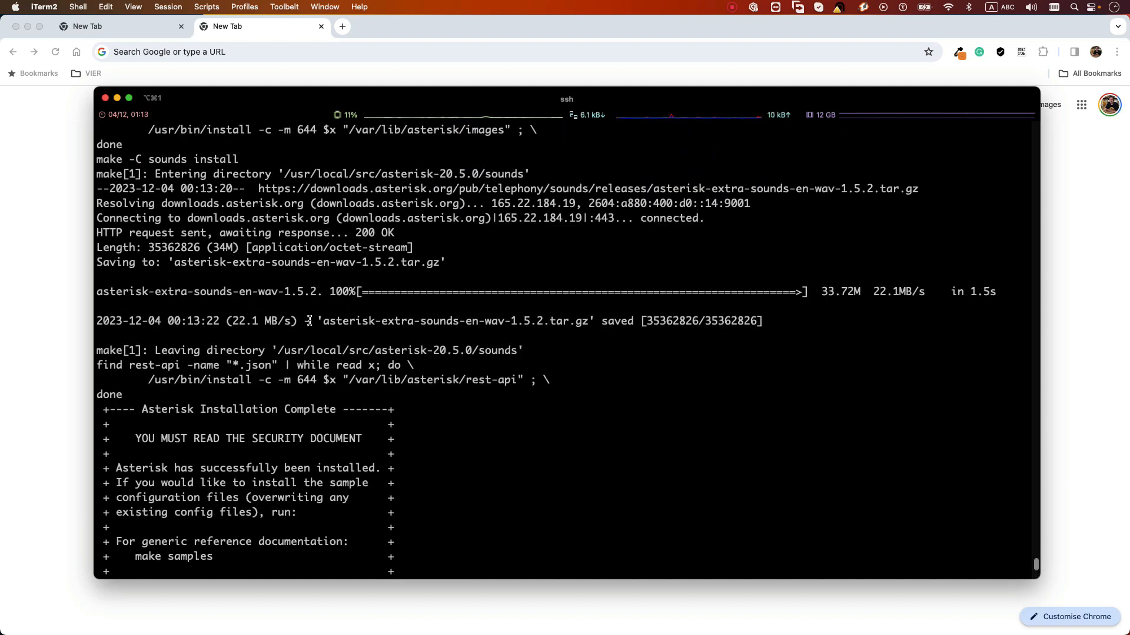
left_click_drag(310, 320, 762, 320)
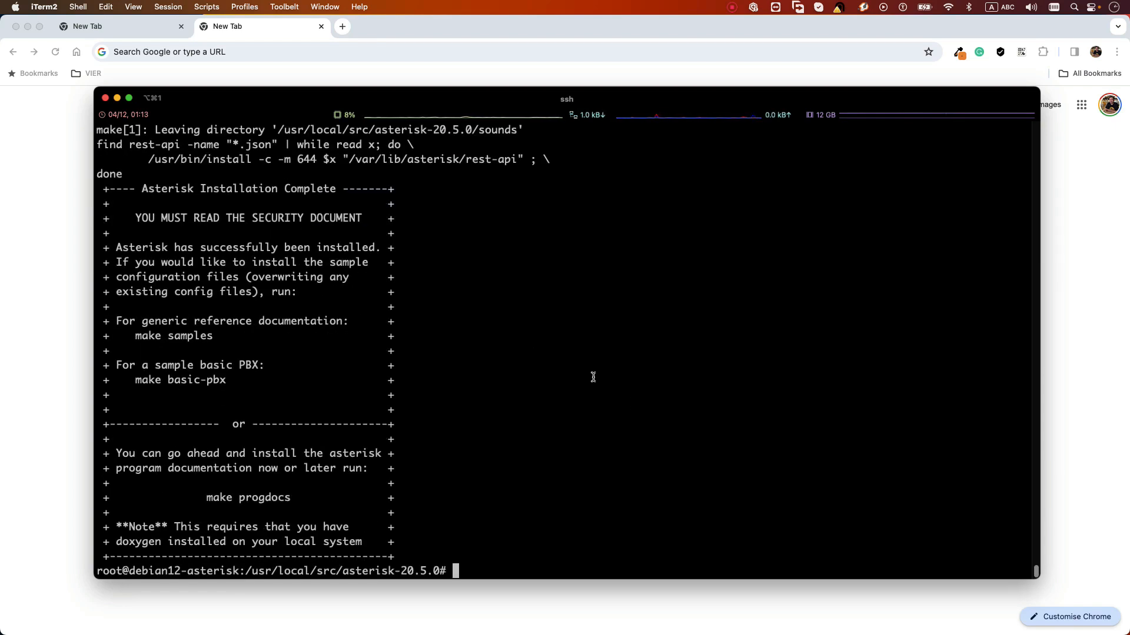
Run make config, then make samples to install the sample configuration files
type("amke")
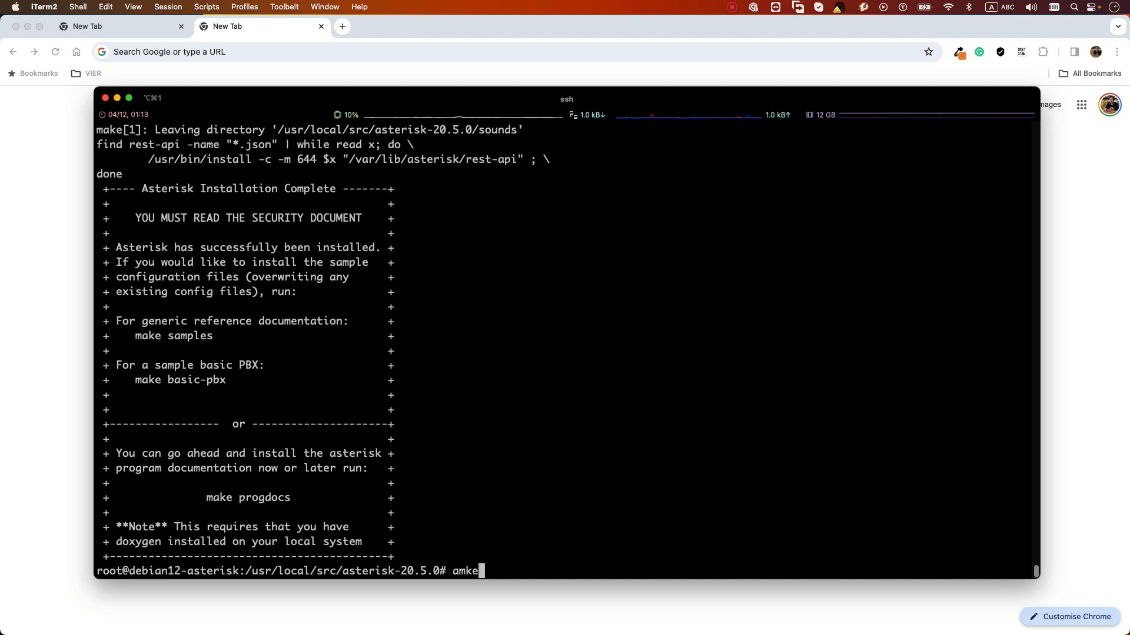
key("Backspace")
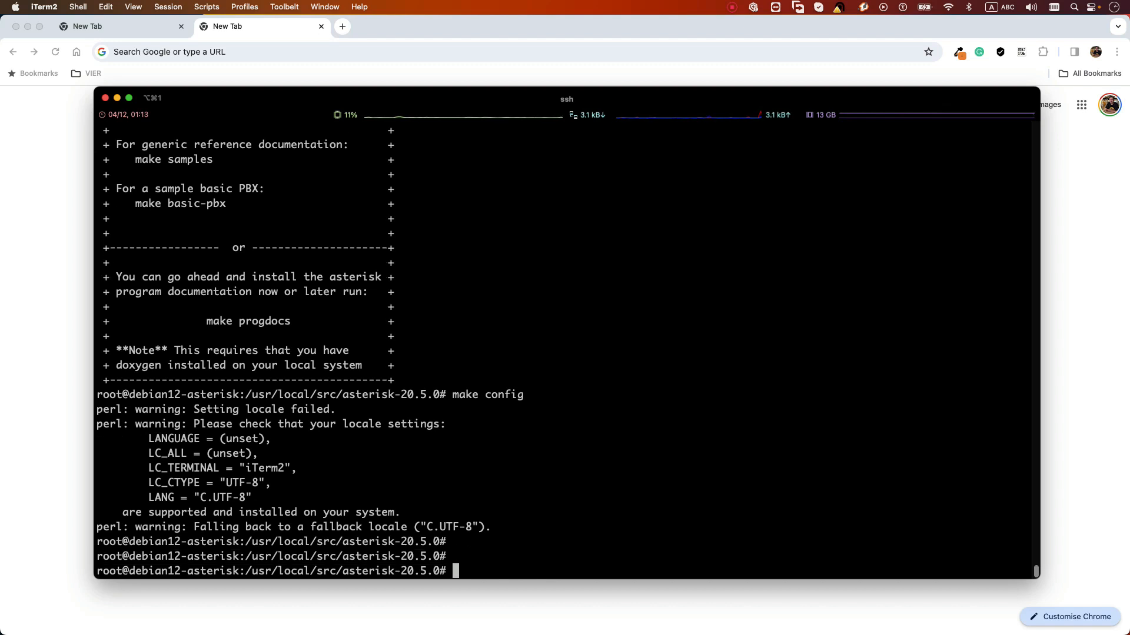
type("make sa")
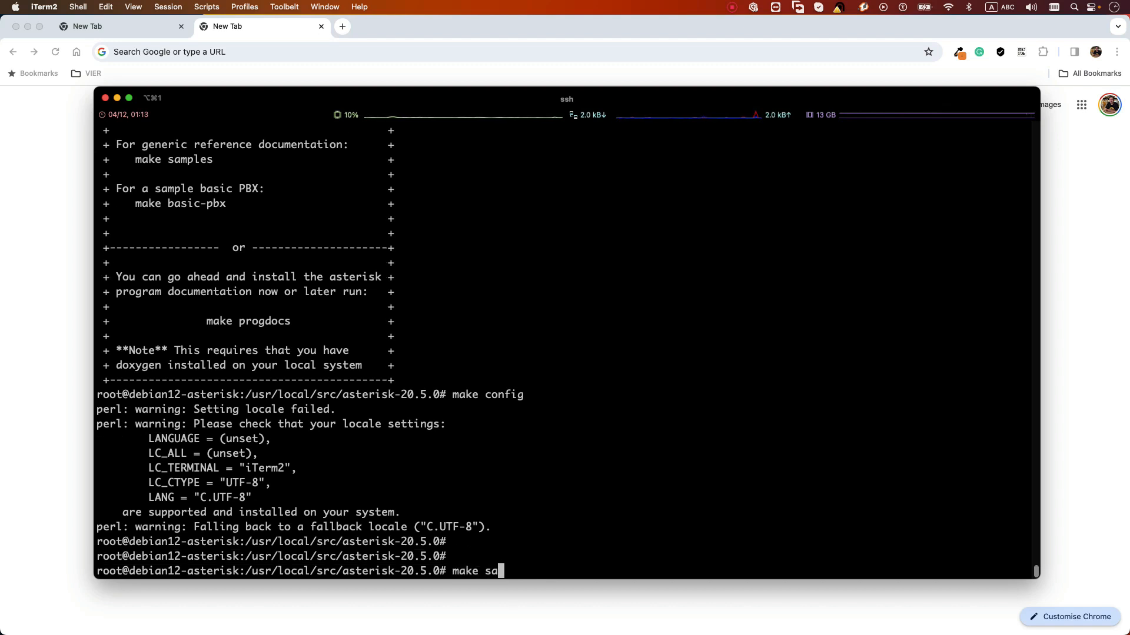
type("mples")
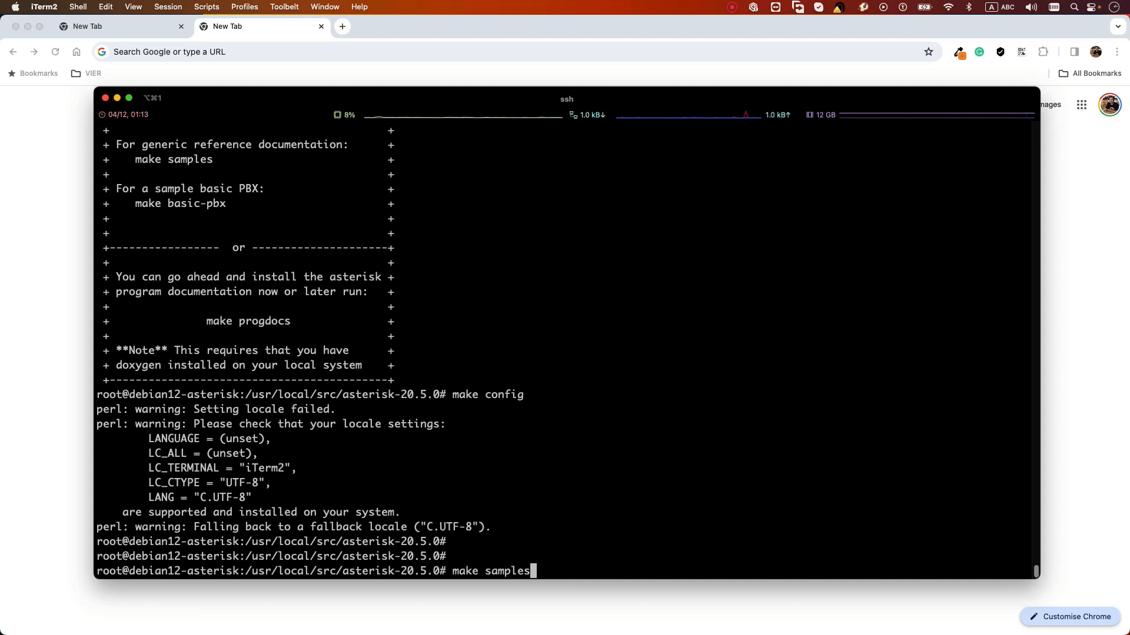
key("Return")
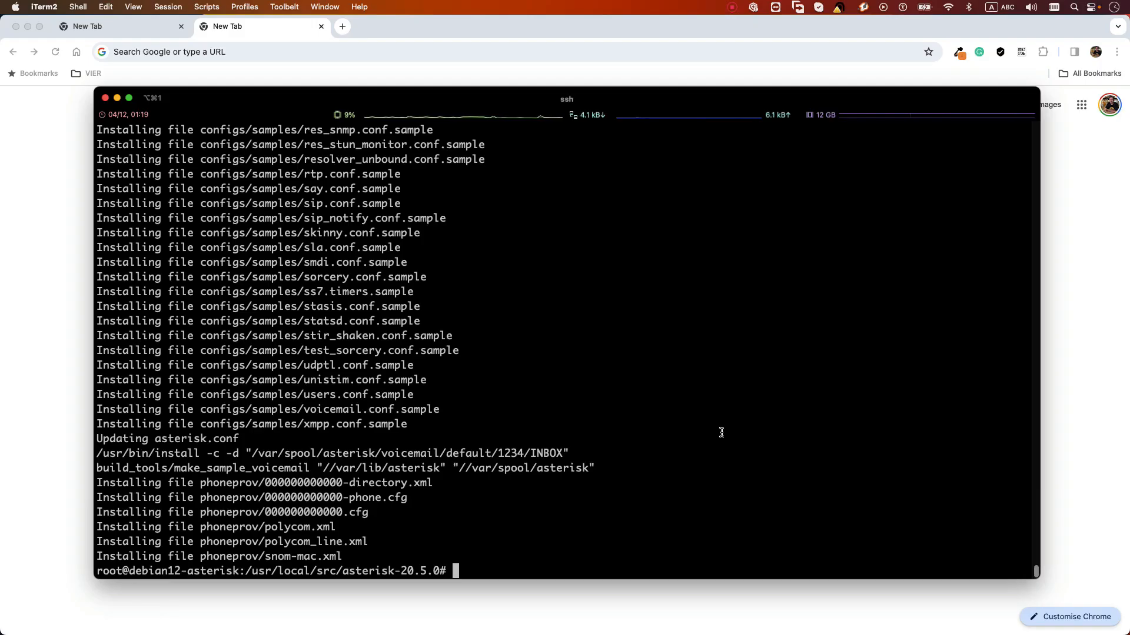
Clear the screen, run systemctl start asterisk, then asterisk -r to reach the 20.5.0 CLI
type("syste")
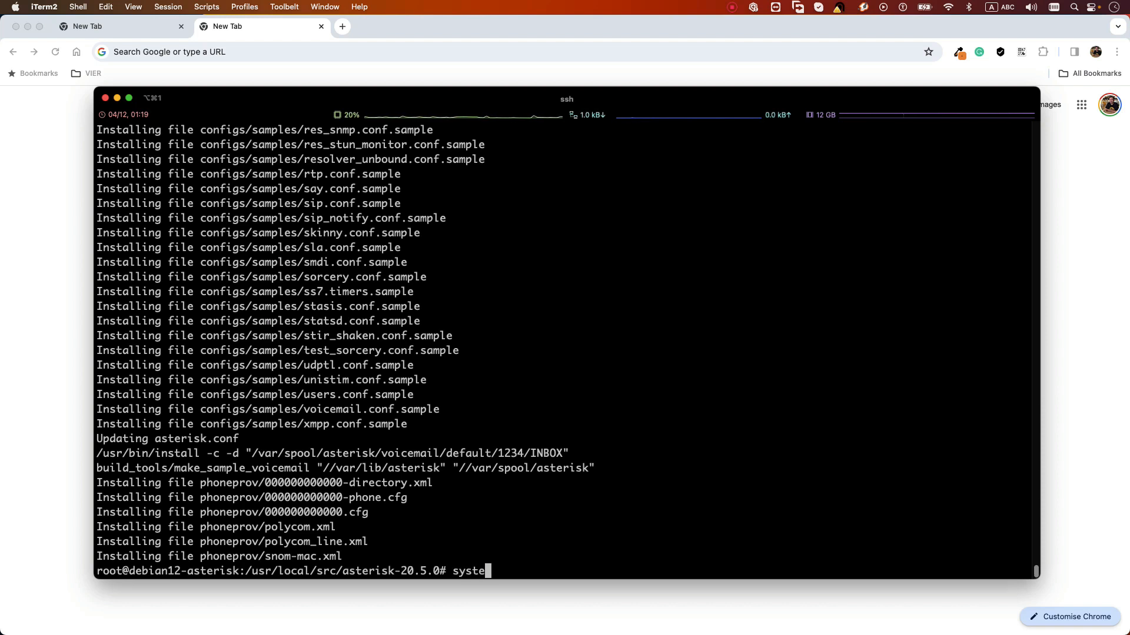
key("Enter")
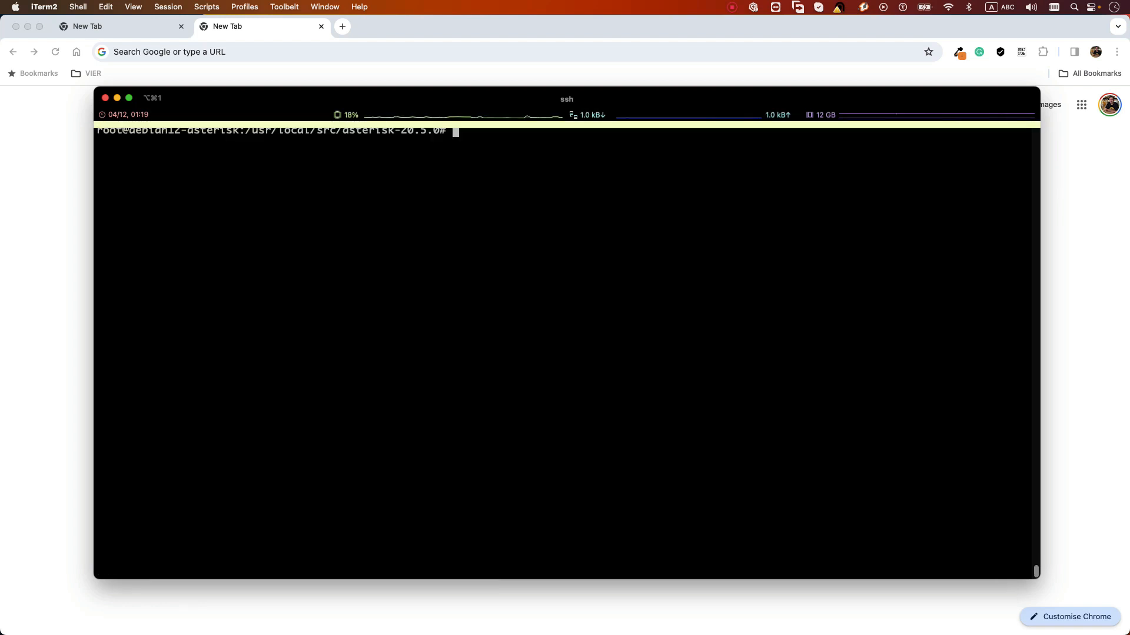
type("systemctl start asterisk")
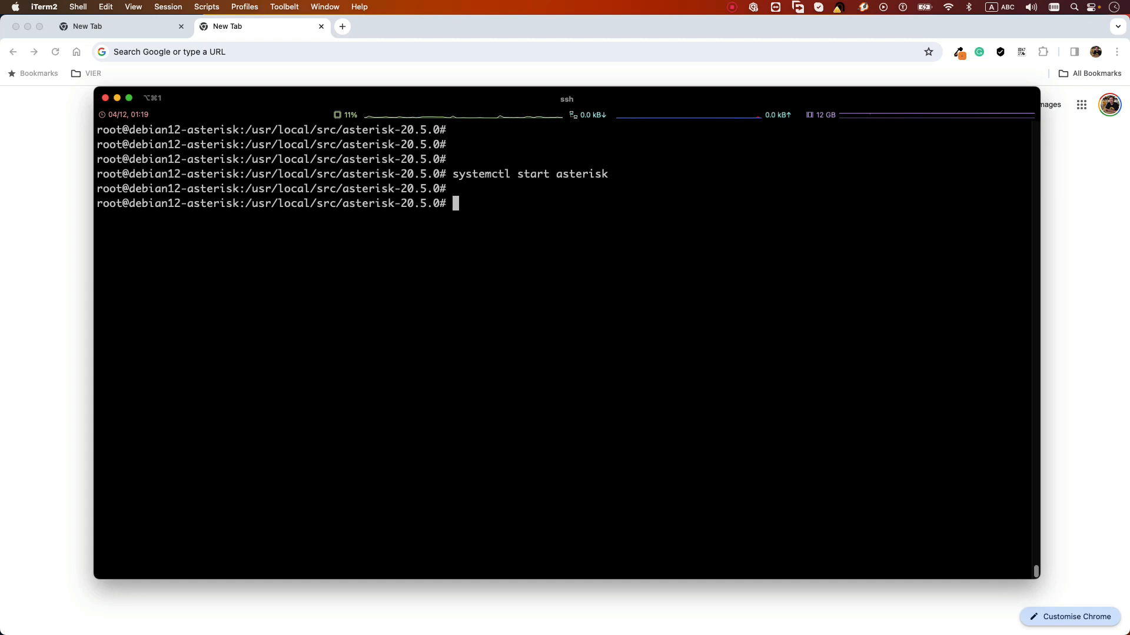
type("aste")
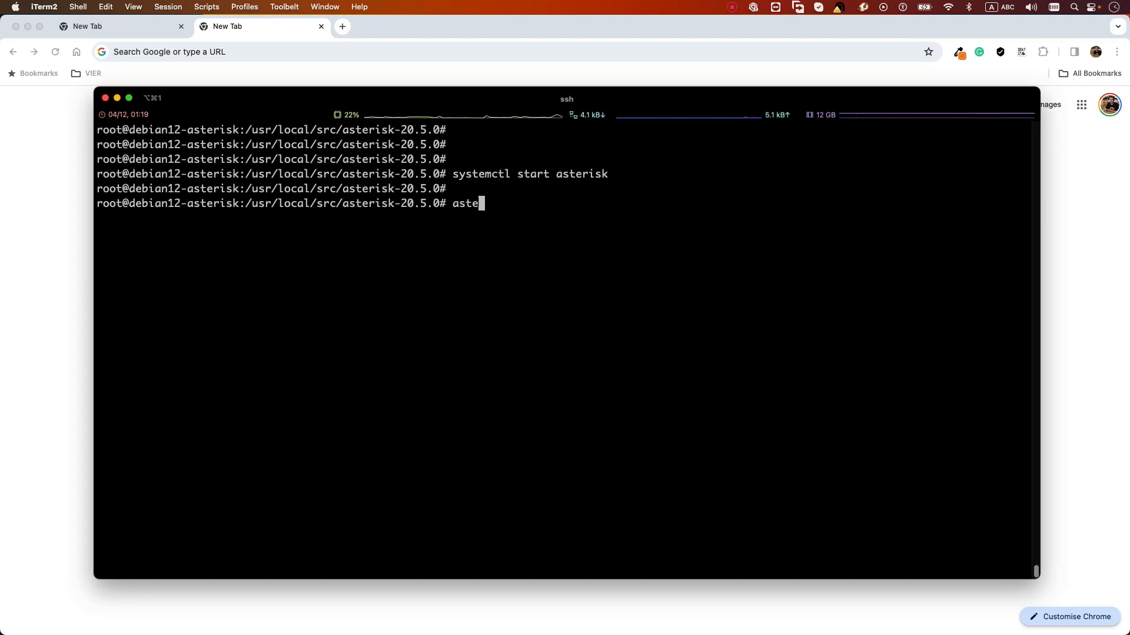
type("risk -r")
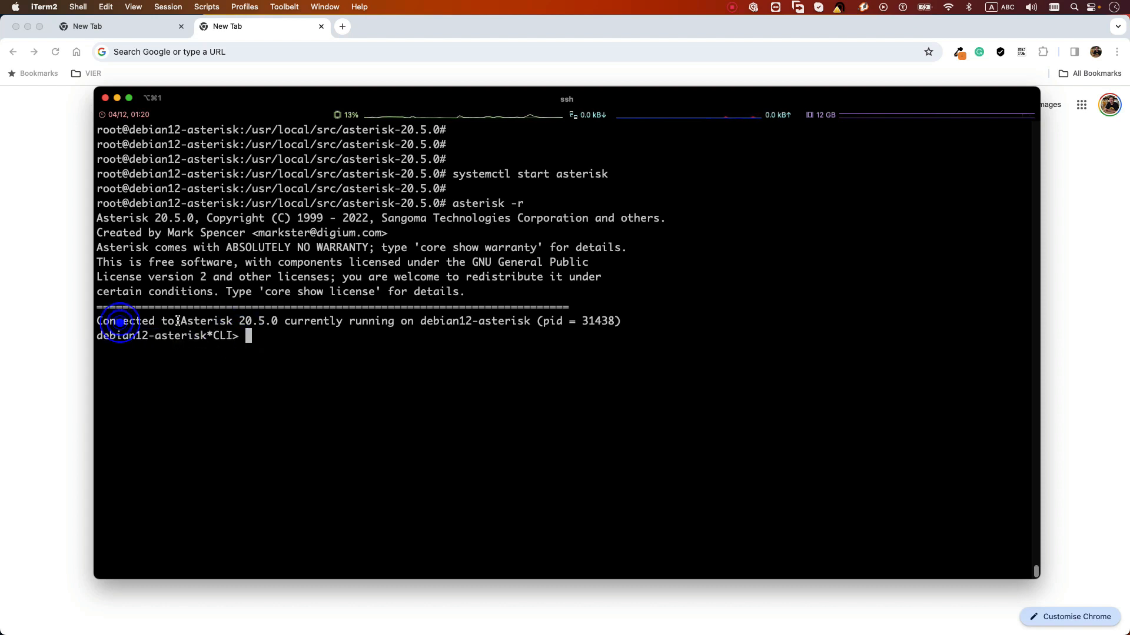
double_click(257, 320)
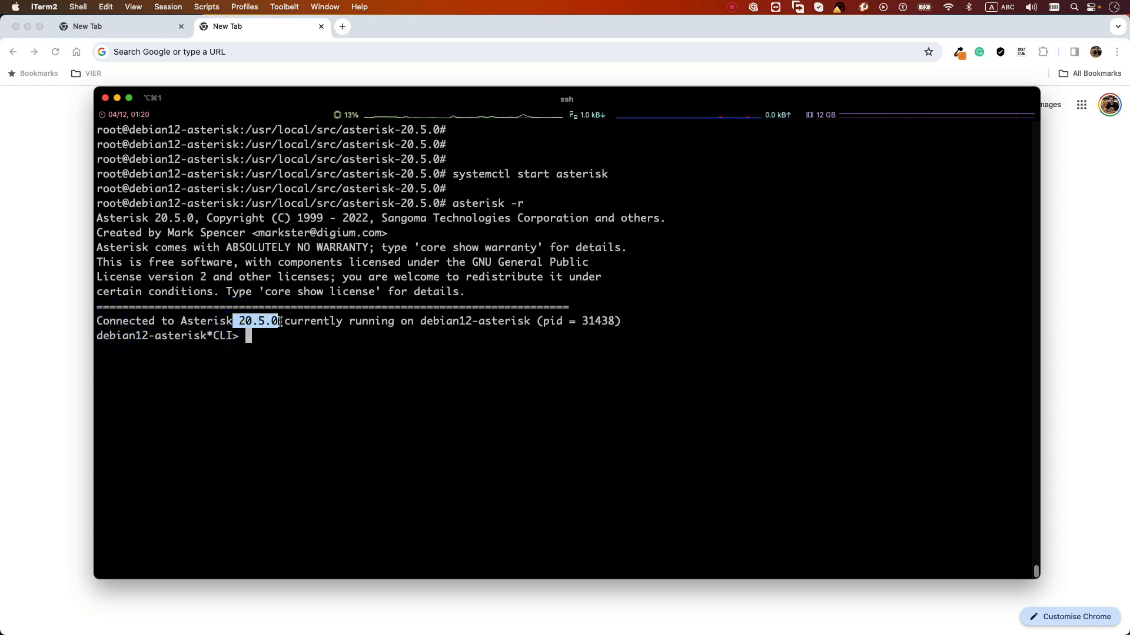